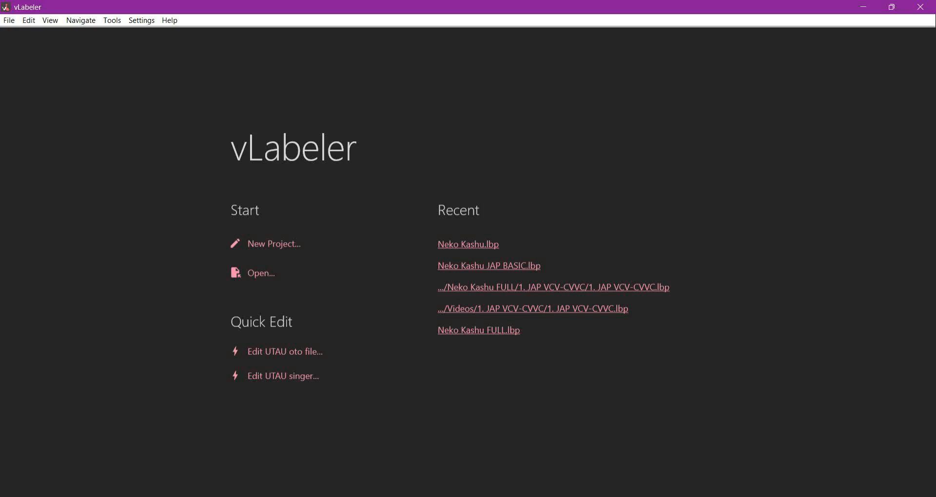
mouse_move(373, 262)
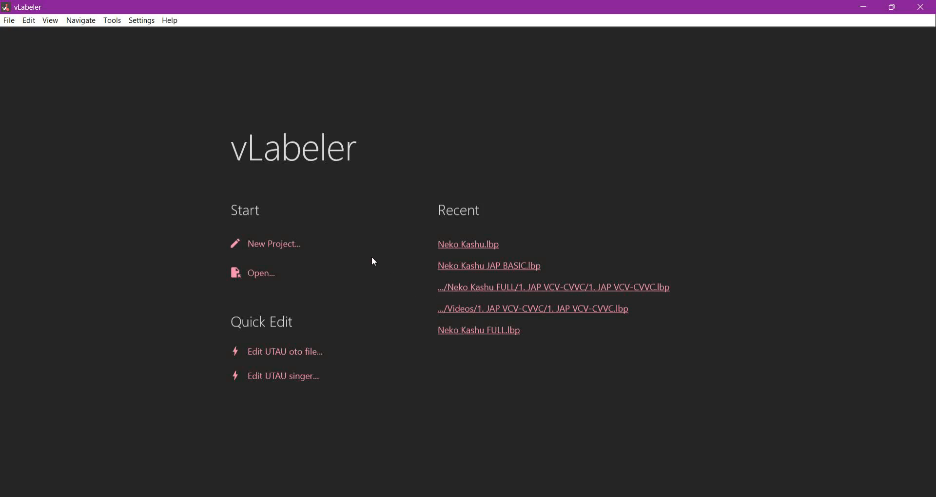
mouse_move(182, 184)
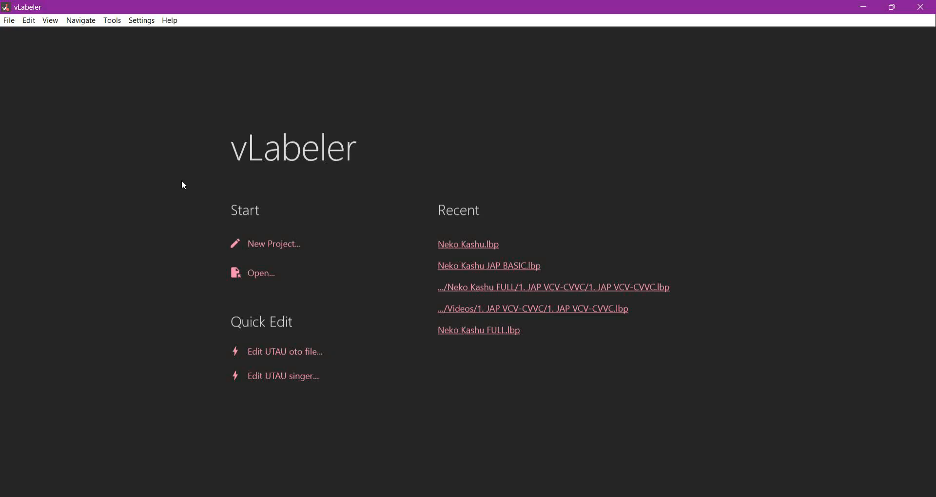
mouse_move(246, 115)
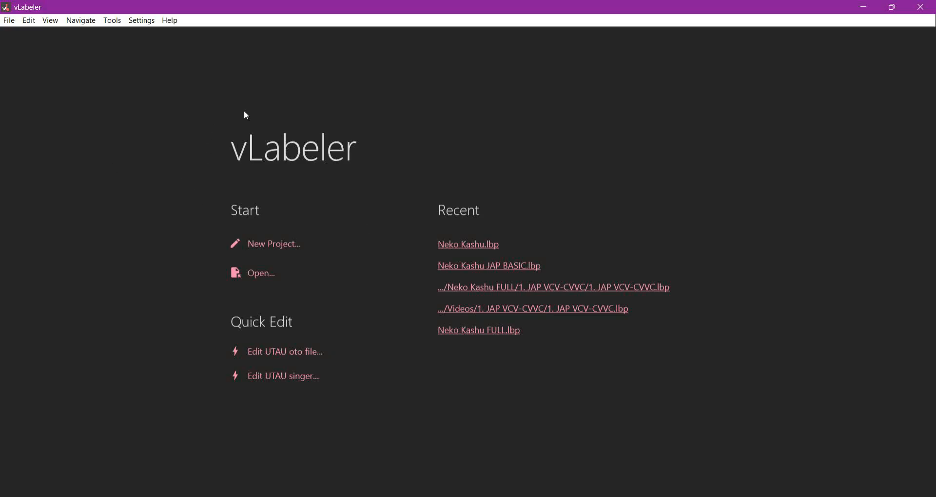
mouse_move(876, 62)
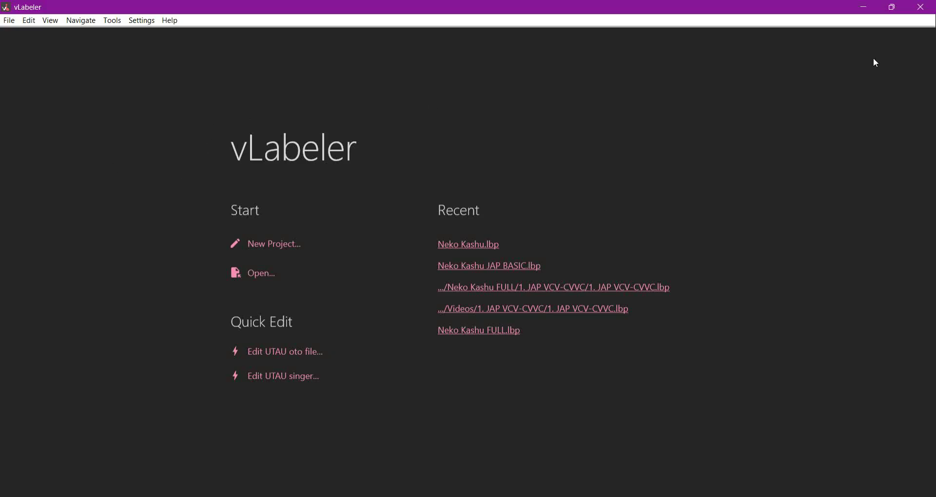
mouse_move(580, 256)
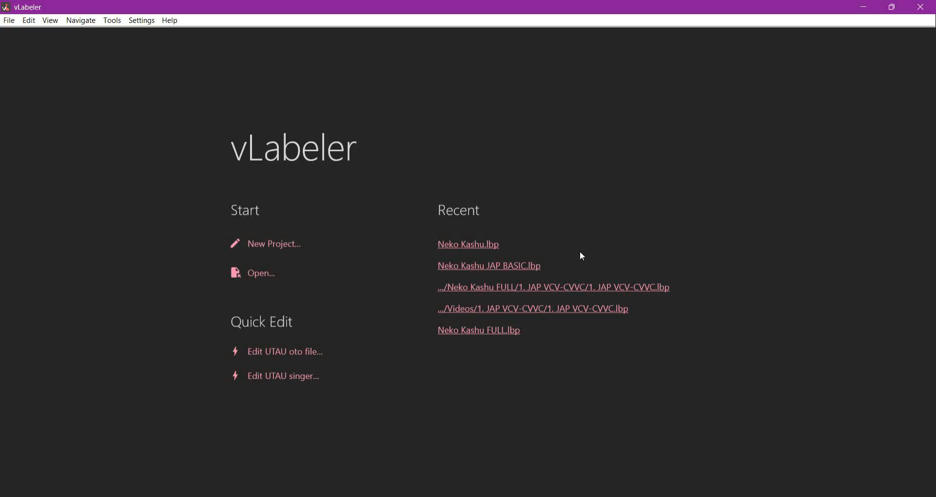
mouse_move(273, 244)
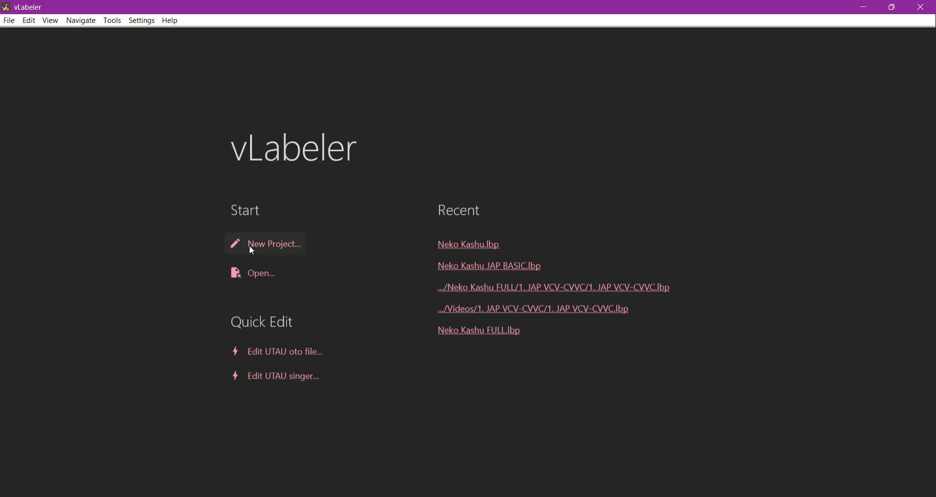
Step: Start a new project and keep the default Neko Kashu sample directory after cancelling the folder browser
click(273, 244)
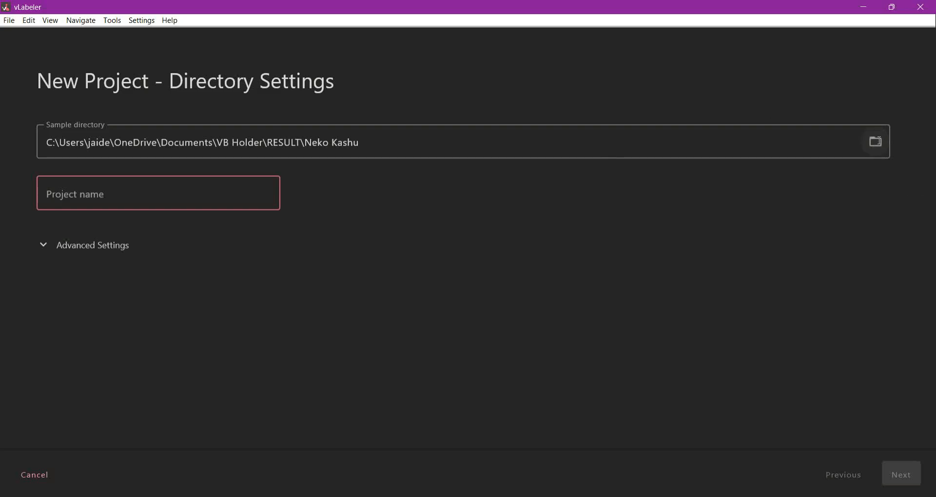
click(876, 141)
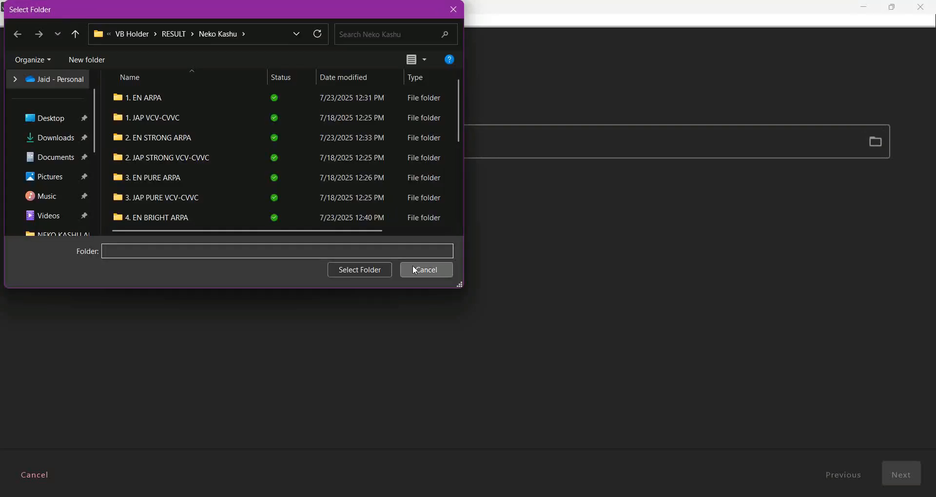
click(359, 270)
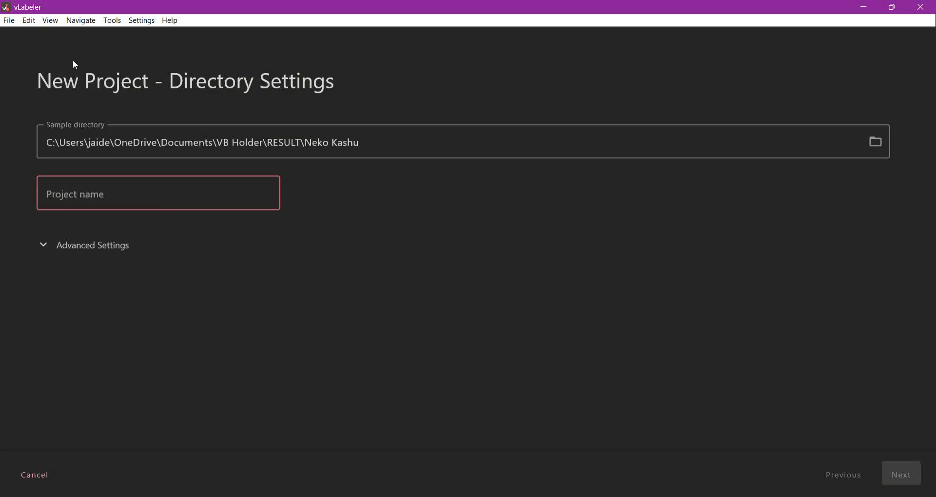
mouse_move(9, 20)
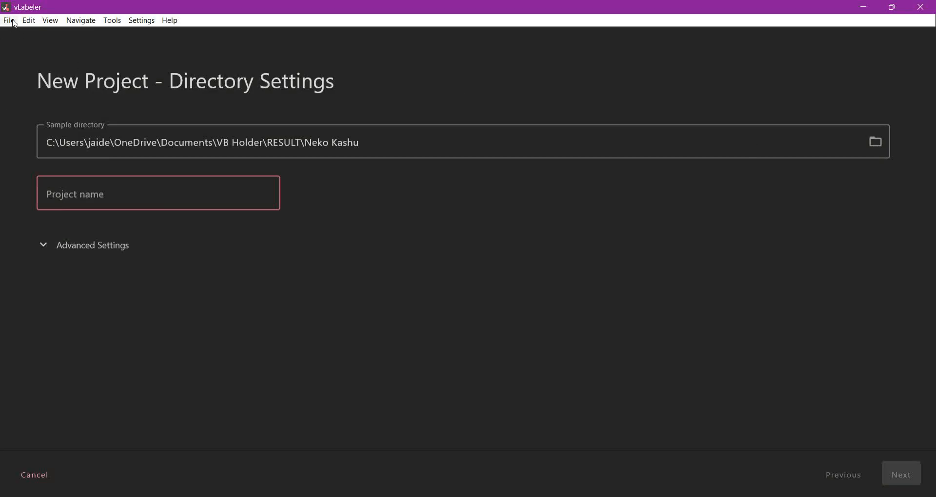
mouse_move(27, 485)
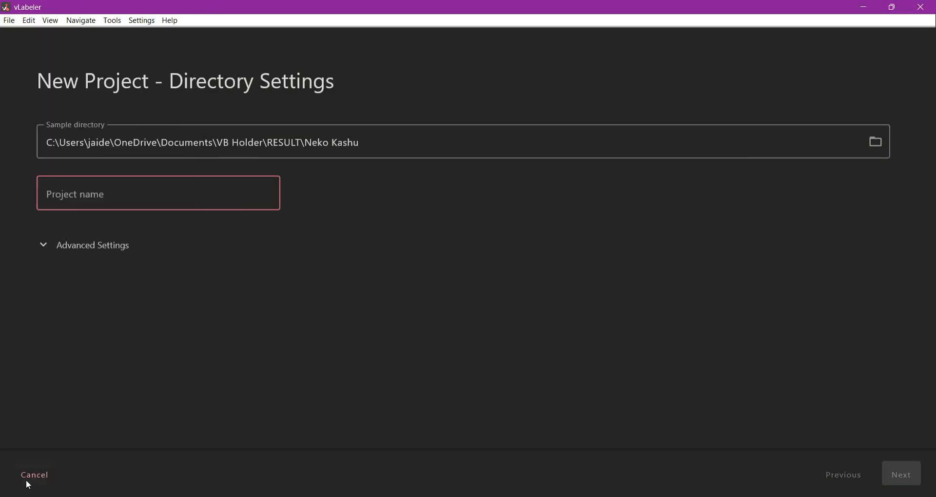
Step: Abandon the new project and open the existing Neko Kashu.lbp project file instead
click(34, 475)
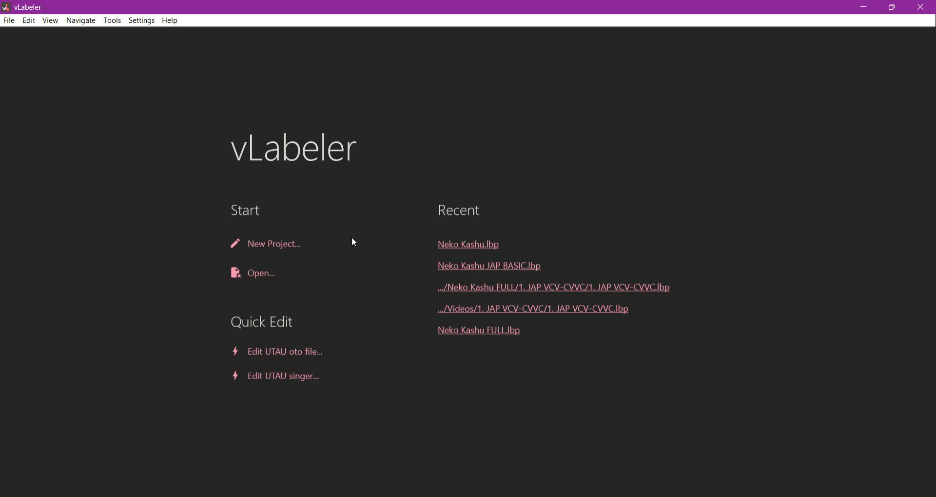
mouse_move(470, 247)
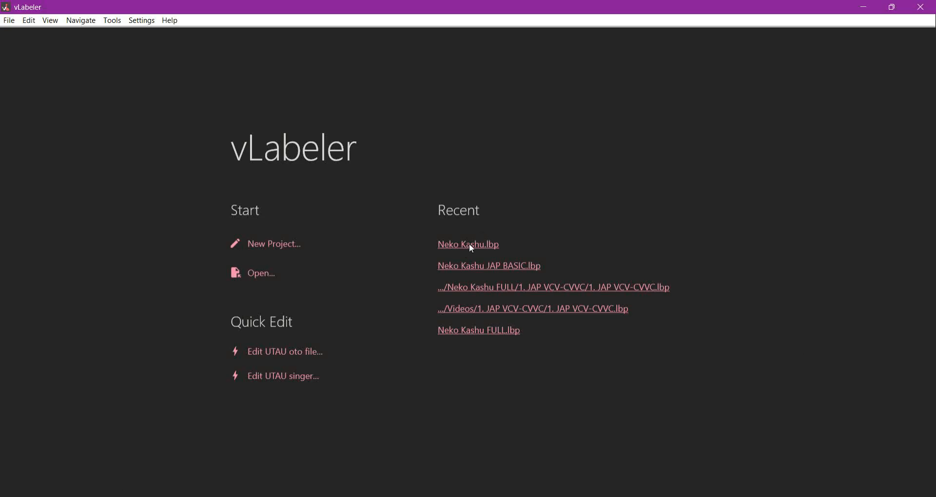
mouse_move(453, 235)
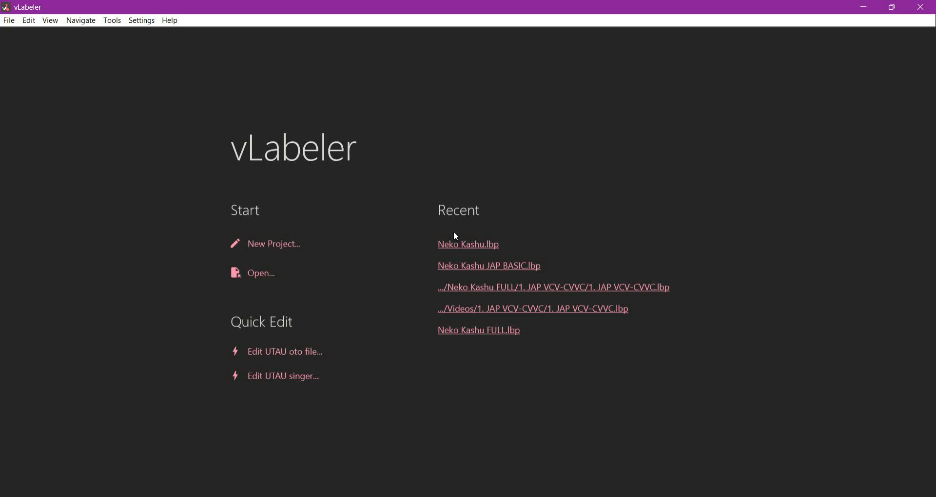
mouse_move(262, 273)
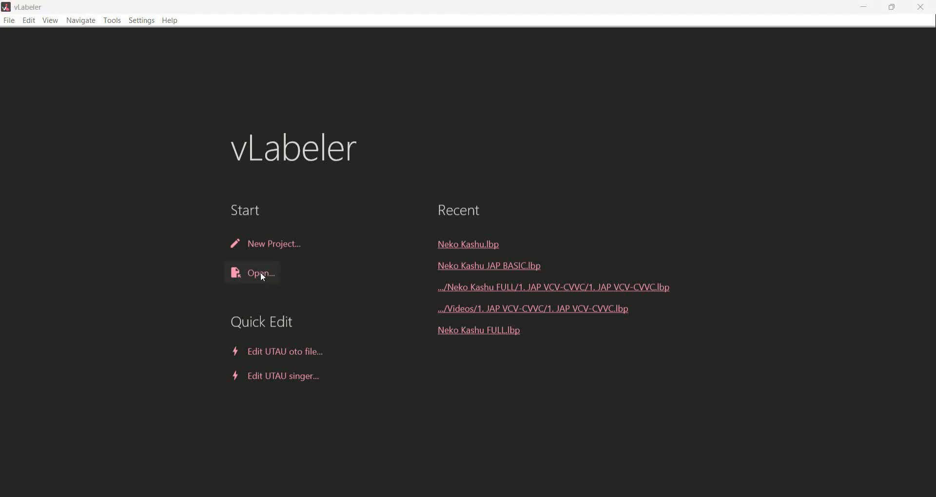
click(261, 273)
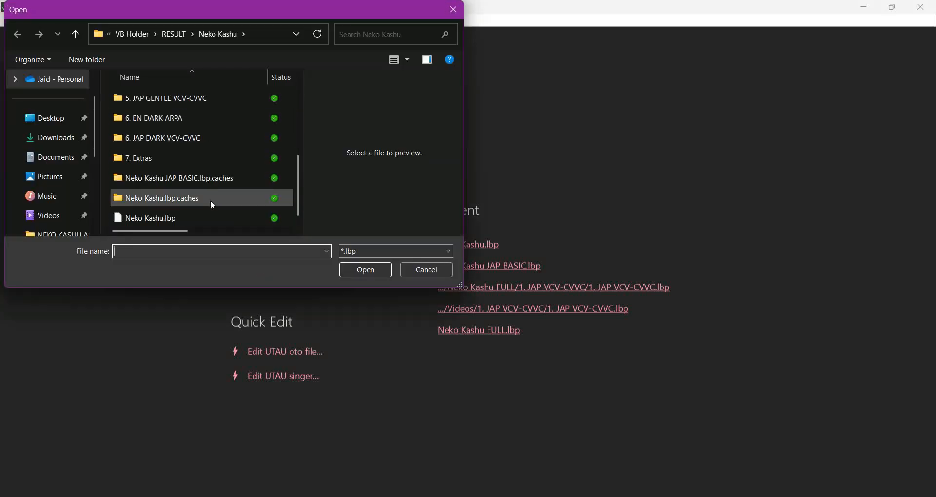
mouse_move(171, 217)
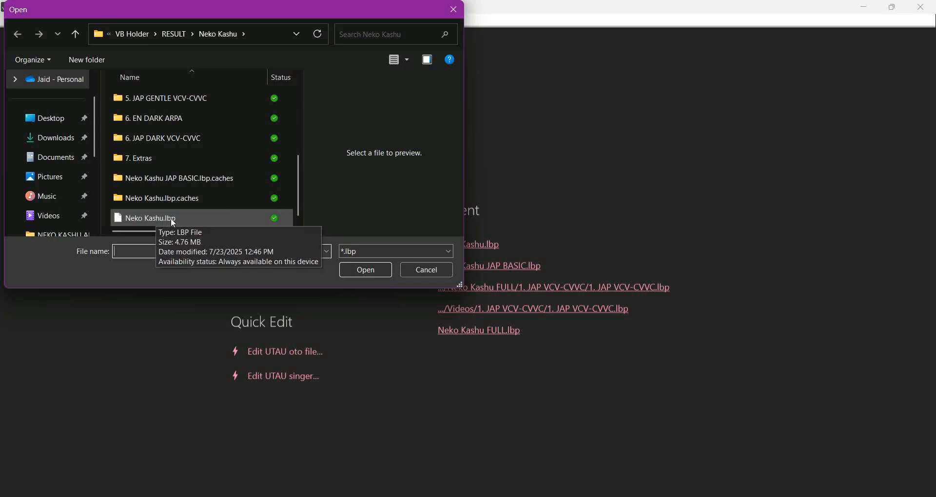
click(150, 218)
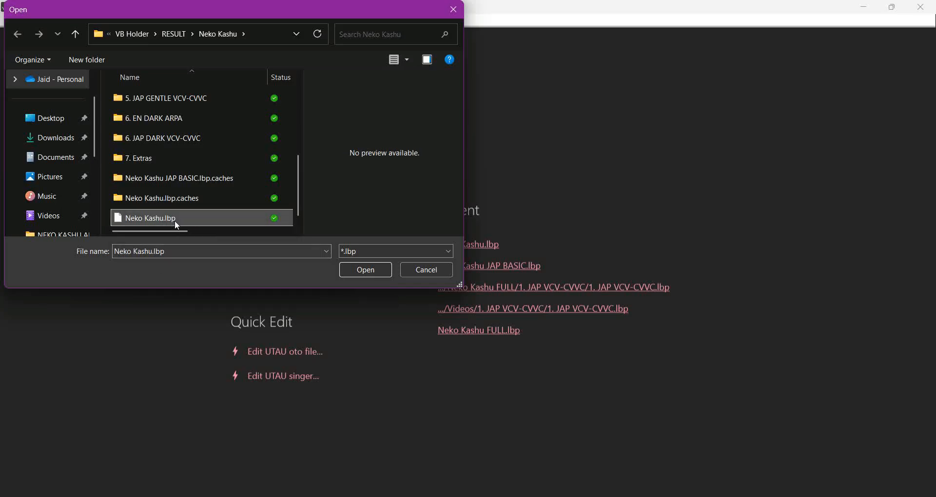
click(426, 270)
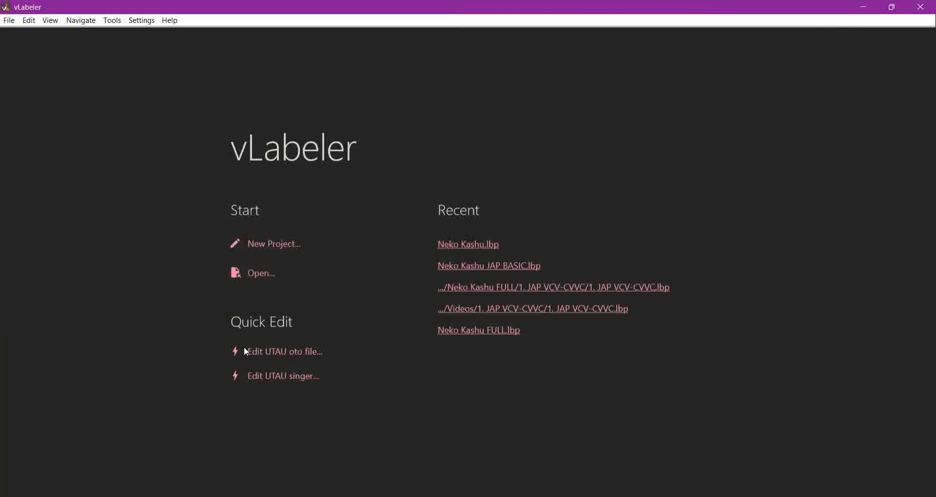
Step: Load the project and switch to the 1. JAP VCV-CVVC sheet with the a-a-i-a-u-a-e entry
click(467, 244)
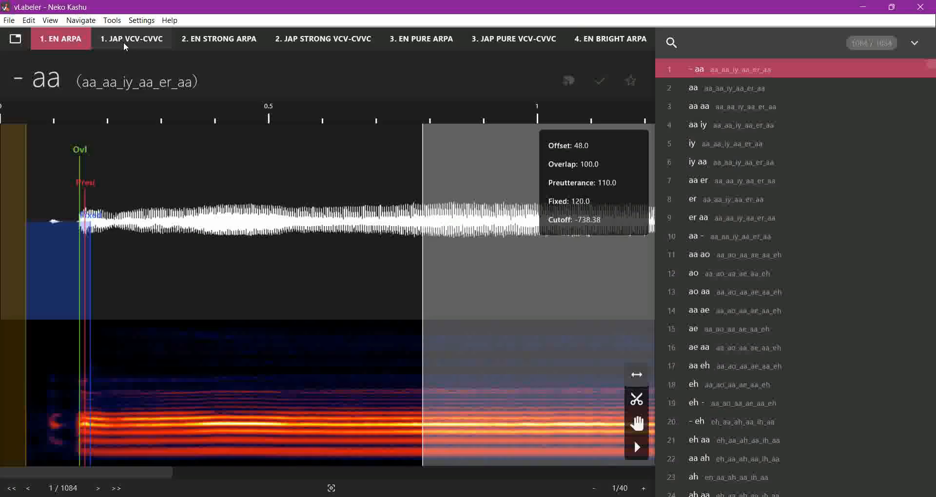
click(132, 39)
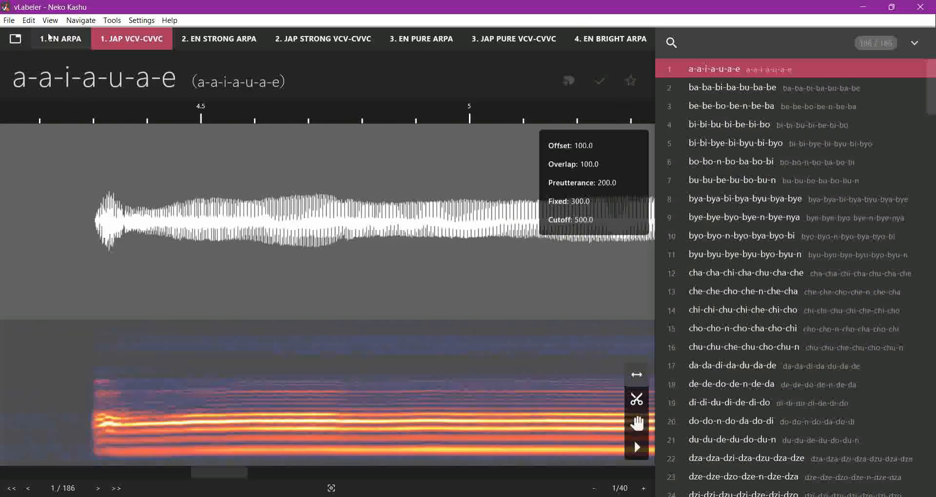
mouse_move(327, 97)
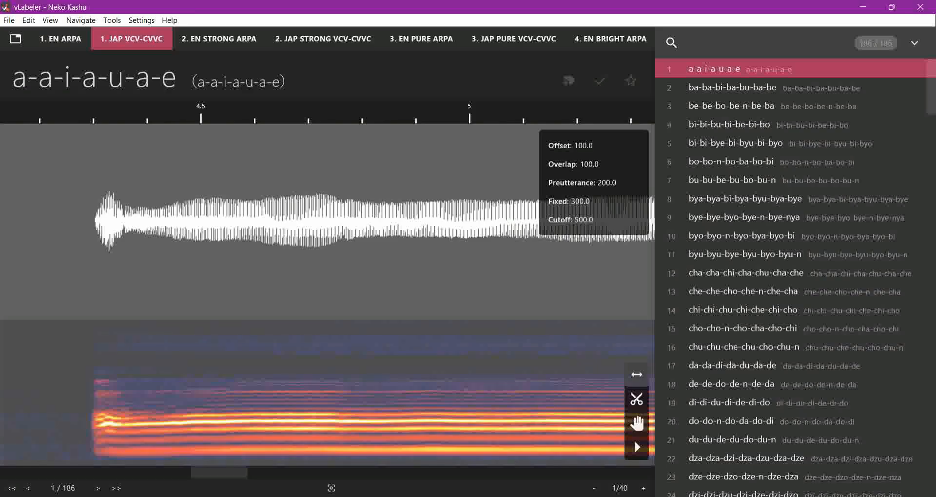
mouse_move(144, 166)
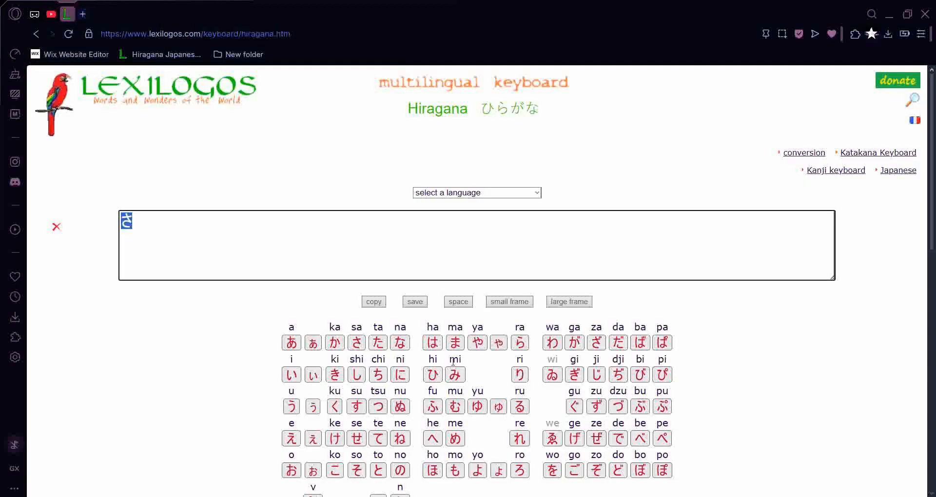
Step: Enter hiragana あ on the Lexilogos keyboard and copy it to the clipboard
click(292, 343)
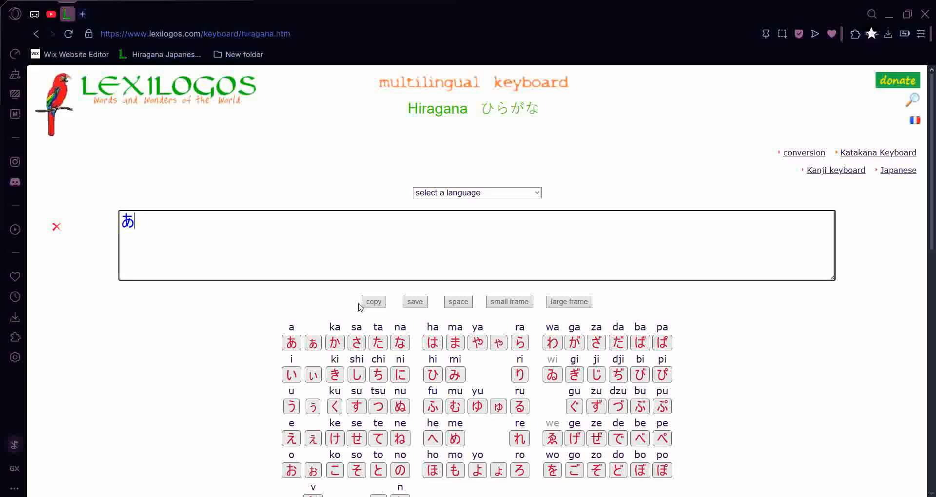
mouse_move(388, 228)
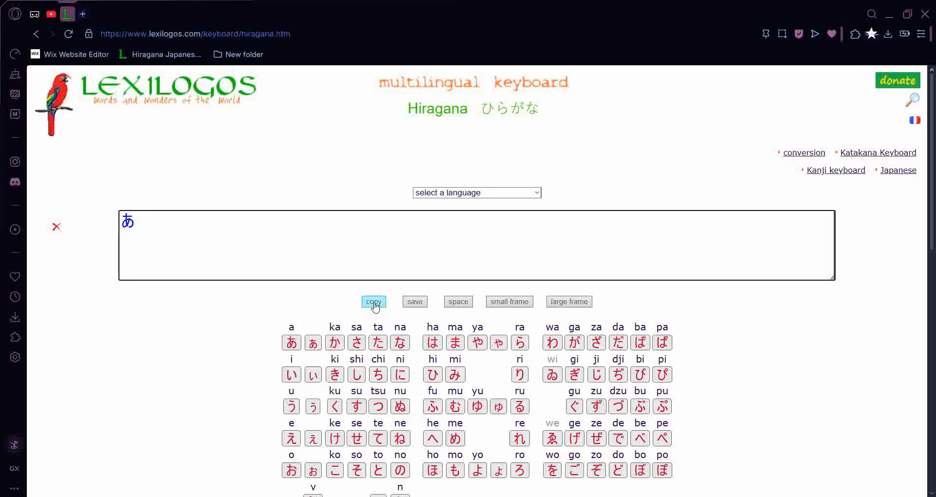
click(373, 302)
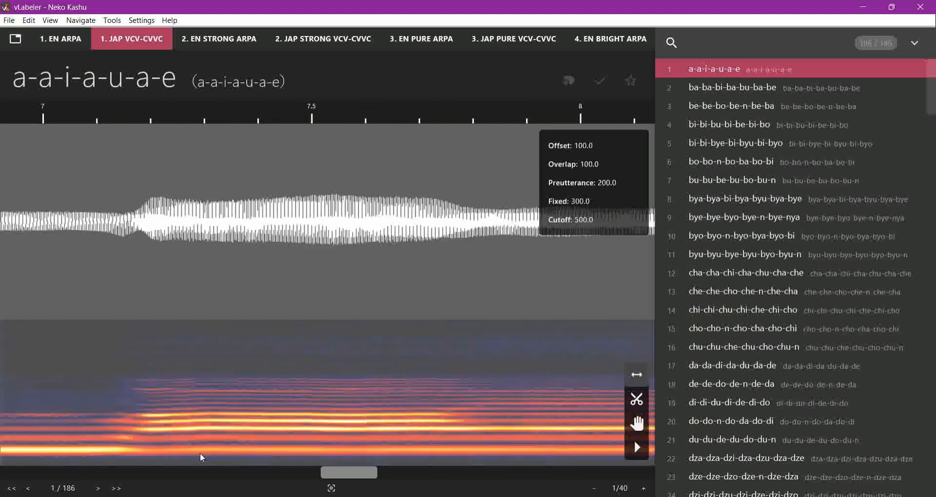
Step: Scroll along the a-a-i-a-u-a-e waveform to locate the vowel before editing Offset
scroll(left, 3)
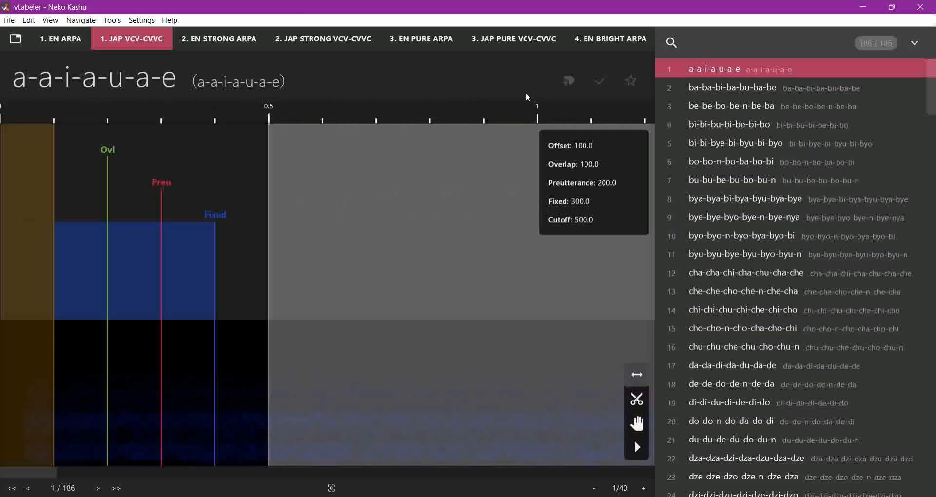
mouse_move(87, 353)
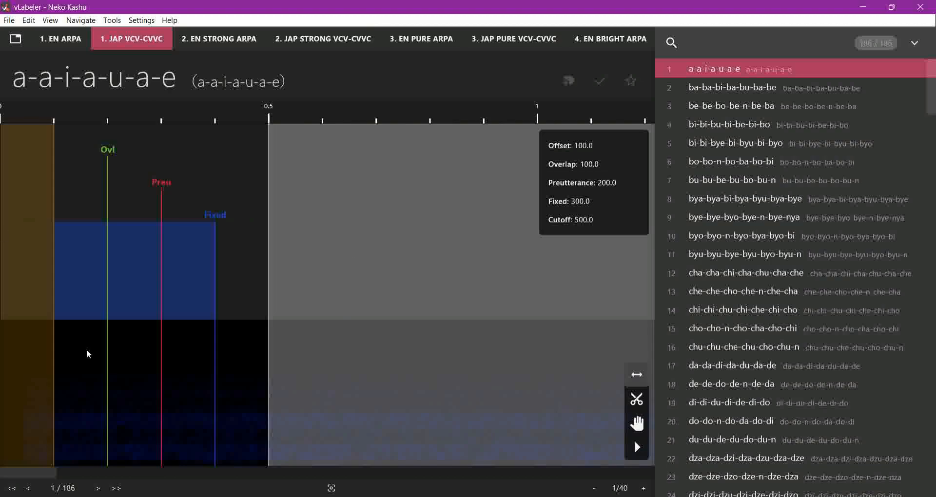
scroll(right, 3)
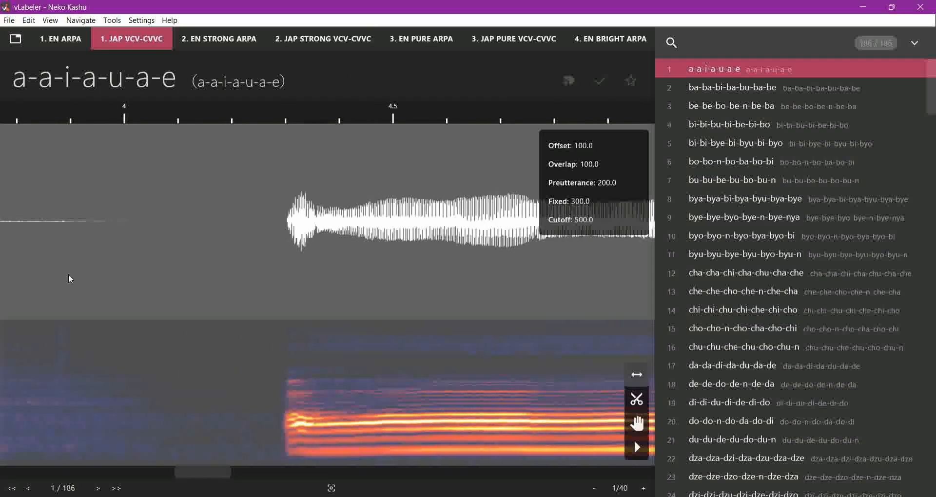
mouse_move(681, 122)
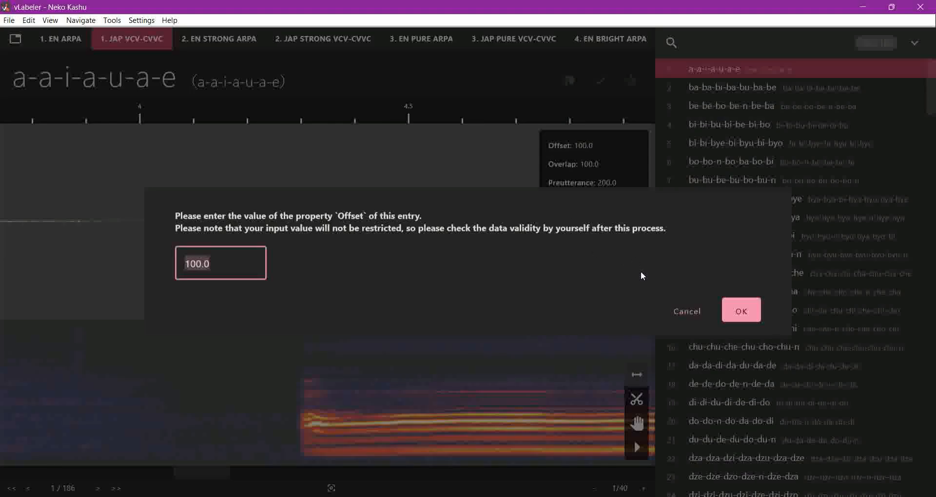
Step: Set the a-a-i-a-u-a-e entry's Offset to 4300
click(741, 311)
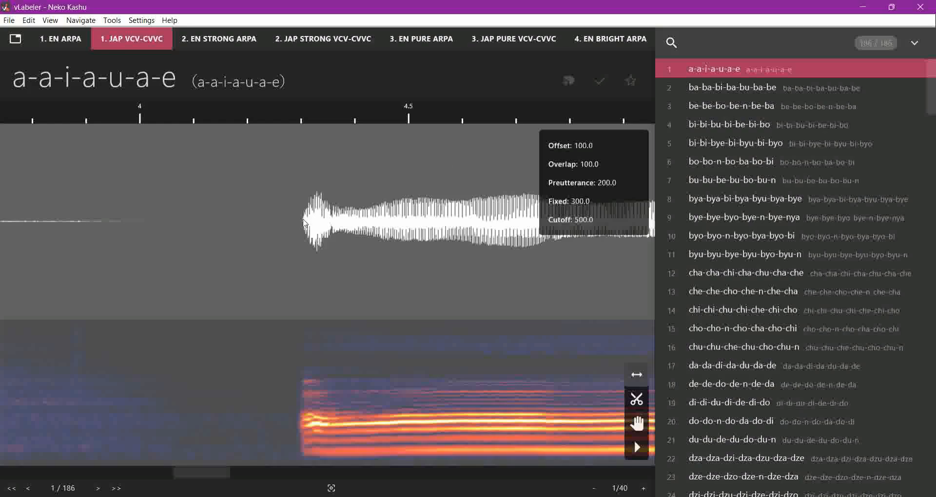
mouse_move(221, 220)
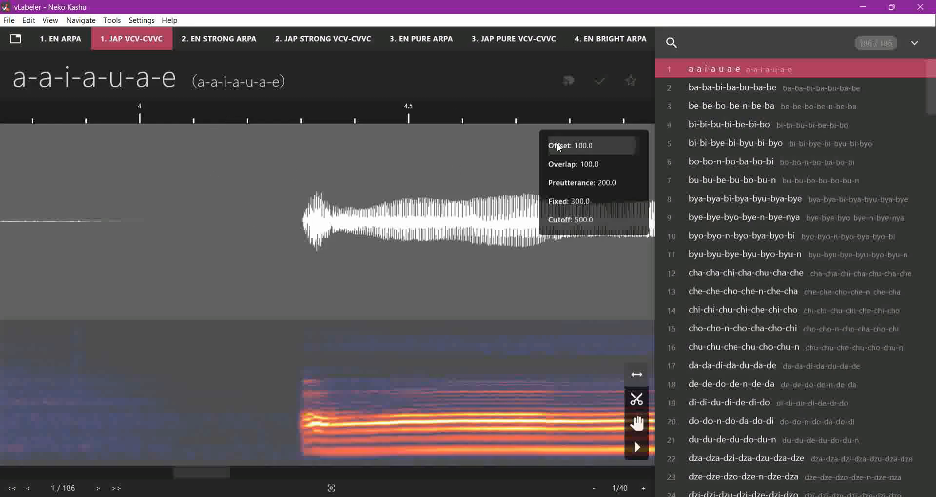
click(566, 145)
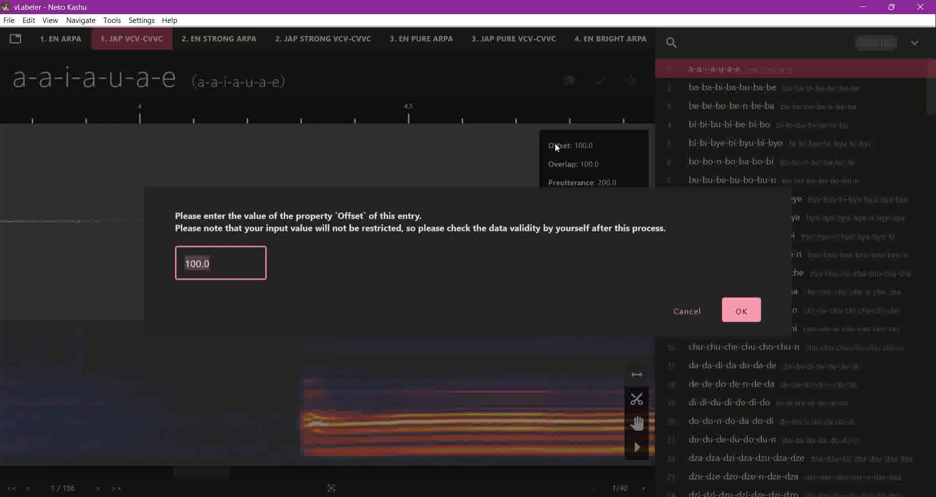
click(741, 310)
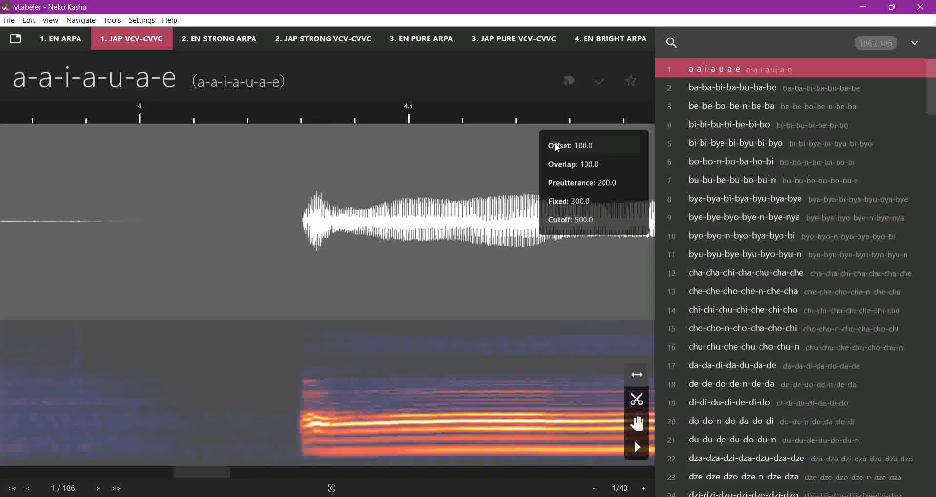
click(571, 146)
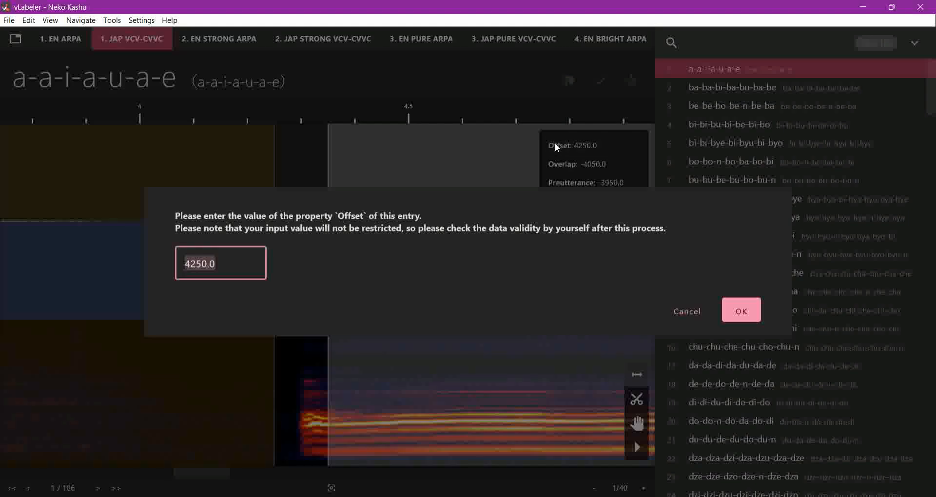
click(741, 310)
text(43)
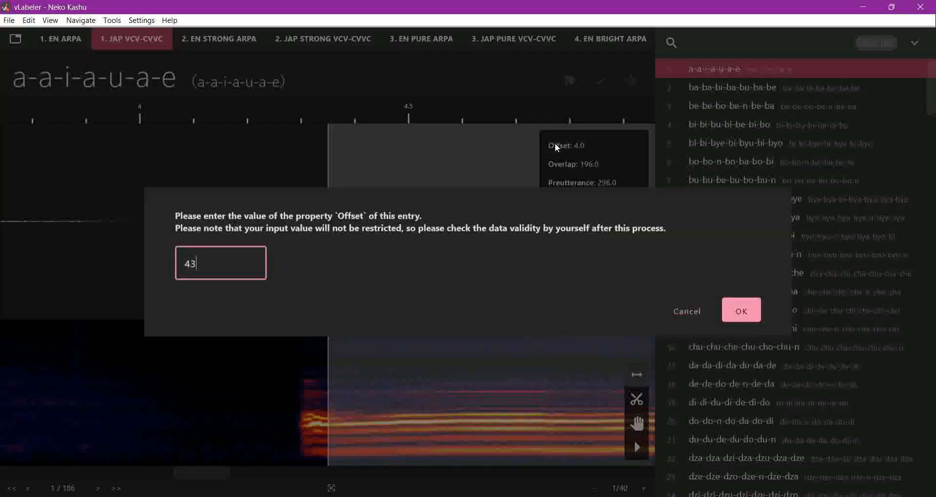
click(741, 310)
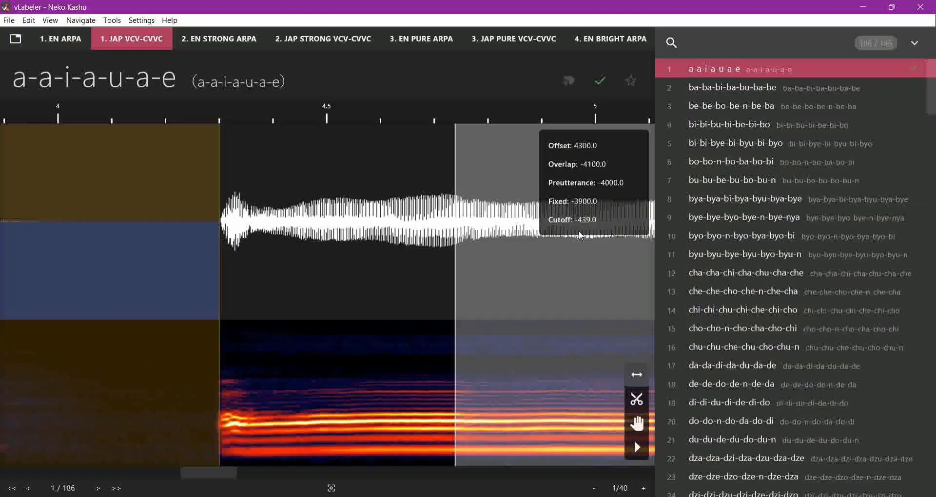
Step: Set the entry's Cutoff to -450
click(573, 220)
text(-45)
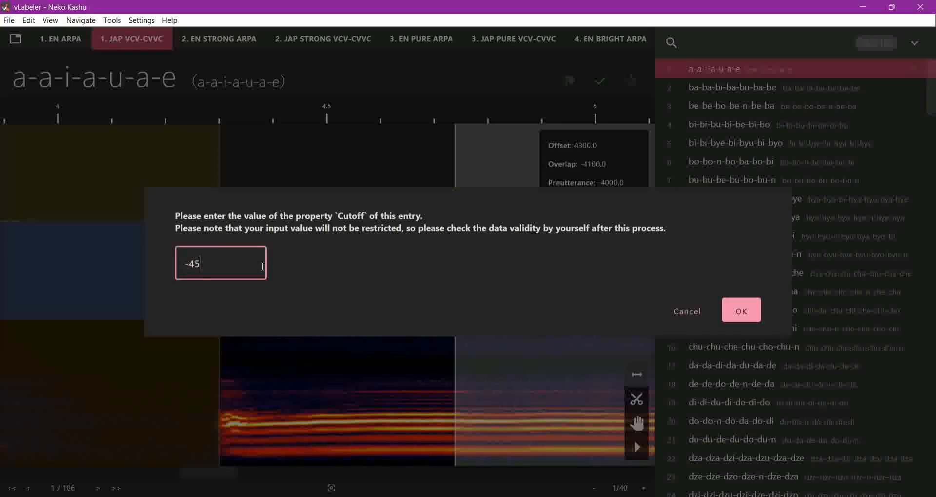
click(740, 310)
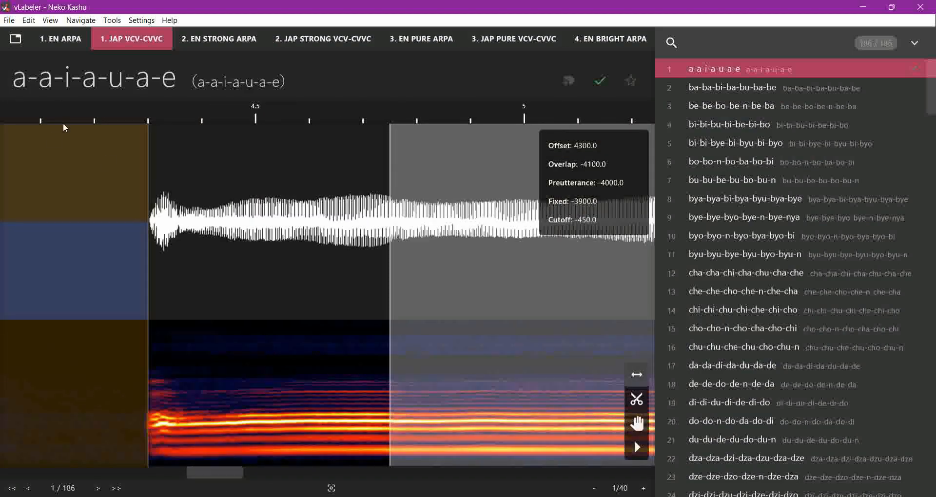
mouse_move(560, 183)
text(100)
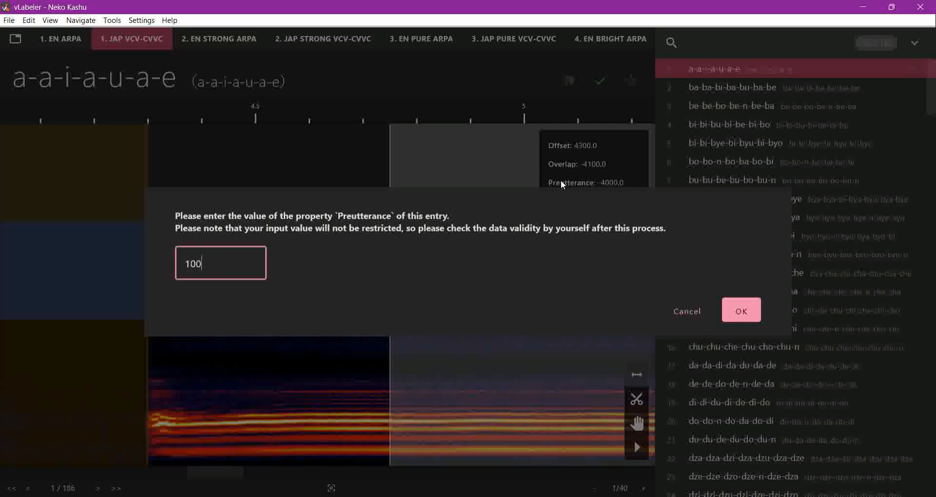
Step: Set Preutterance 100, Overlap 50 and Fixed 150 for the a-a-i-a-u-a-e entry
click(740, 310)
text(50)
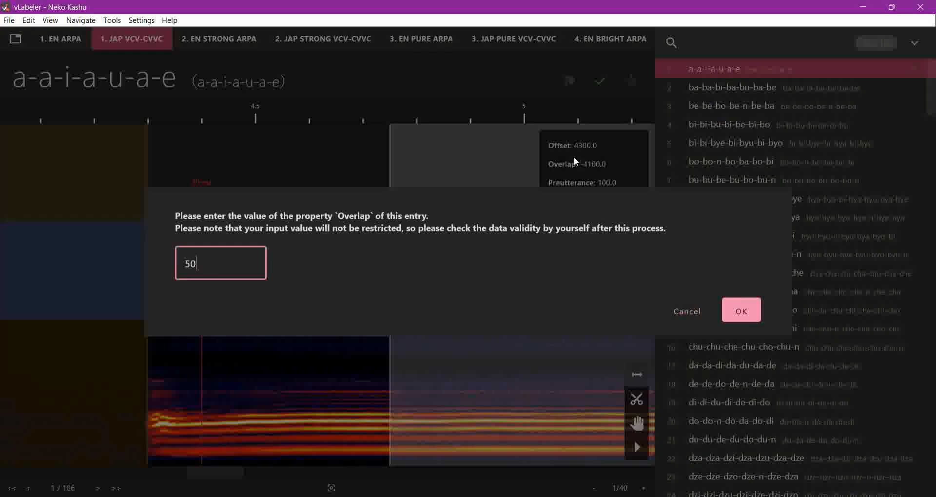
click(741, 310)
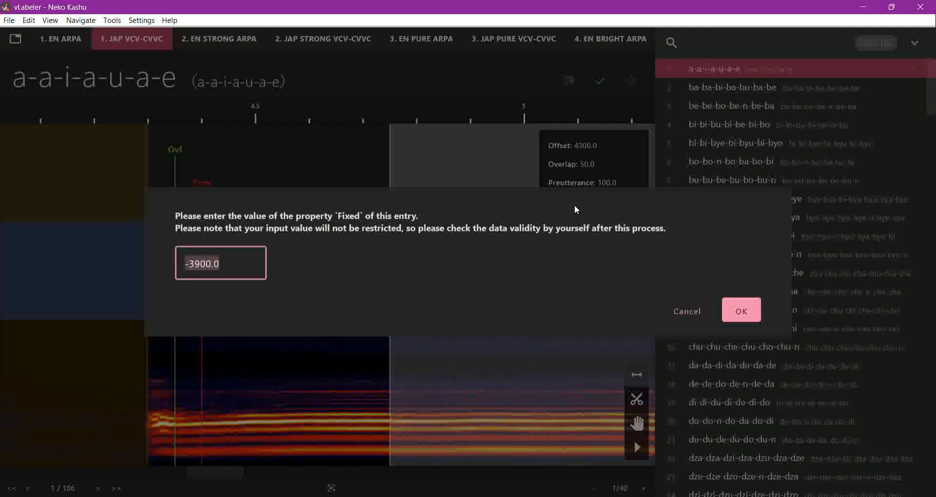
click(741, 310)
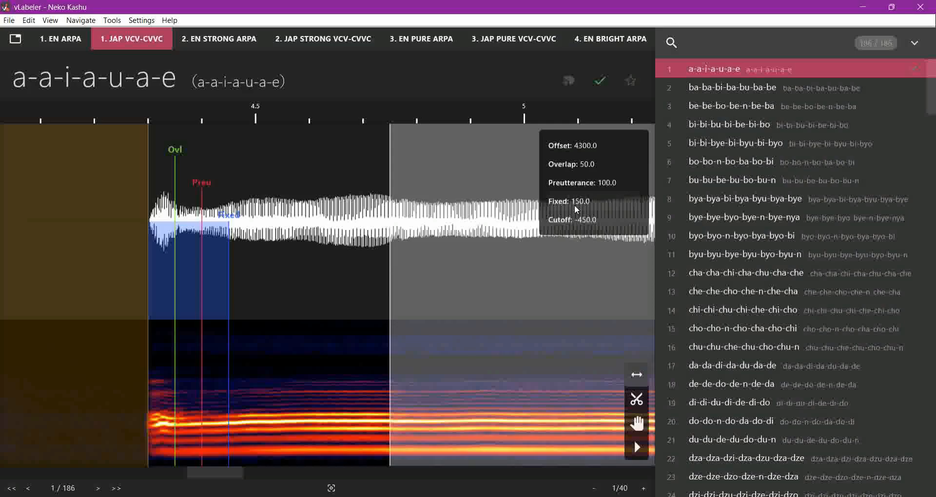
mouse_move(199, 468)
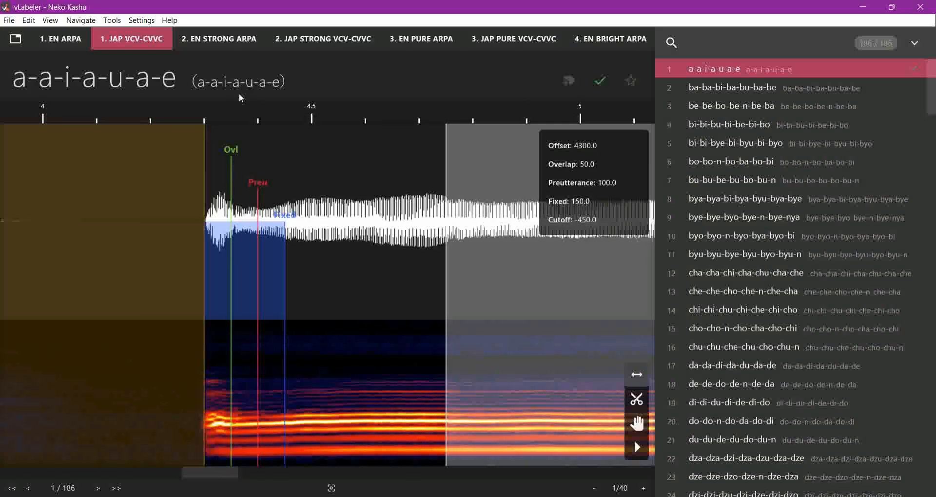
mouse_move(203, 286)
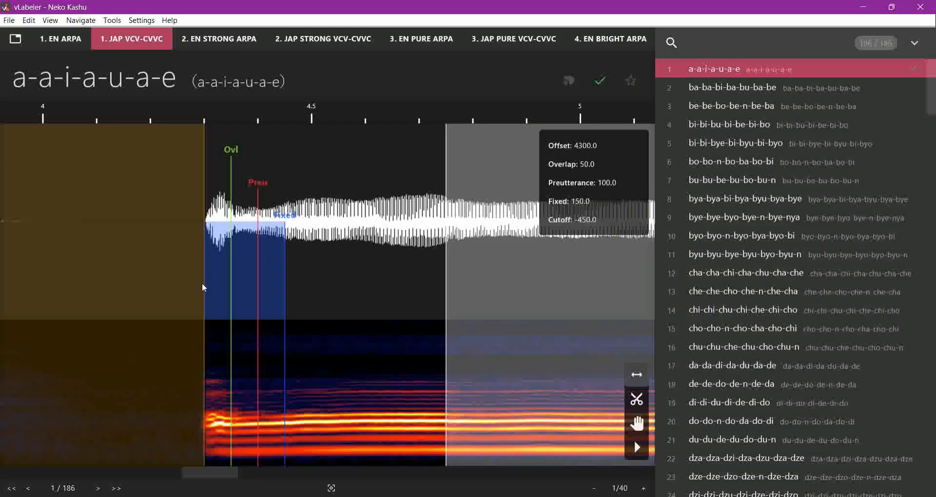
scroll(right, 3)
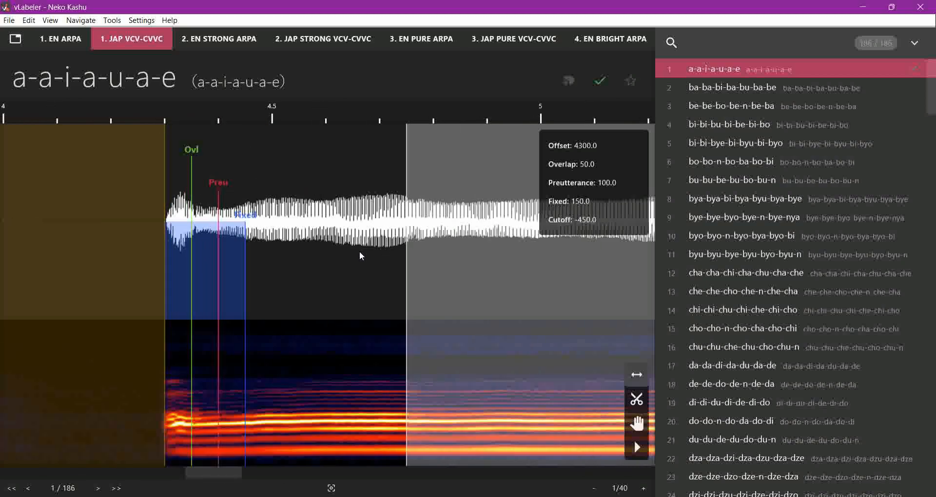
mouse_move(716, 306)
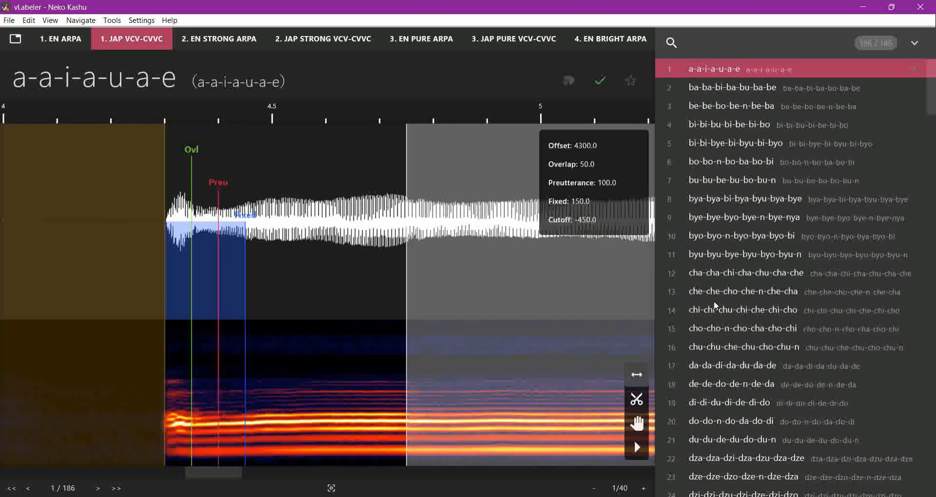
mouse_move(393, 304)
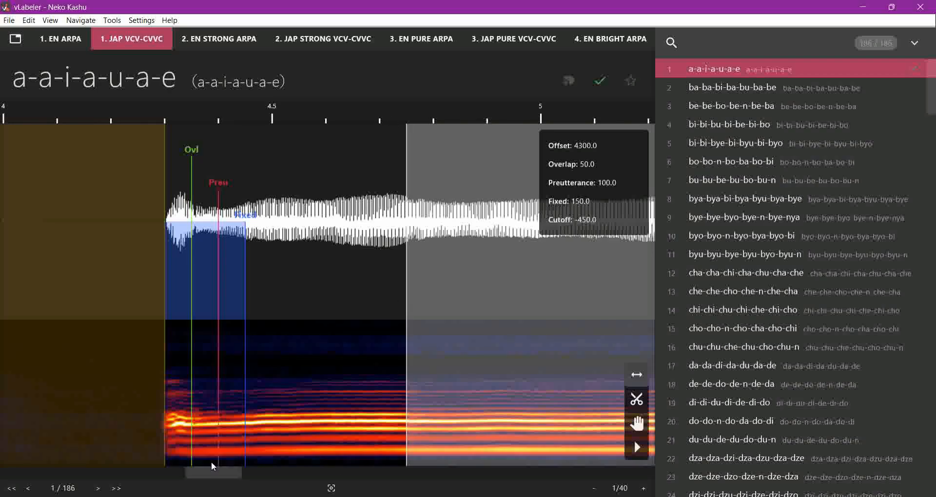
Step: Rename the a-a-i-a-u-a-e entry to '- あ'
double_click(93, 79)
text(-)
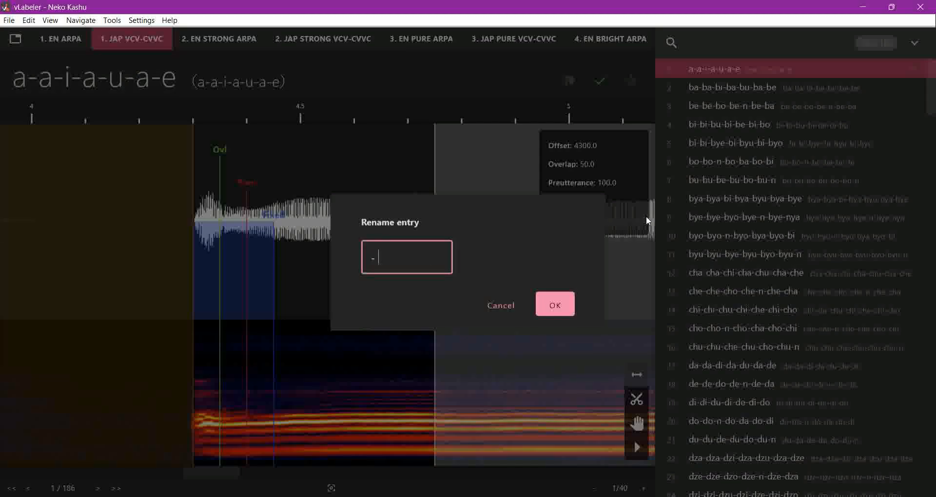
click(554, 304)
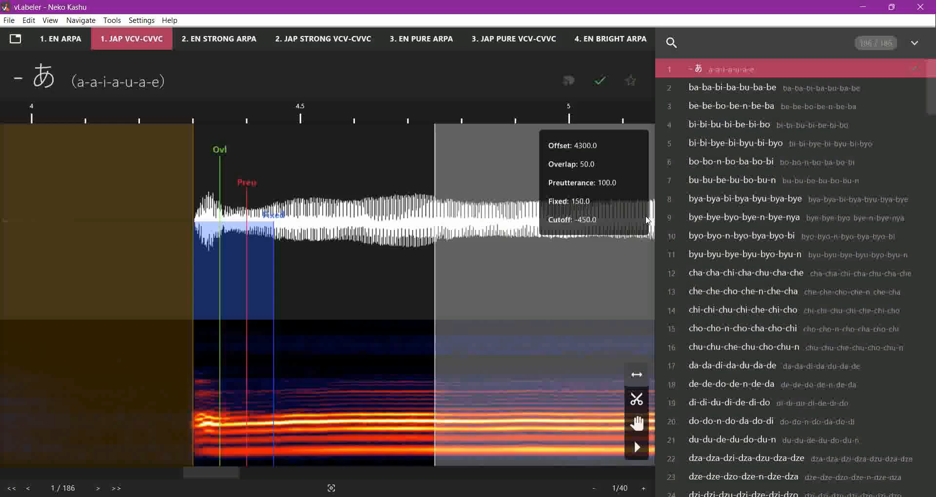
click(28, 20)
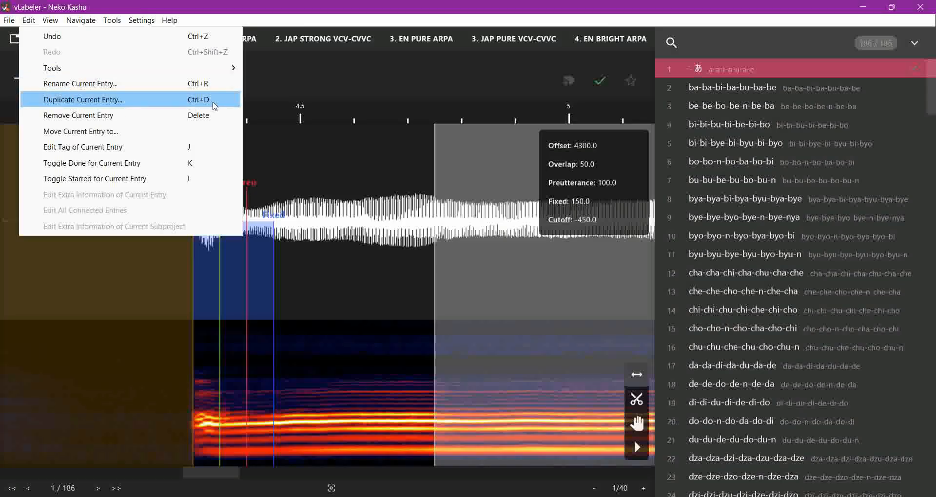
mouse_move(155, 106)
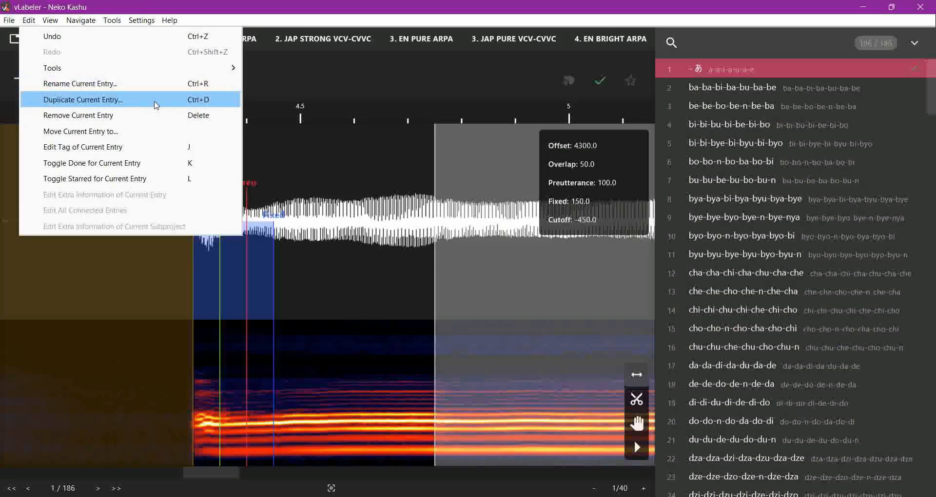
mouse_move(118, 115)
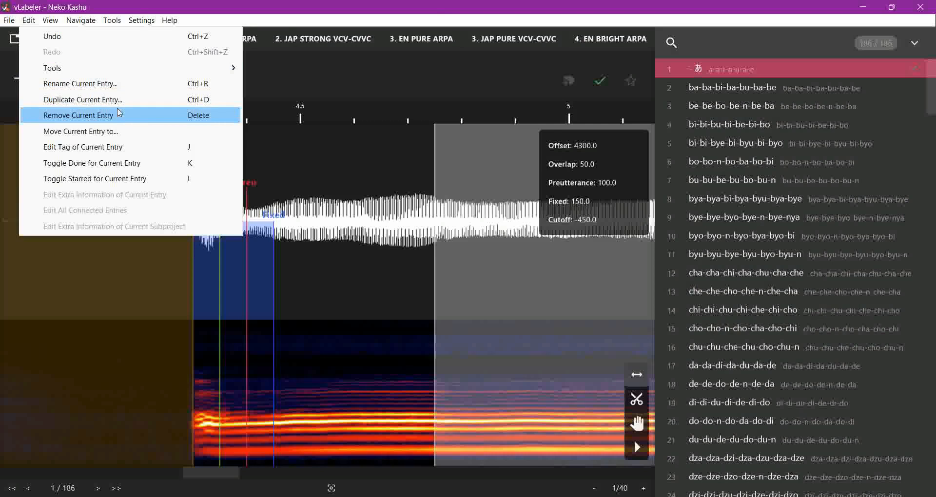
mouse_move(82, 100)
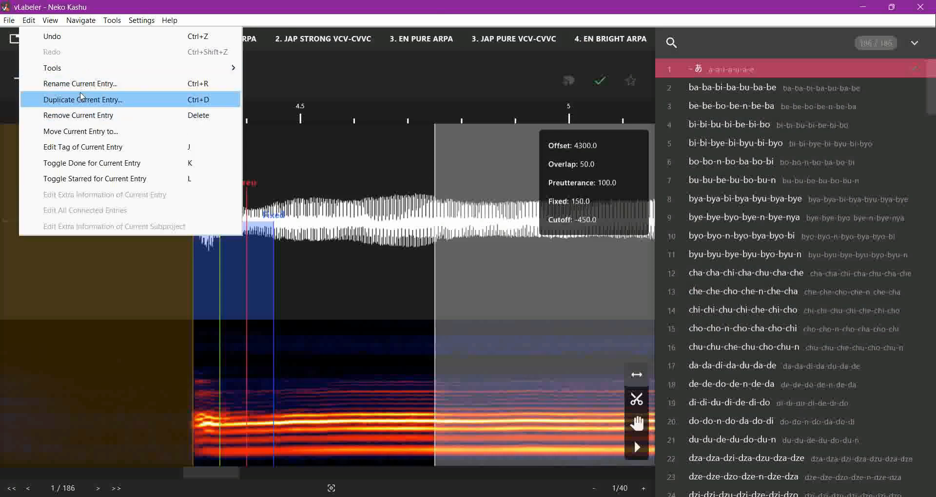
mouse_move(34, 96)
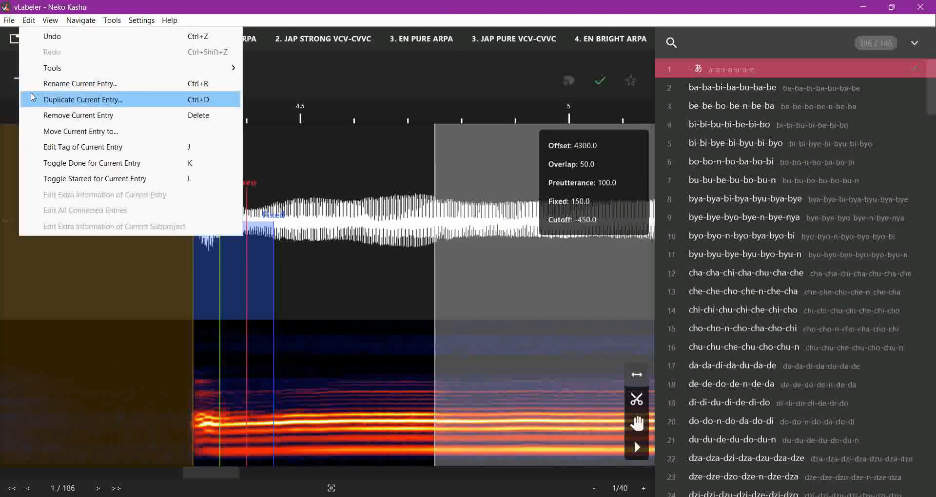
Step: Duplicate the '- あ' entry as a second entry named 'あ'
click(83, 100)
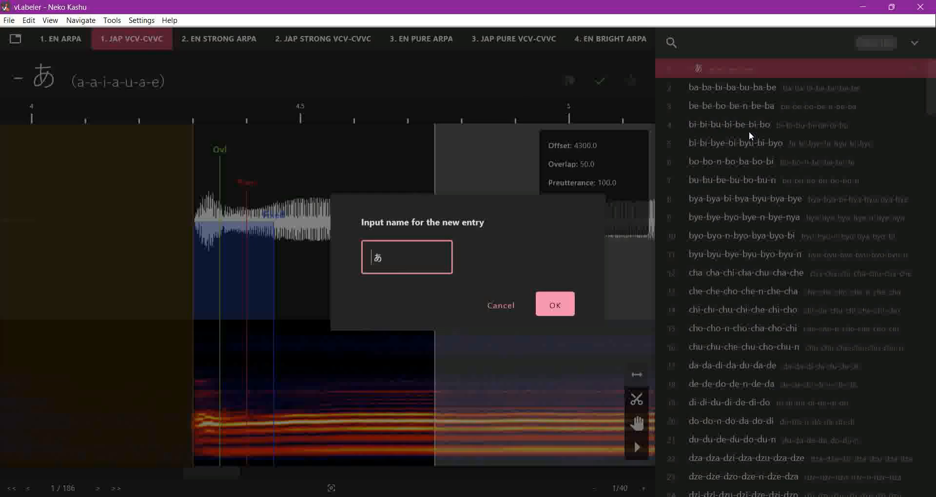
click(554, 304)
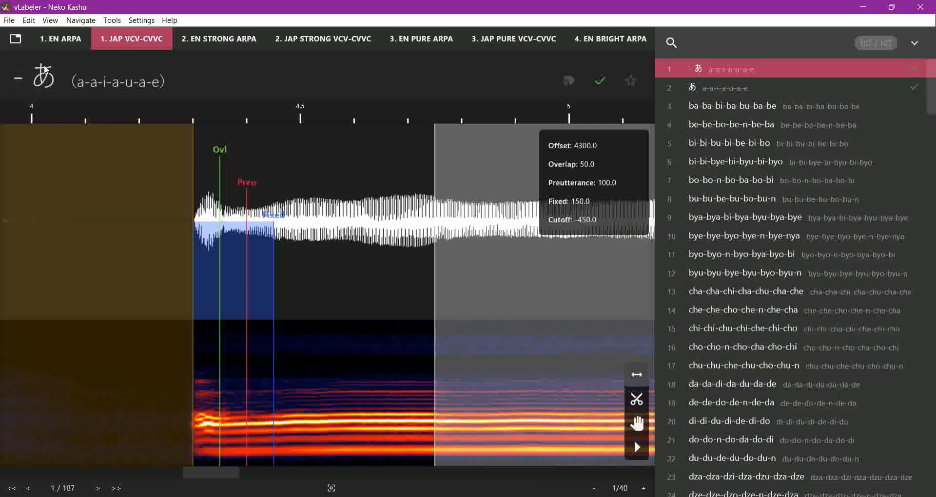
mouse_move(25, 58)
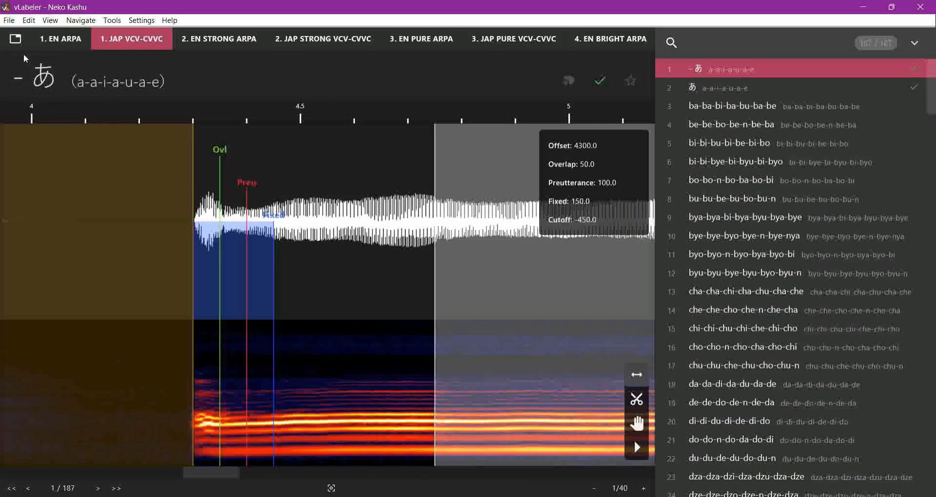
mouse_move(133, 139)
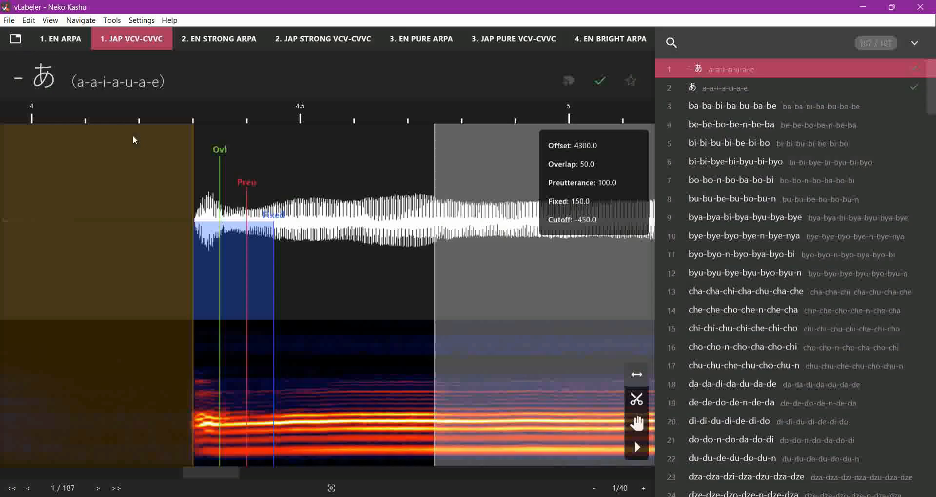
mouse_move(121, 130)
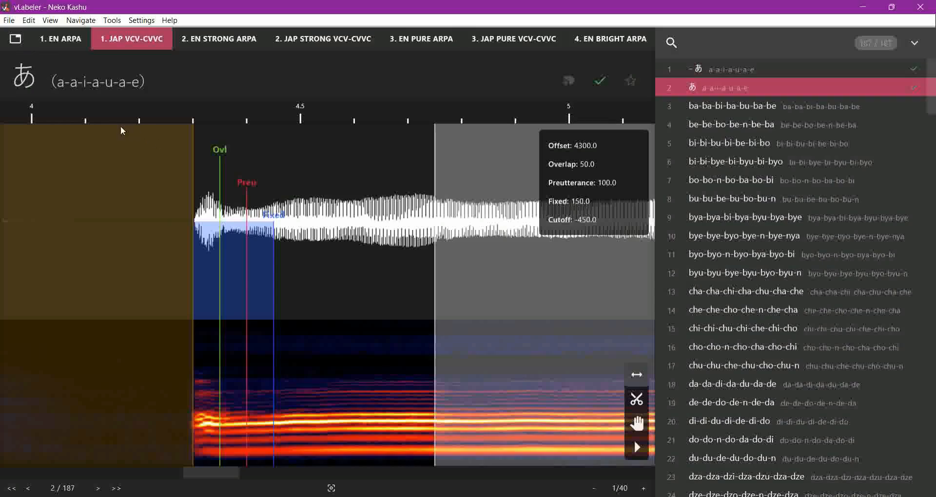
mouse_move(167, 111)
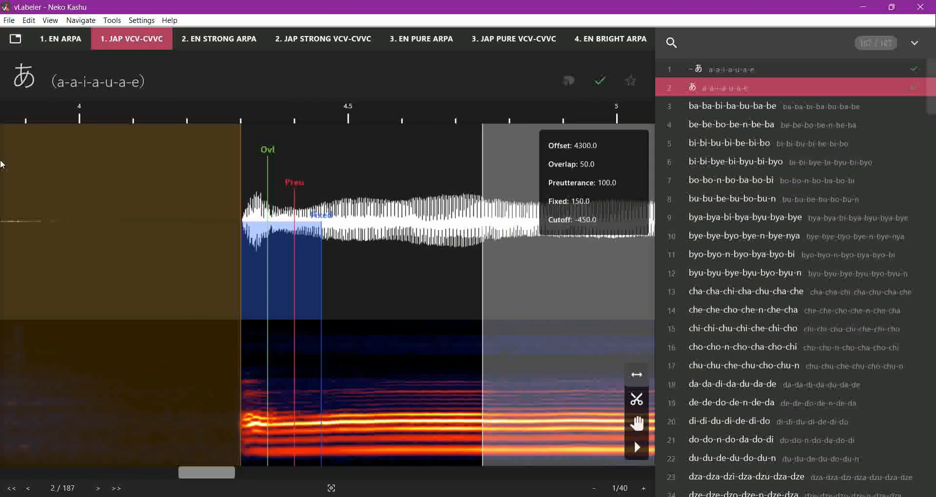
scroll(left, 3)
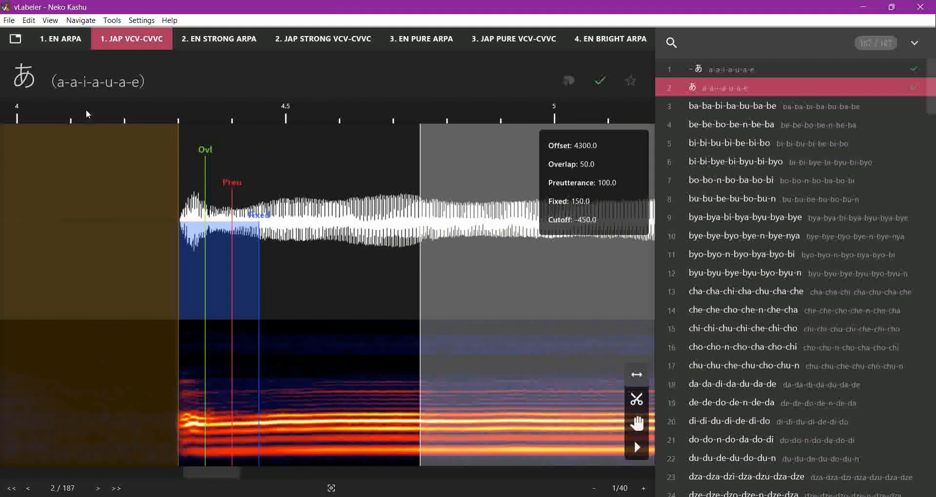
mouse_move(577, 224)
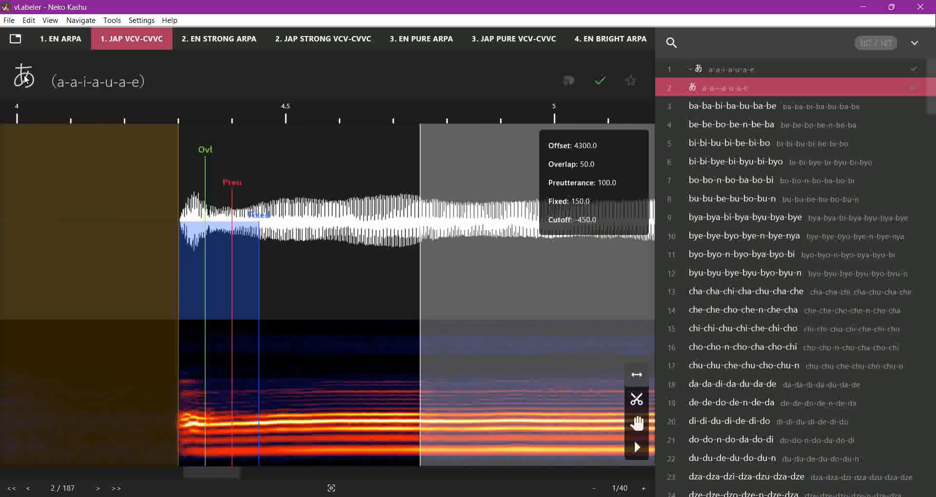
mouse_move(138, 95)
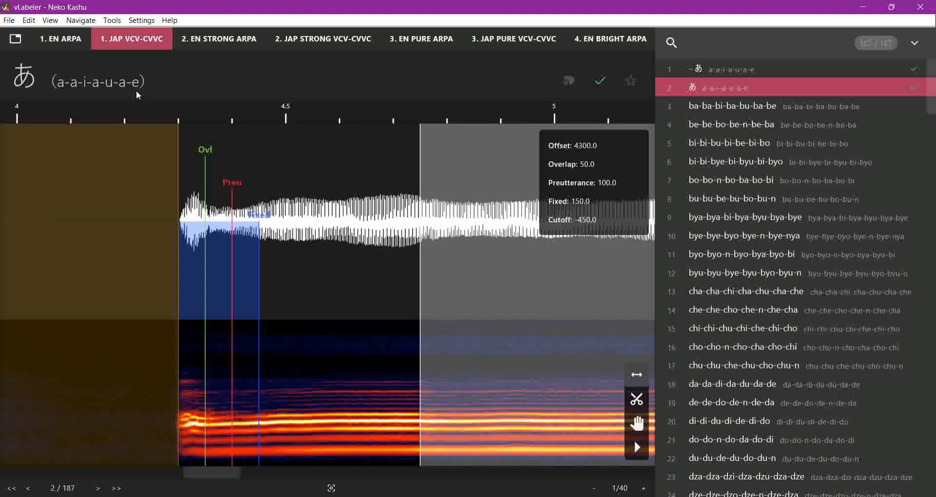
Step: Duplicate the entry twice more as '- a' and 'a', giving four vowel entries
click(29, 20)
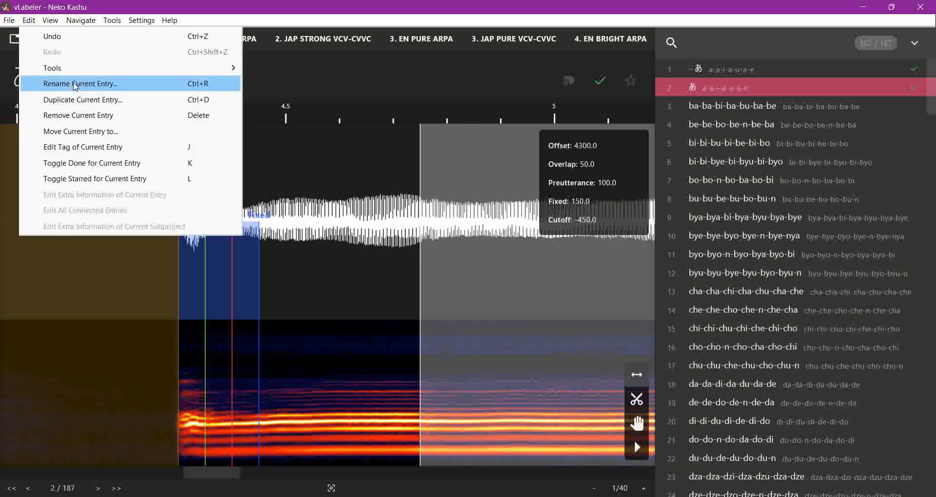
click(88, 84)
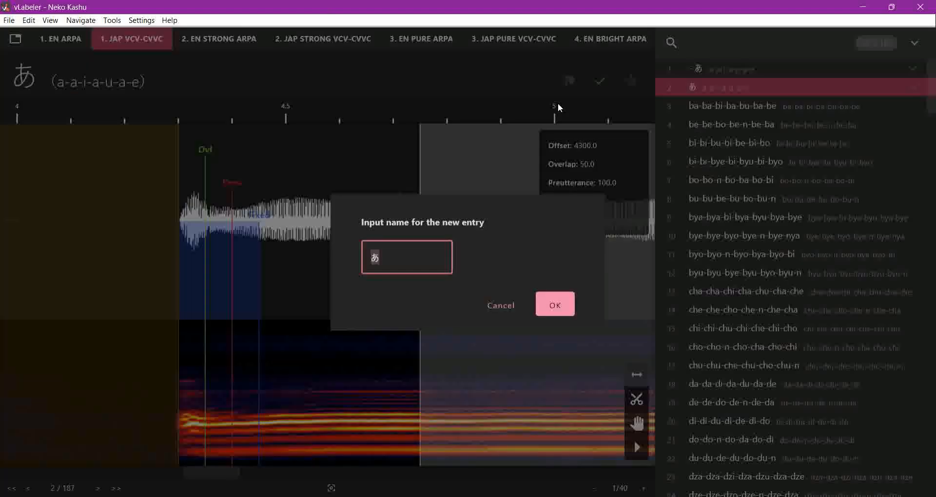
text(- a)
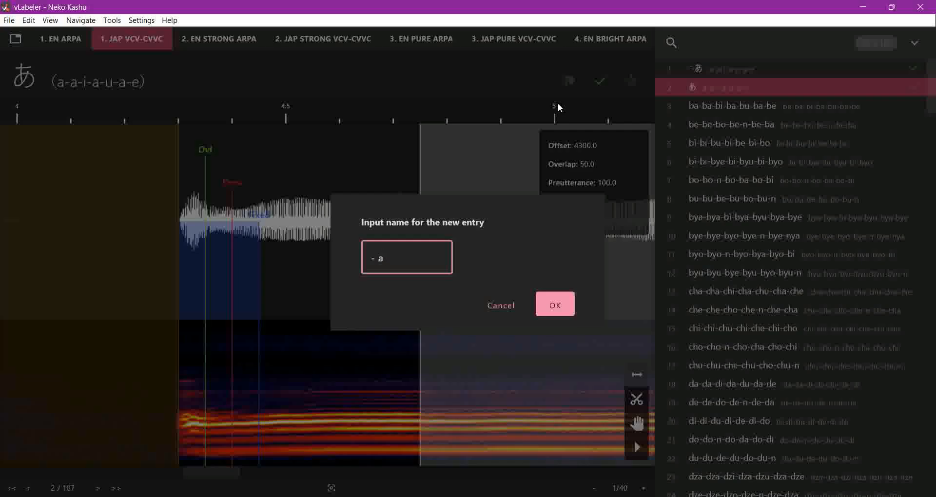
click(9, 20)
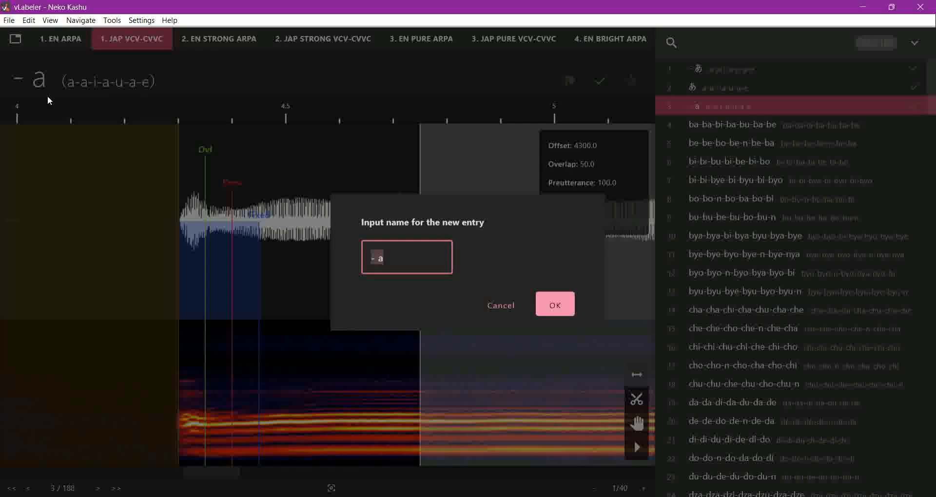
click(554, 305)
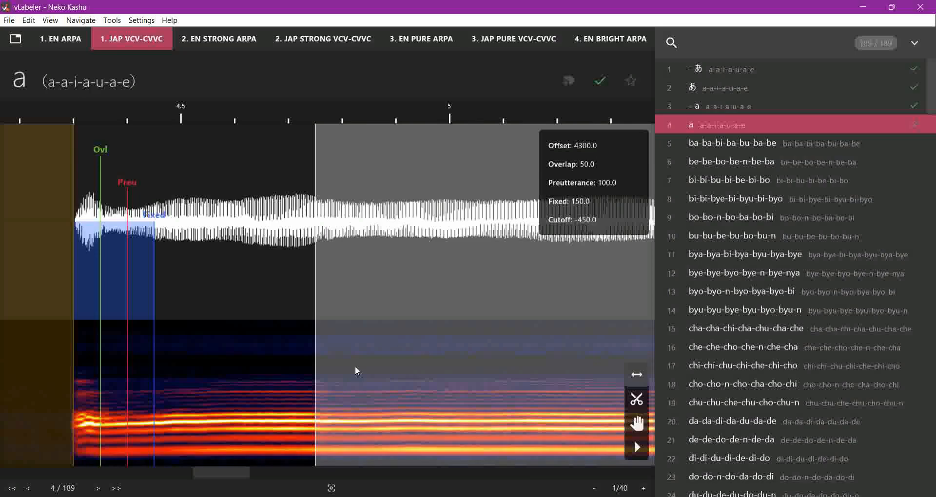
Step: Begin an extra duplicate named 'あ' and cancel it
click(28, 19)
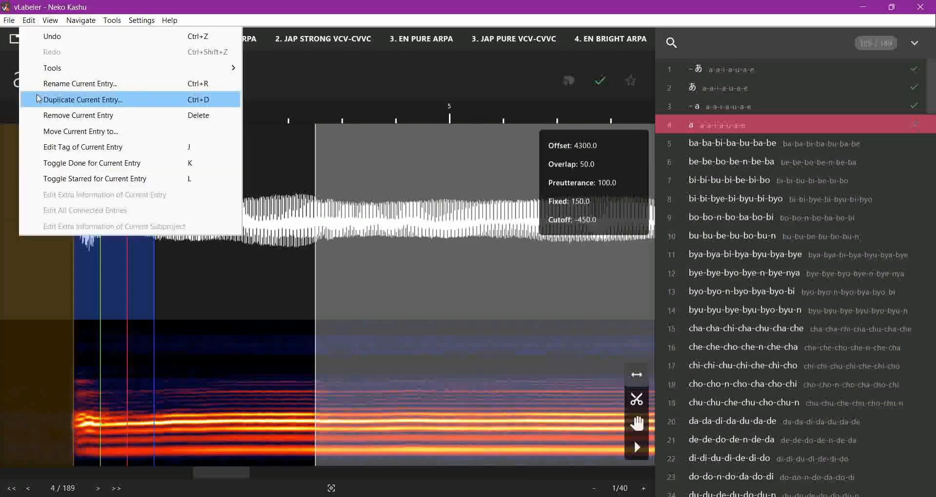
click(84, 100)
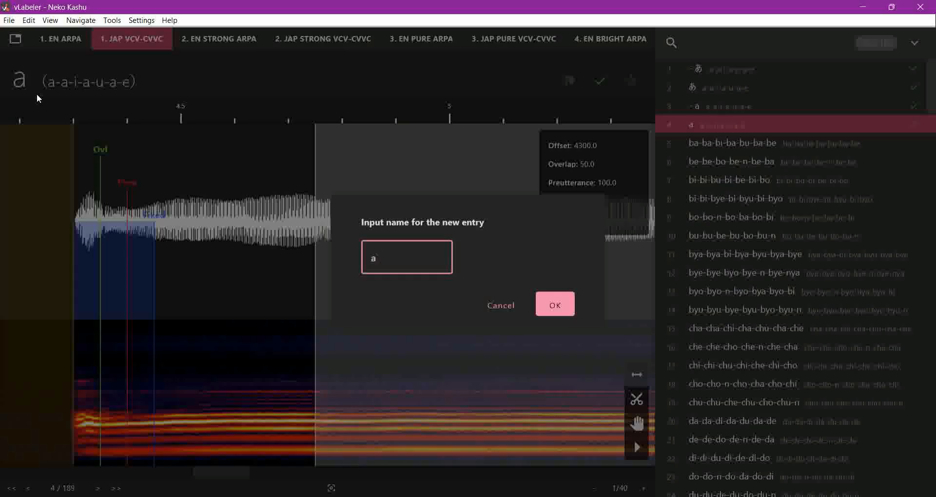
text(あ)
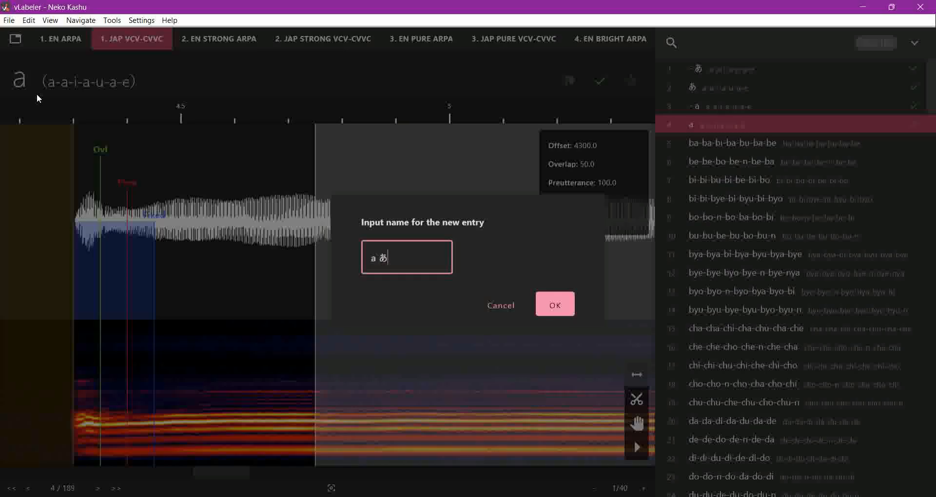
mouse_move(491, 283)
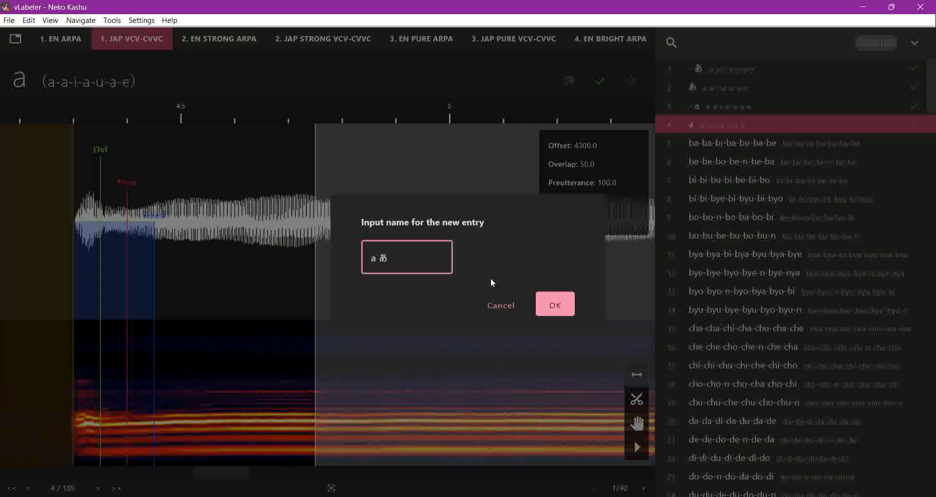
click(554, 304)
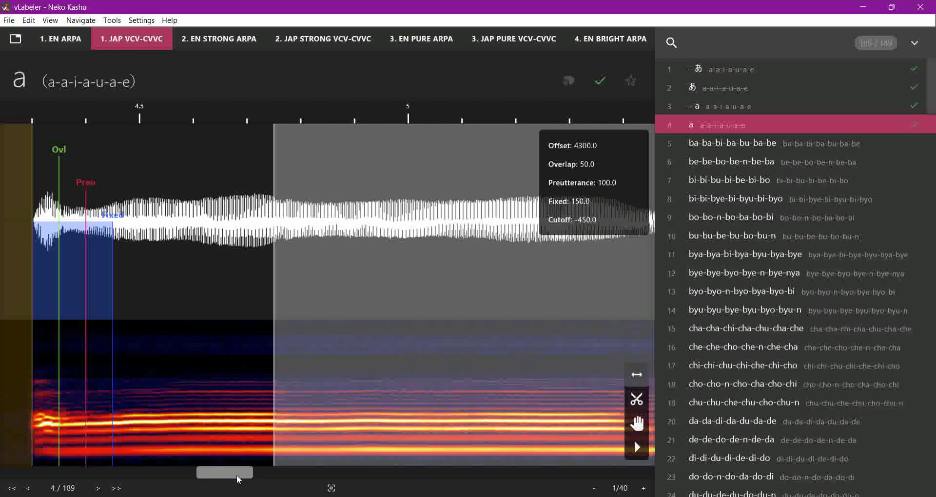
Step: Scroll down the entry list and open entry 145, sa-sa-si-sa-su-sa-se
scroll(down, 3)
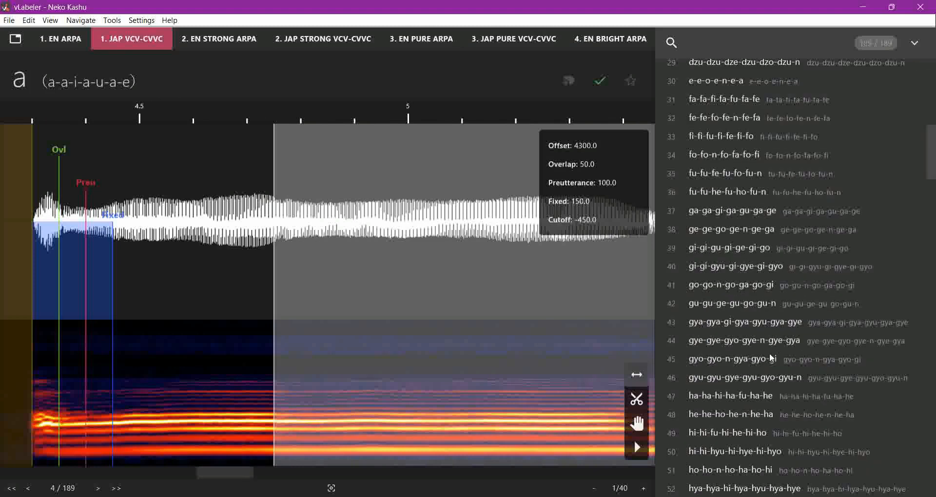
scroll(down, 3)
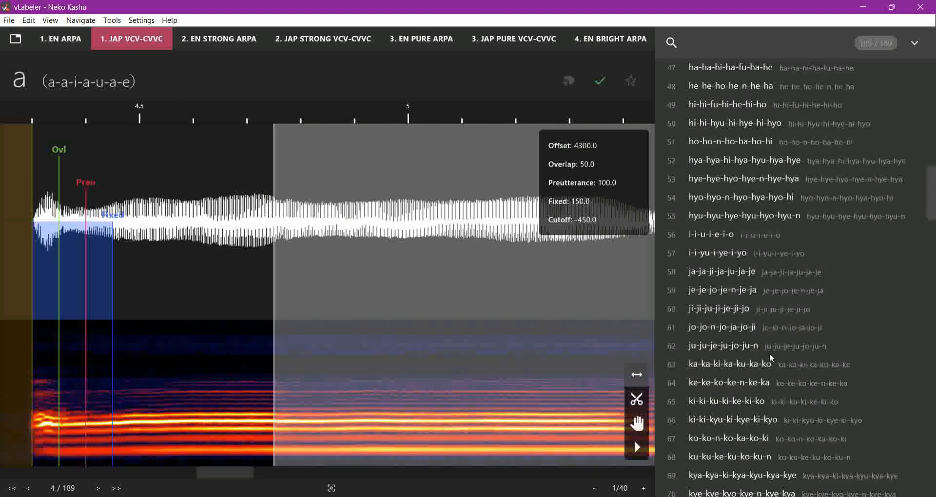
scroll(down, 3)
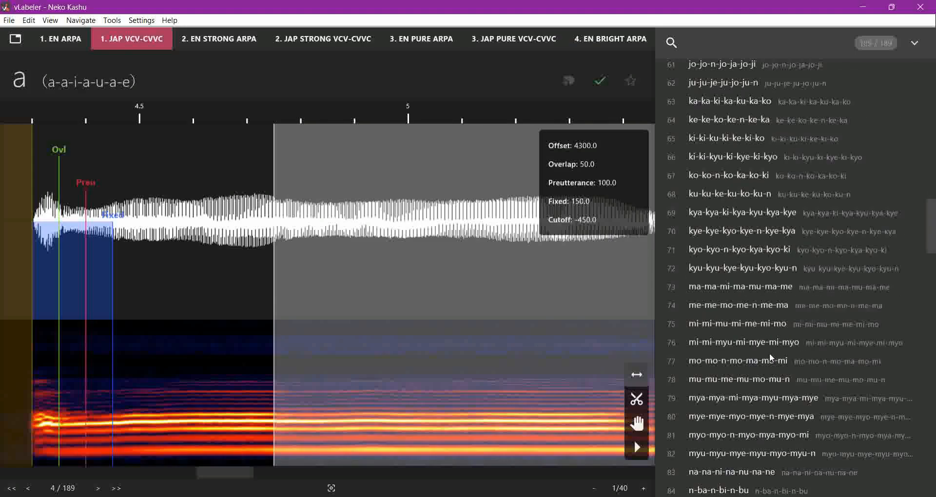
scroll(down, 3)
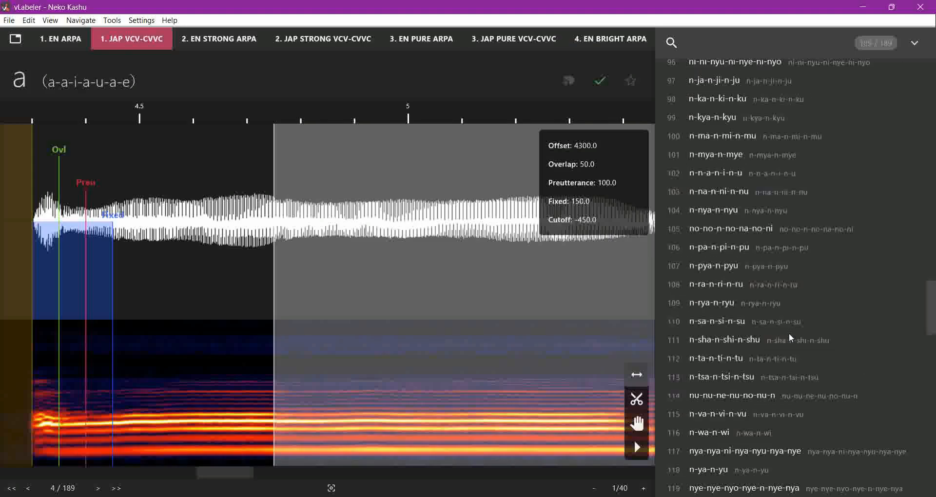
scroll(down, 3)
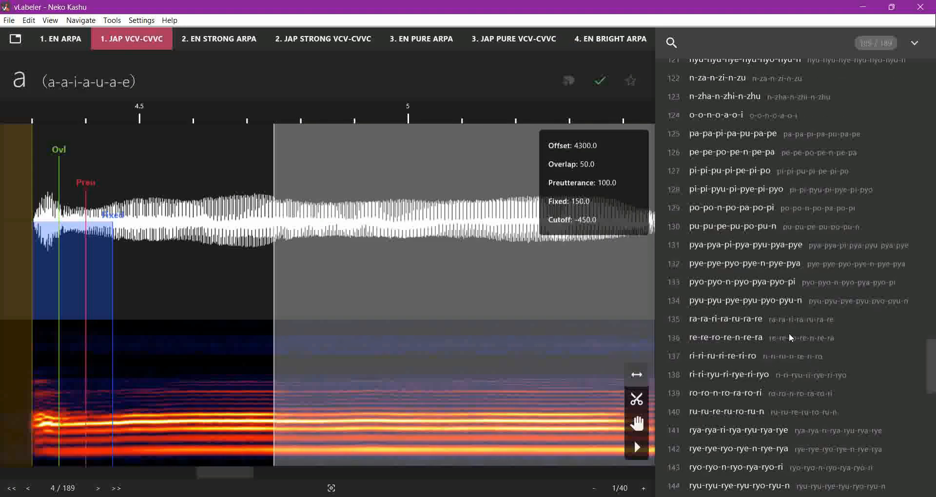
scroll(down, 3)
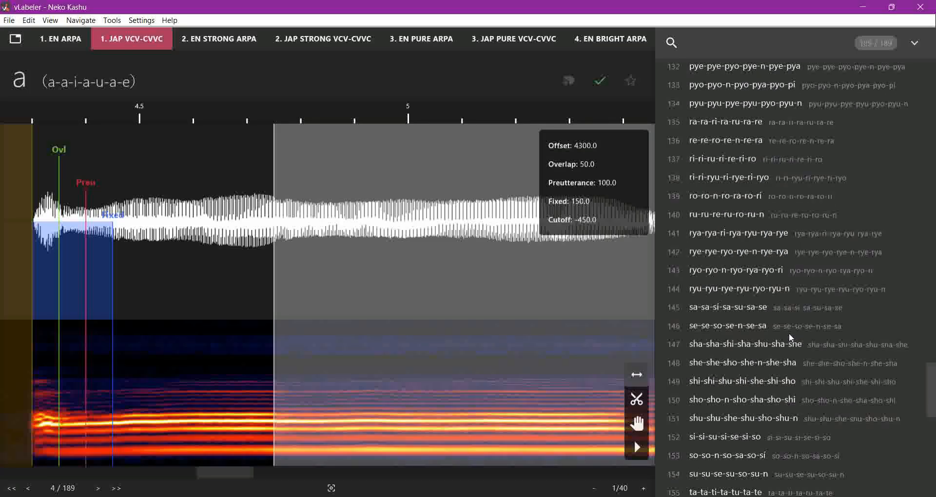
click(728, 307)
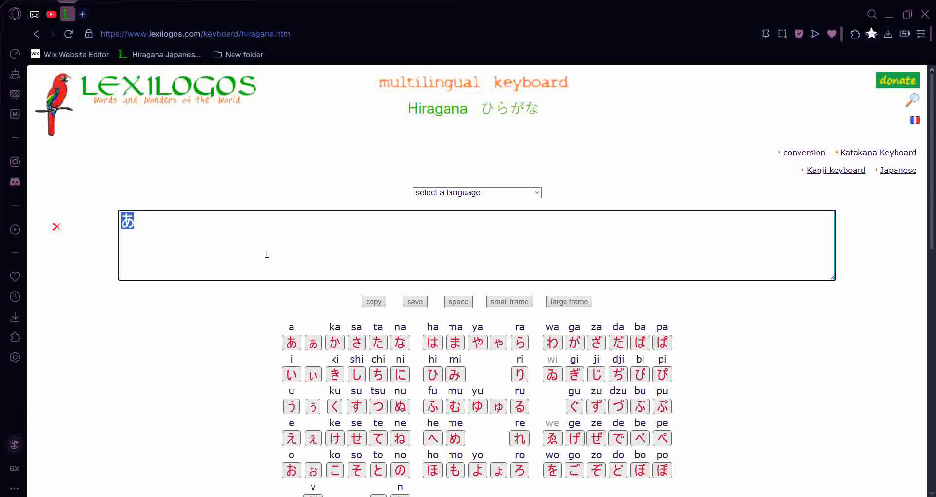
Step: Use the Lexilogos hiragana keyboard page to get the kana for the next entry name
click(357, 342)
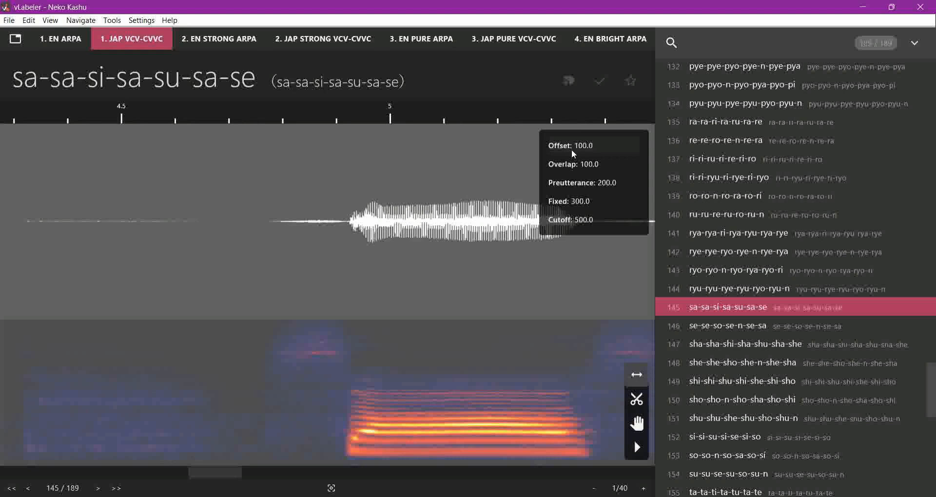
mouse_move(564, 142)
text(475)
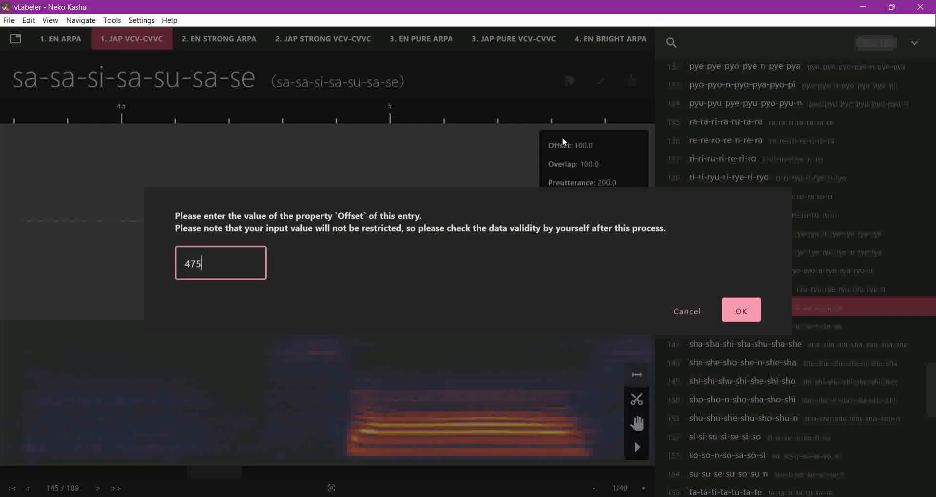
Step: Give sa-sa-si-sa-su-sa-se Offset 4750, Preutterance 250, Overlap 125, Fixed 300, then begin renaming it
click(740, 310)
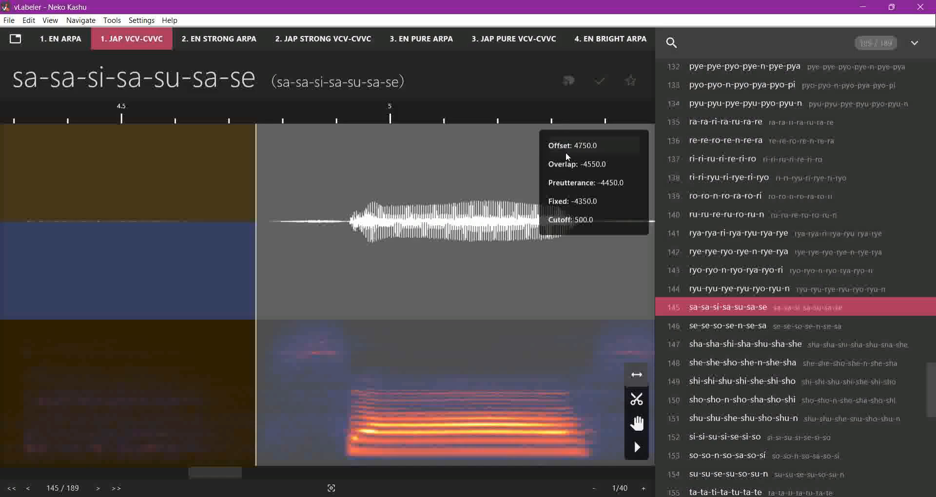
mouse_move(380, 214)
text(2)
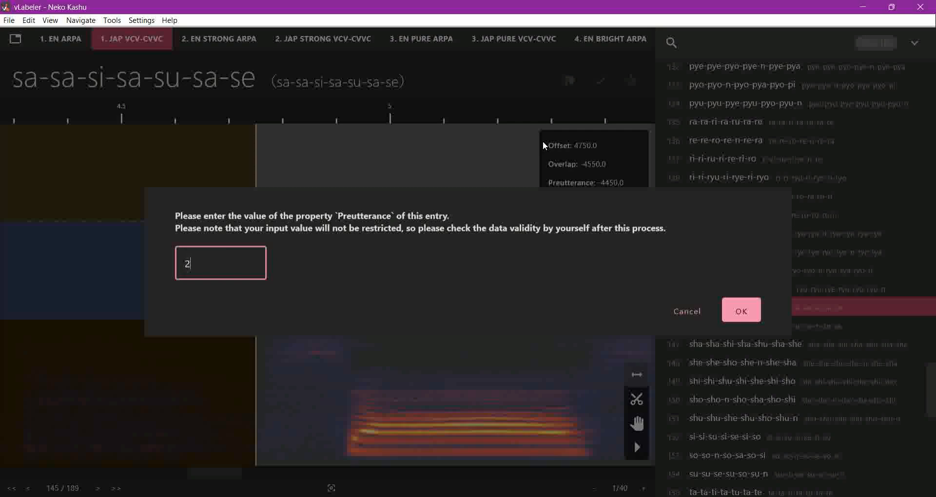
click(740, 310)
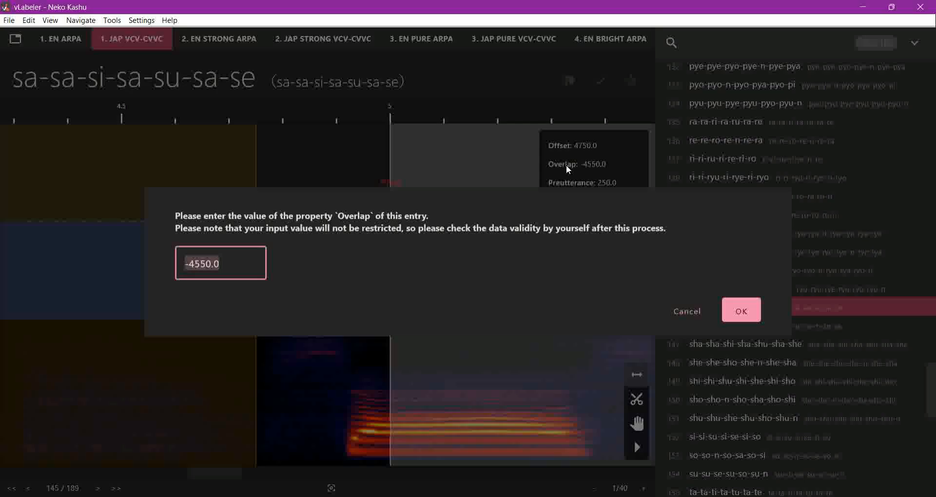
click(740, 310)
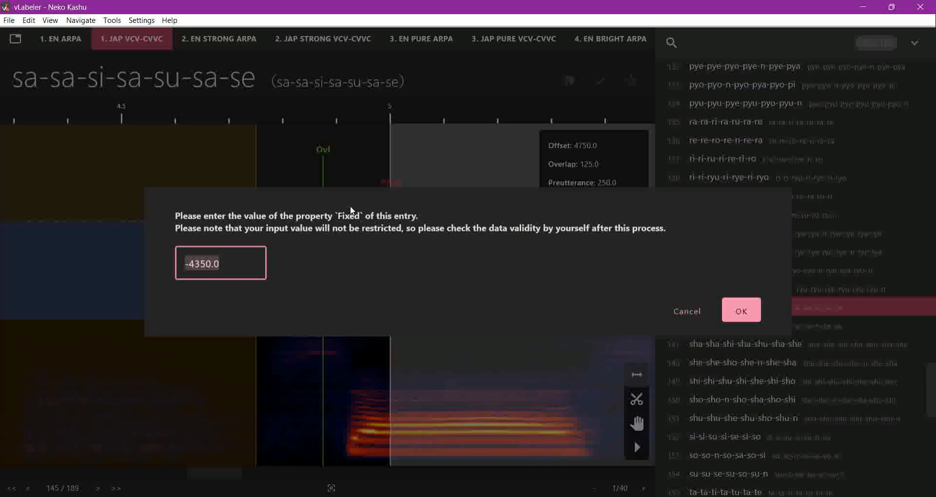
click(741, 310)
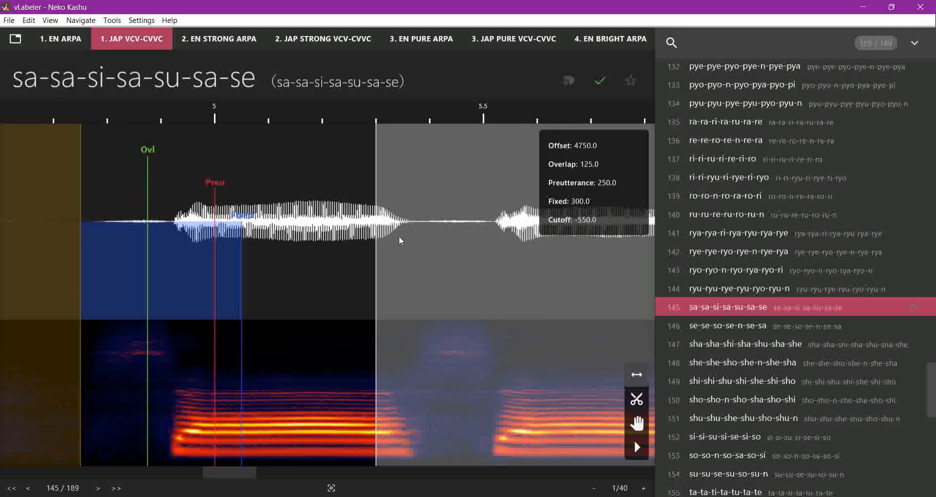
mouse_move(7, 101)
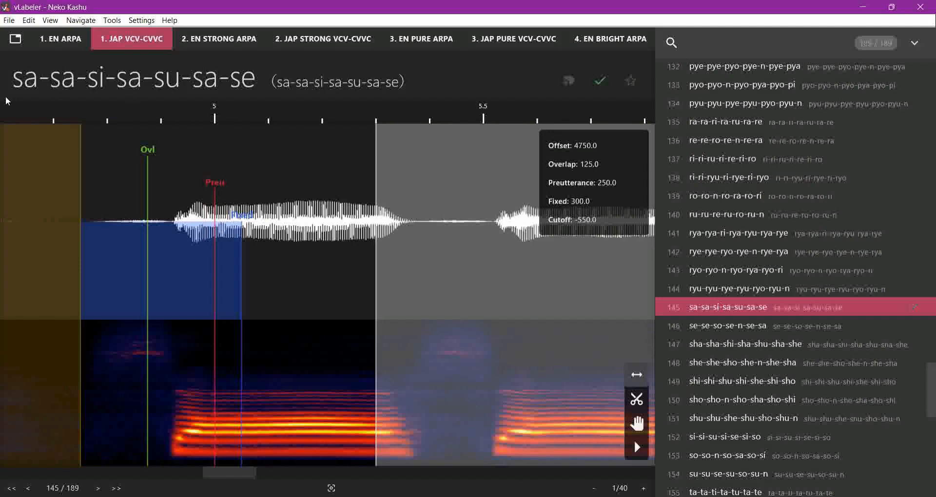
double_click(133, 78)
text(-)
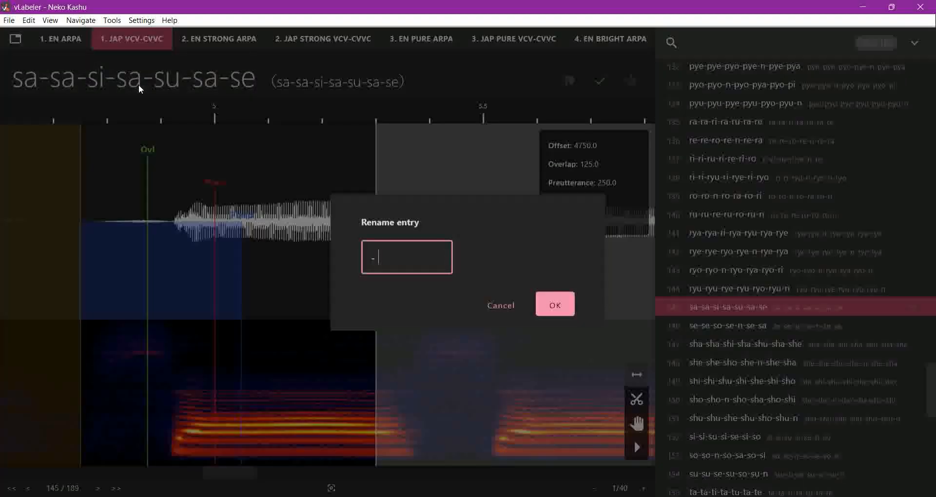
Step: Rename the entry to '- さ' and duplicate it as 'さ'
click(554, 304)
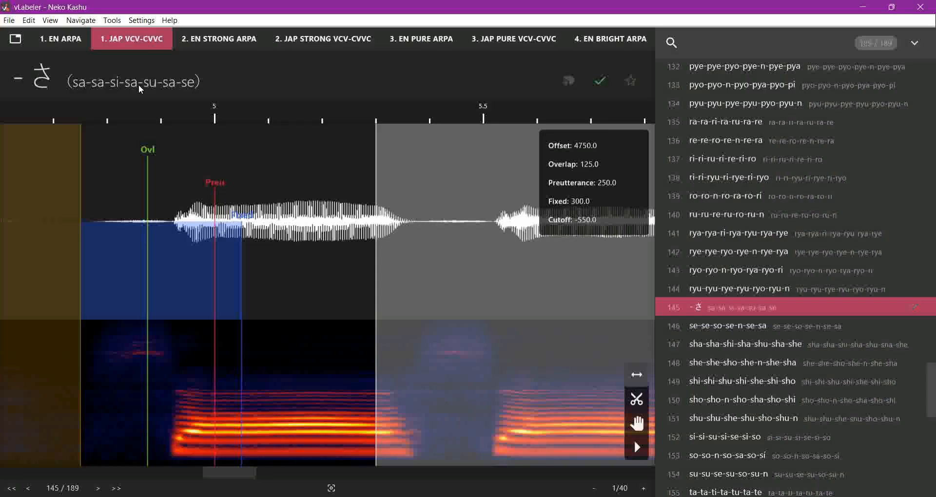
click(28, 19)
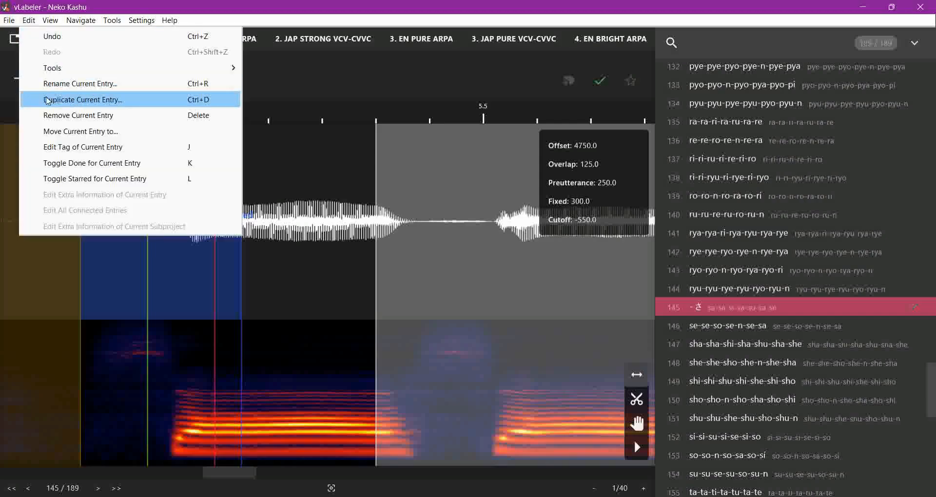
click(83, 99)
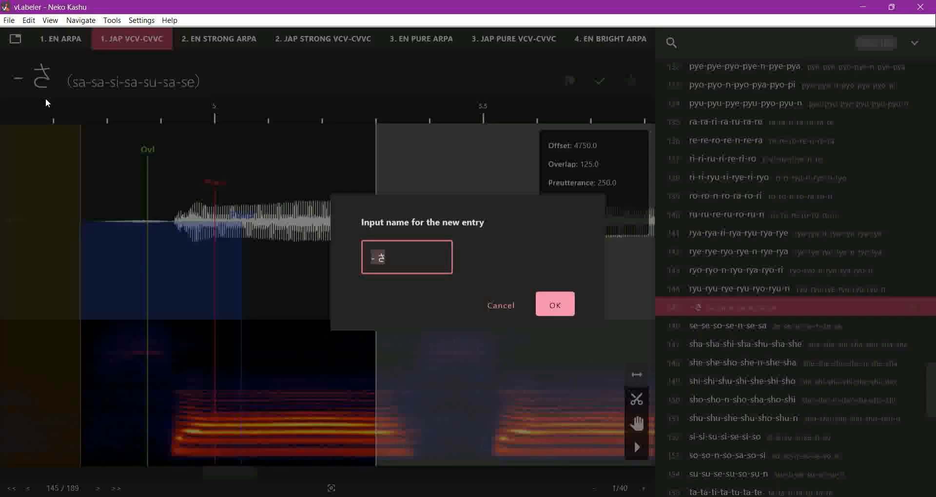
click(554, 304)
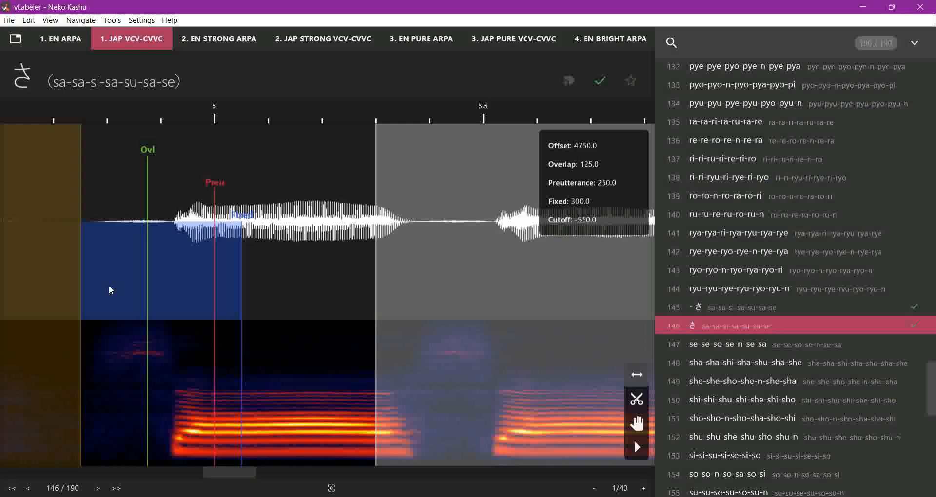
mouse_move(21, 22)
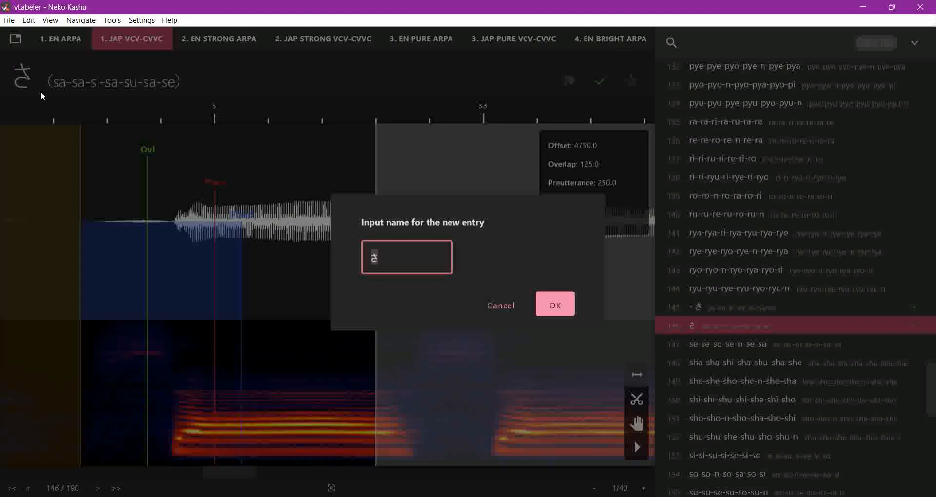
Step: Duplicate again as '- sa' and 'sa', then select the new 'sa' entry
text(- sa)
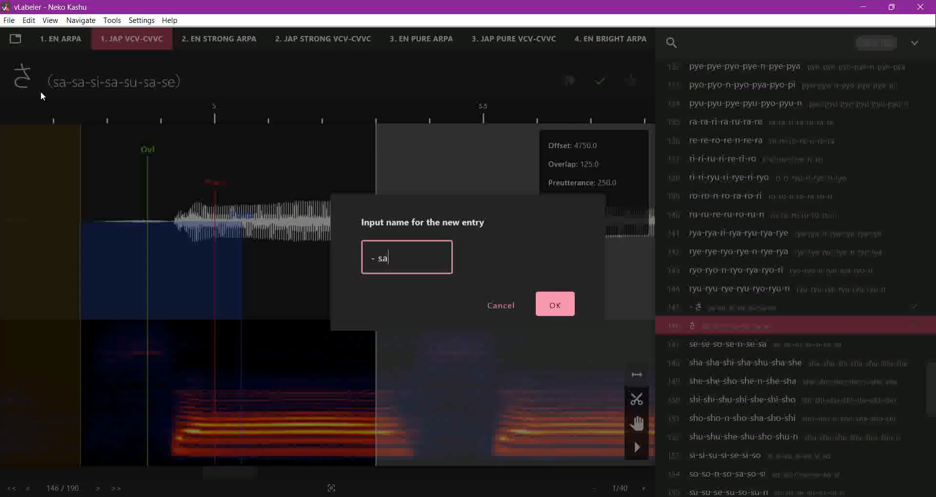
click(554, 304)
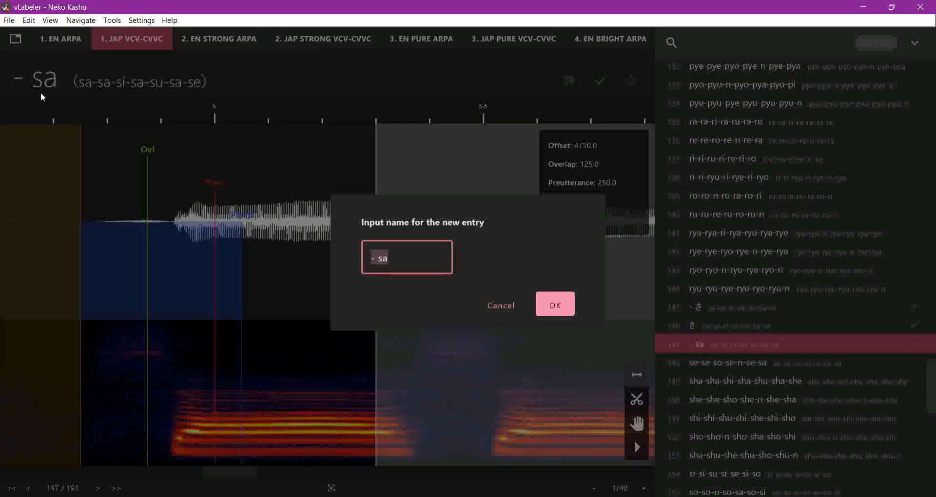
click(554, 305)
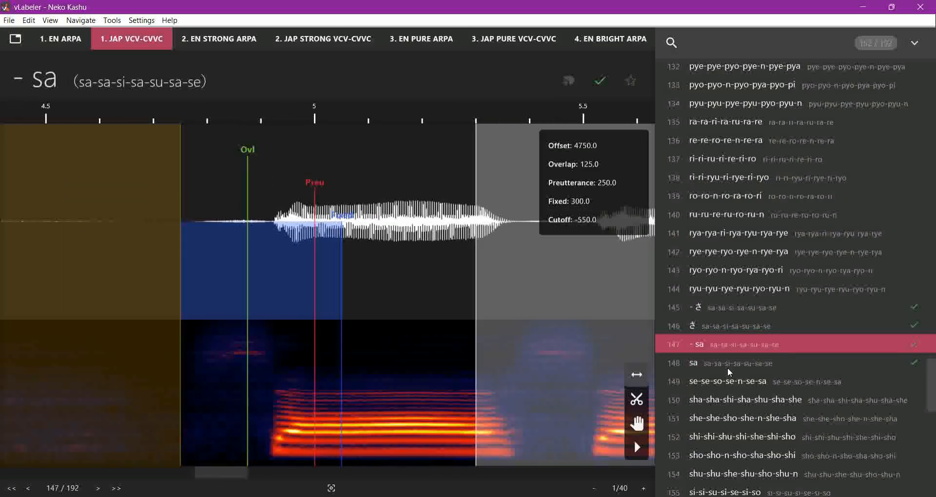
click(97, 489)
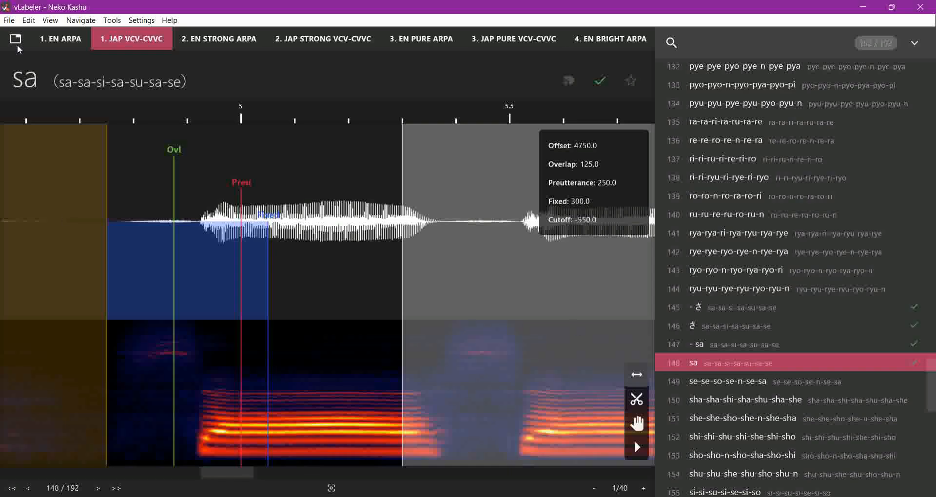
Step: Duplicate the sa entry as a new entry named 'a s'
click(28, 19)
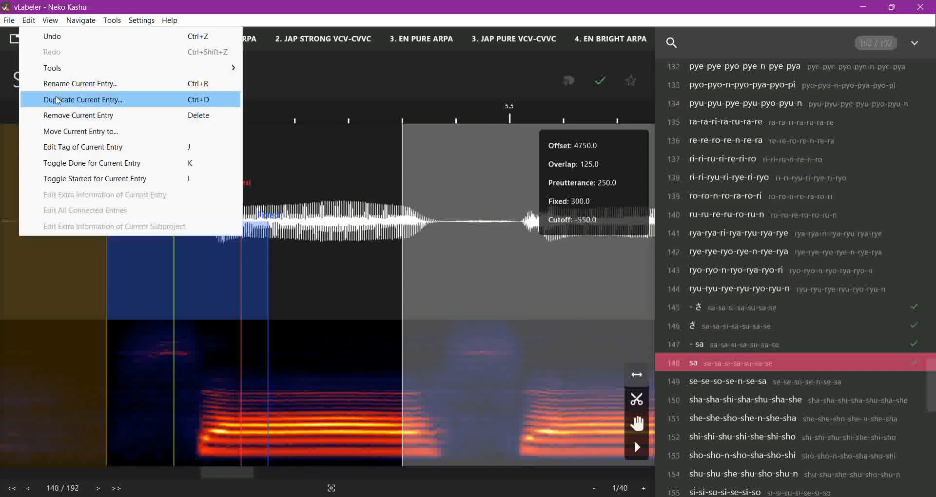
click(86, 100)
text(a)
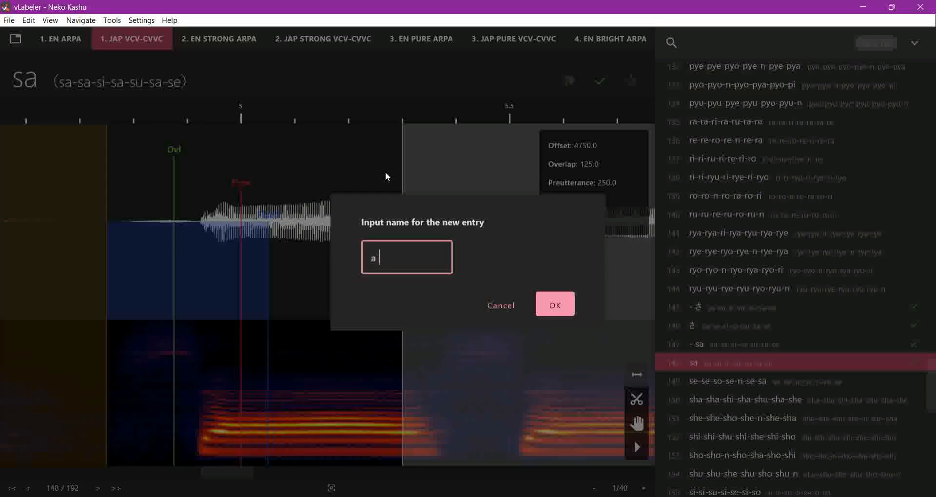
text(s)
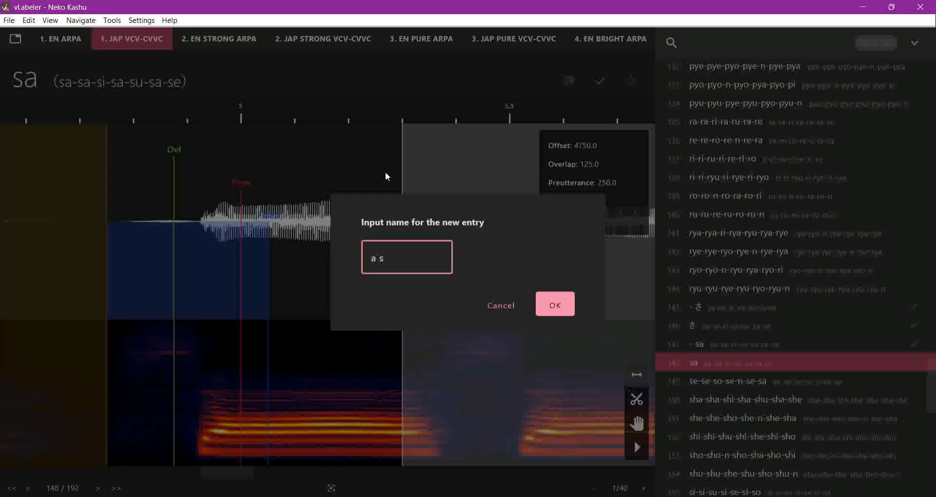
mouse_move(392, 243)
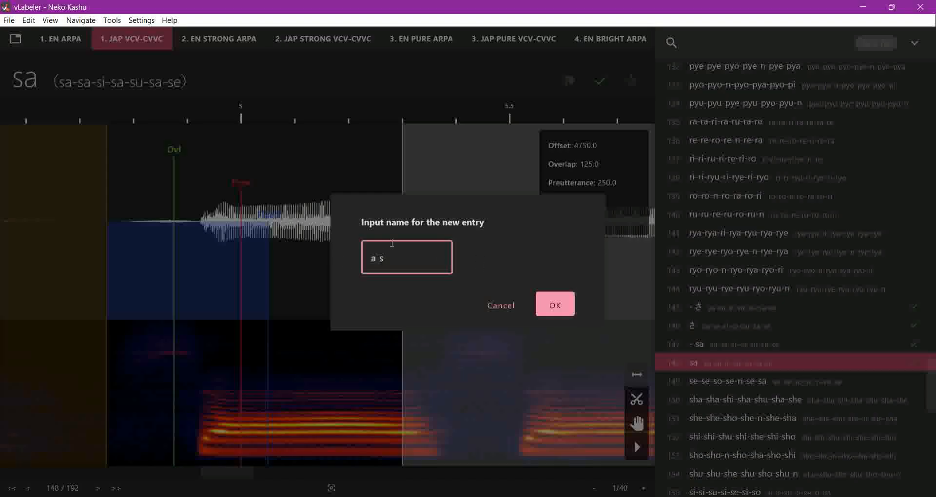
text(s)
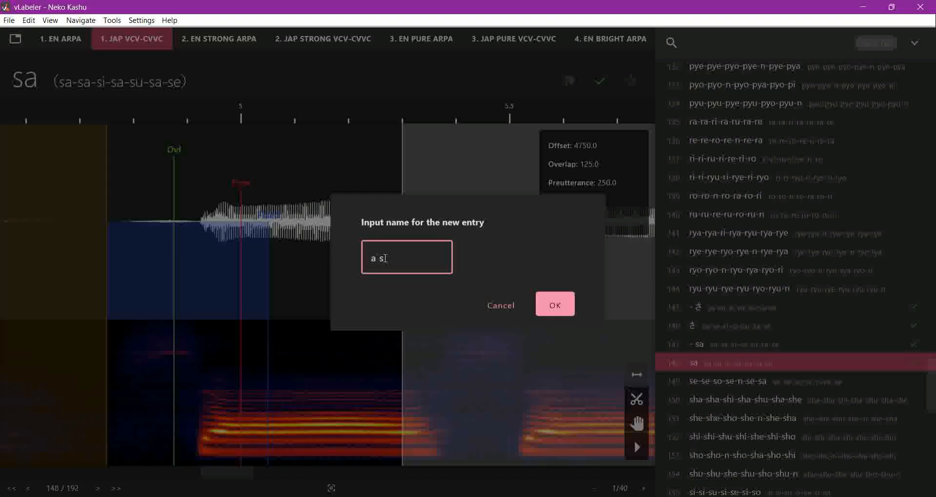
click(554, 304)
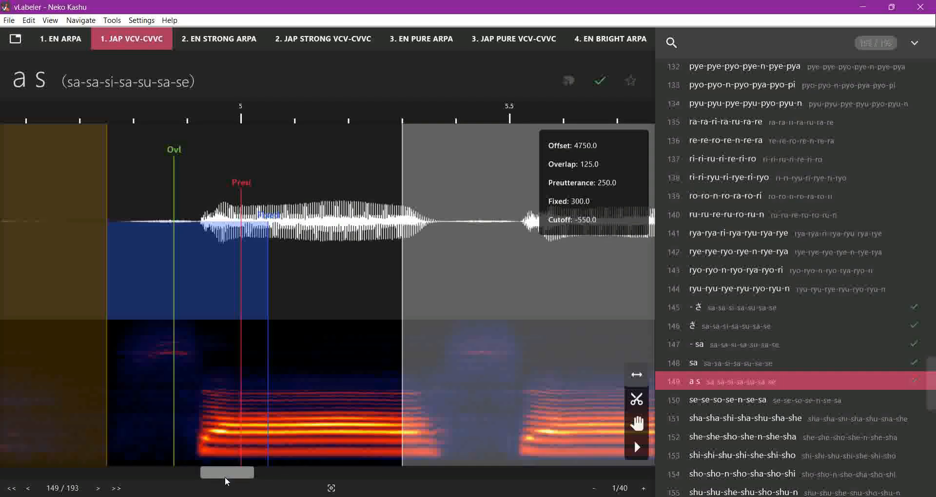
scroll(left, 3)
text(5)
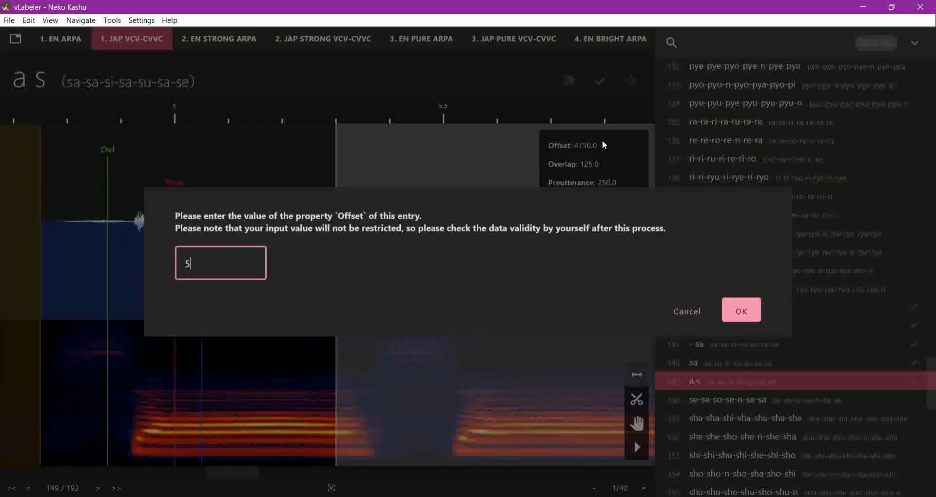
Step: Give the 'a s' entry Offset 5200, Overlap 100 and Preutterance 175
click(740, 310)
text(100)
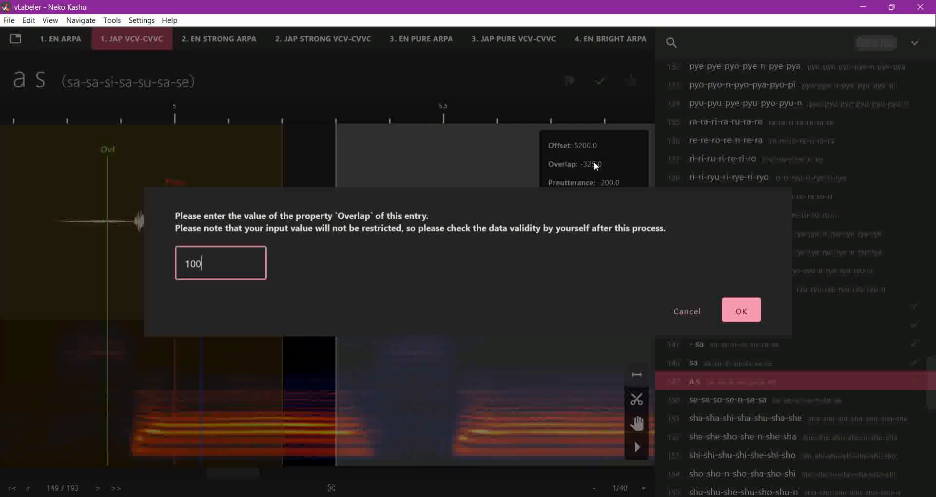
click(740, 310)
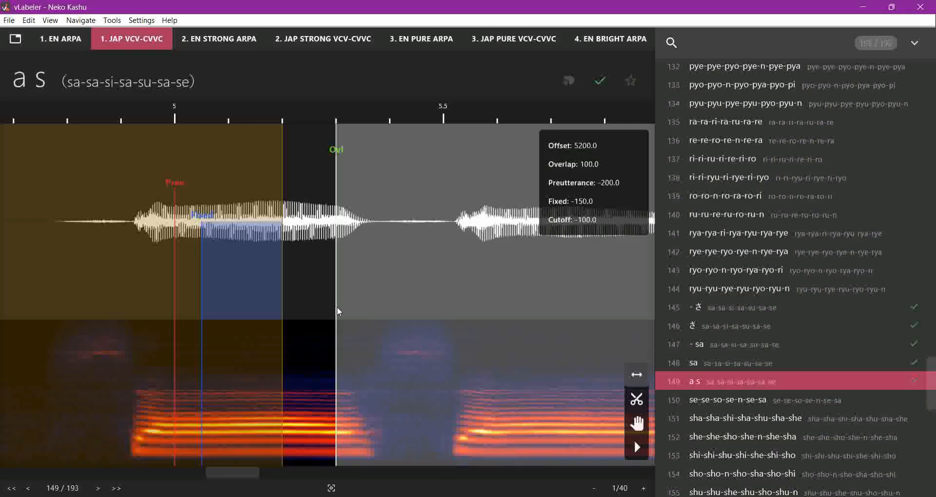
mouse_move(354, 326)
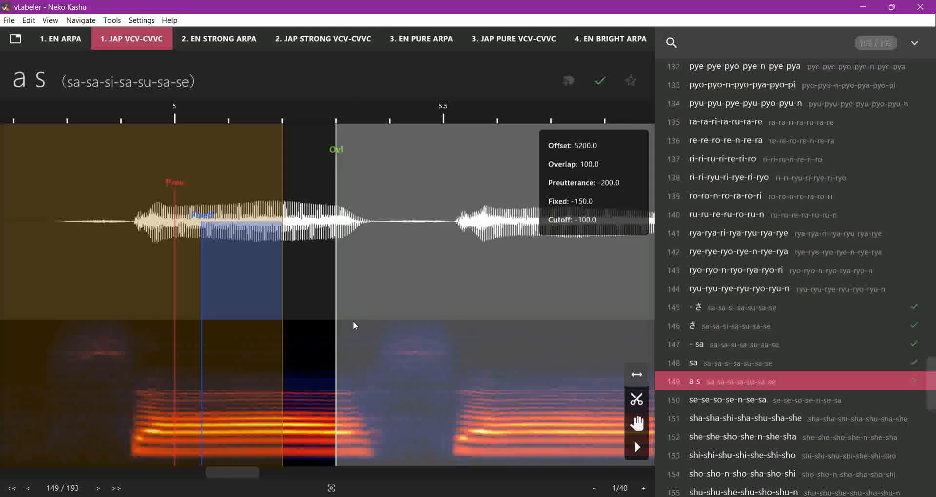
mouse_move(320, 378)
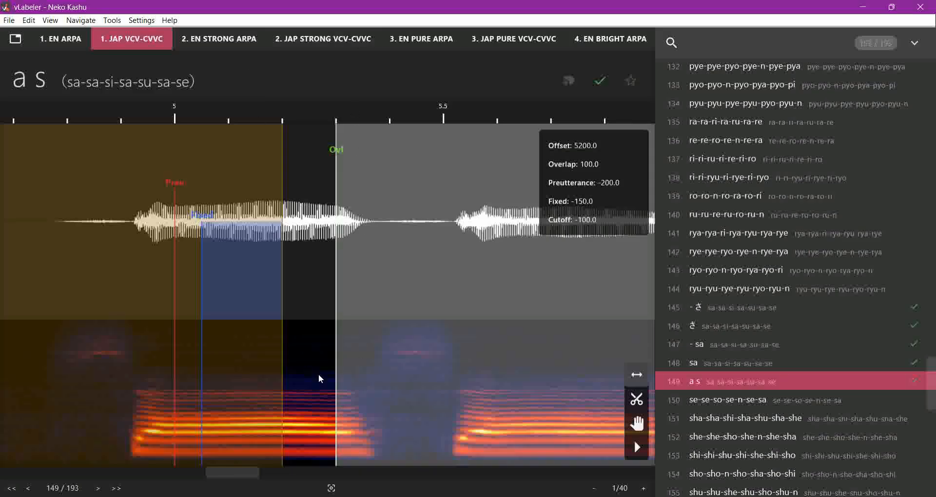
mouse_move(254, 220)
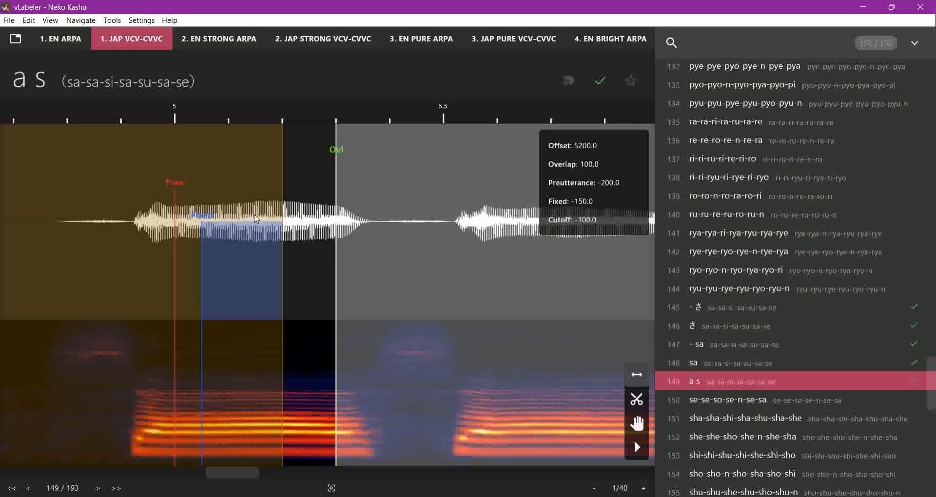
mouse_move(348, 339)
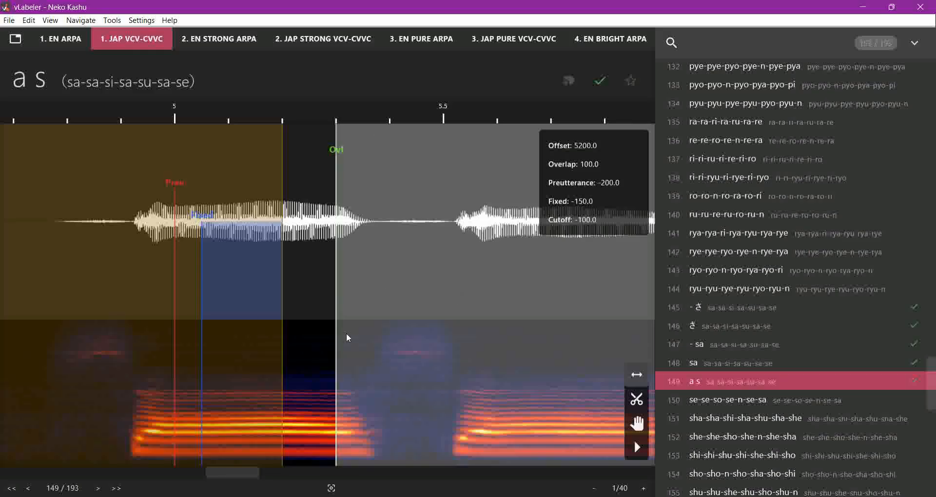
mouse_move(591, 183)
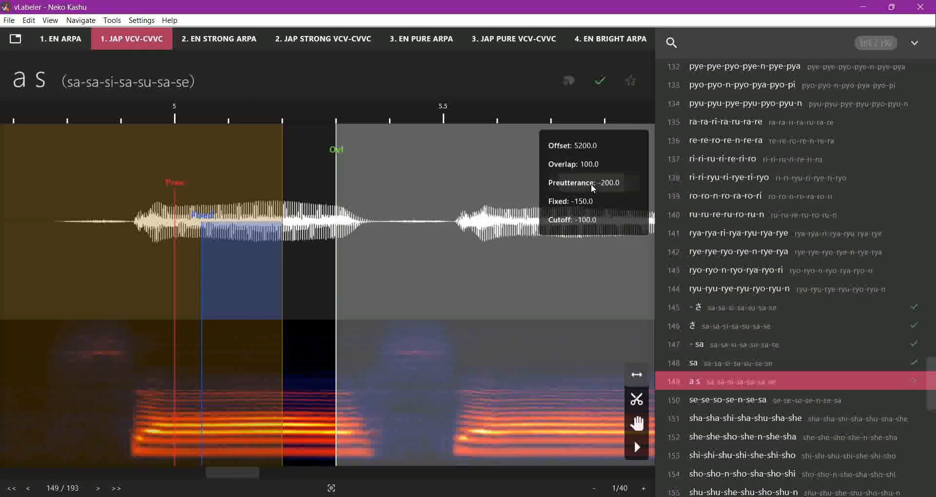
click(585, 182)
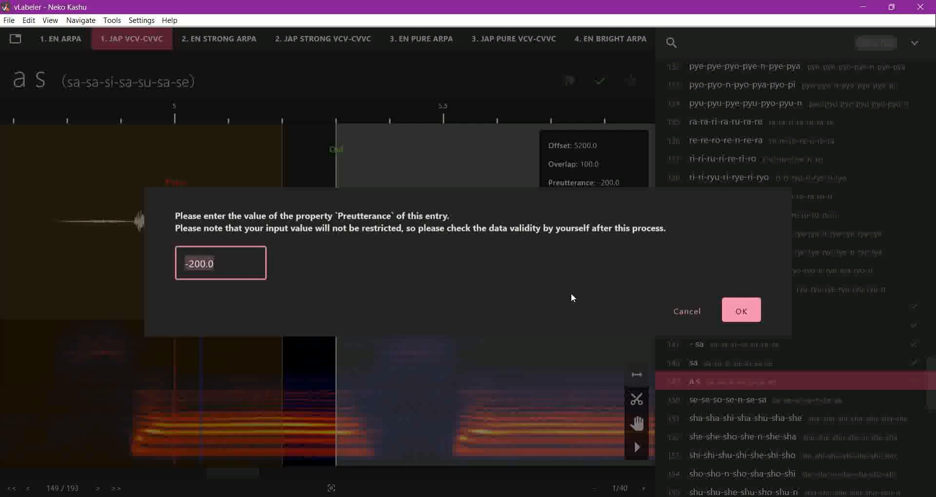
click(741, 310)
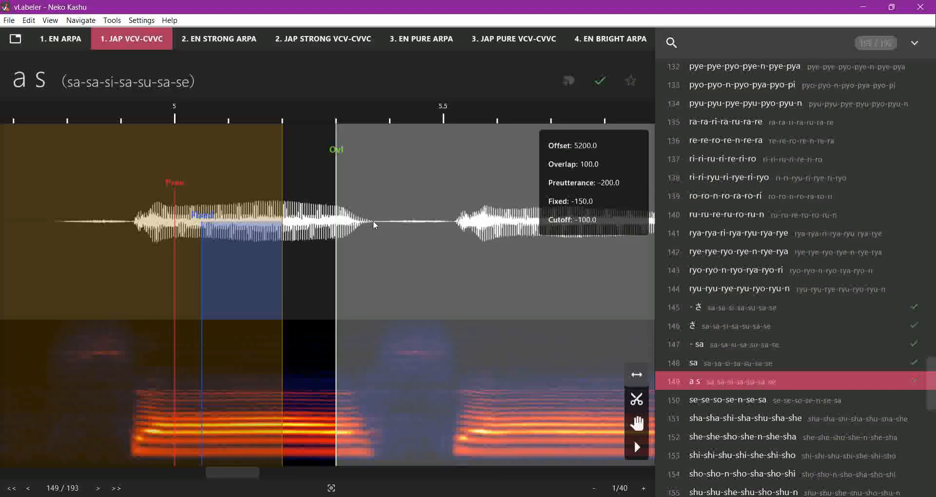
mouse_move(616, 182)
text(2)
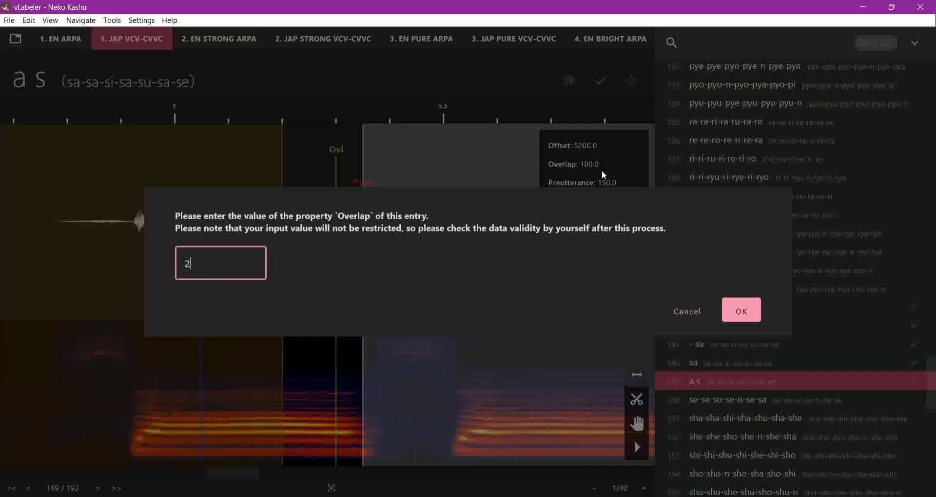
click(740, 310)
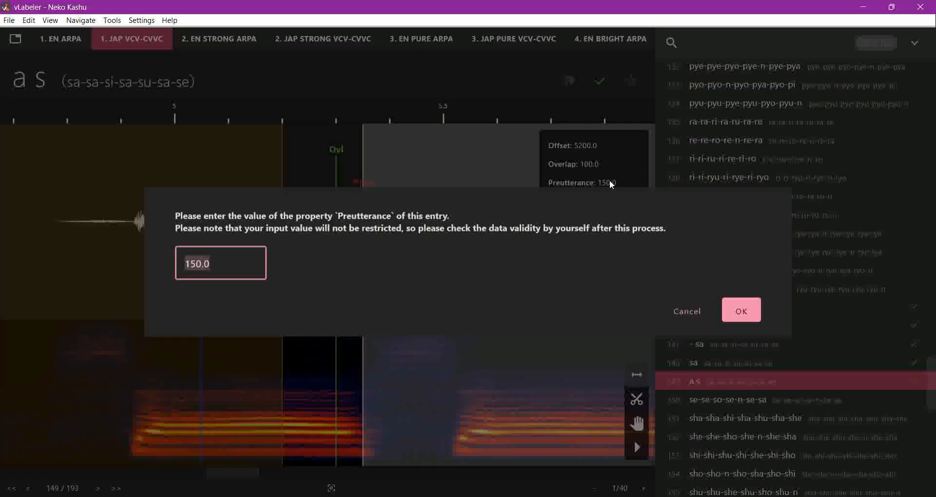
click(740, 310)
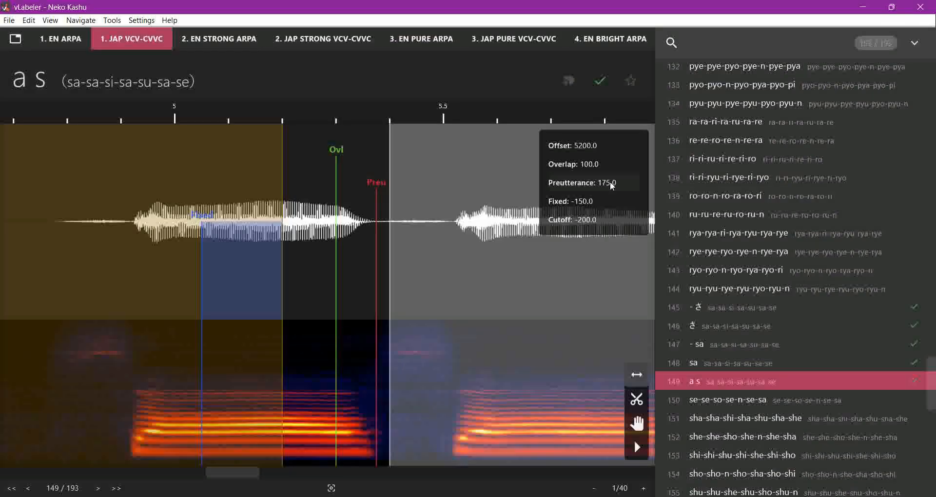
mouse_move(504, 316)
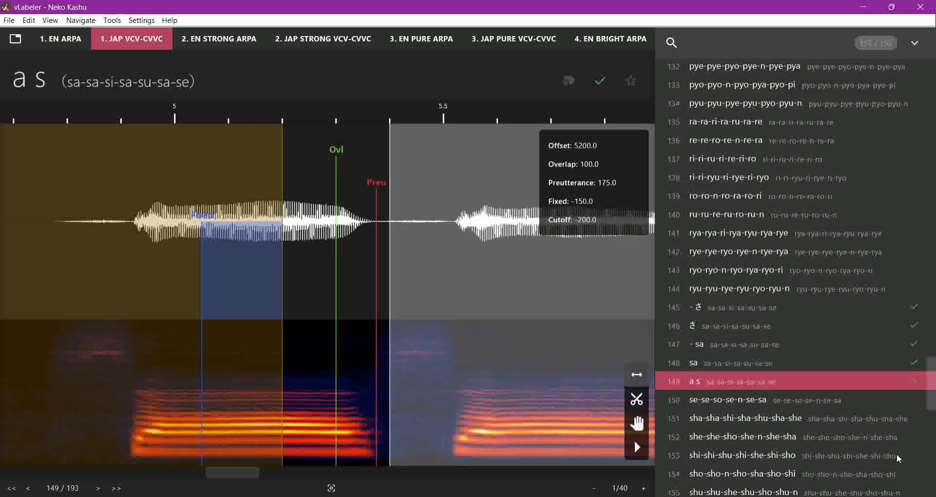
mouse_move(464, 255)
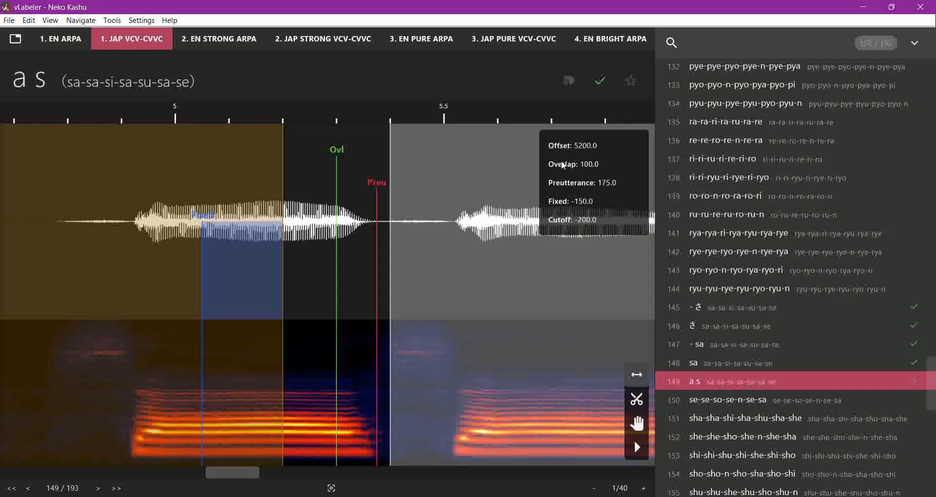
click(573, 201)
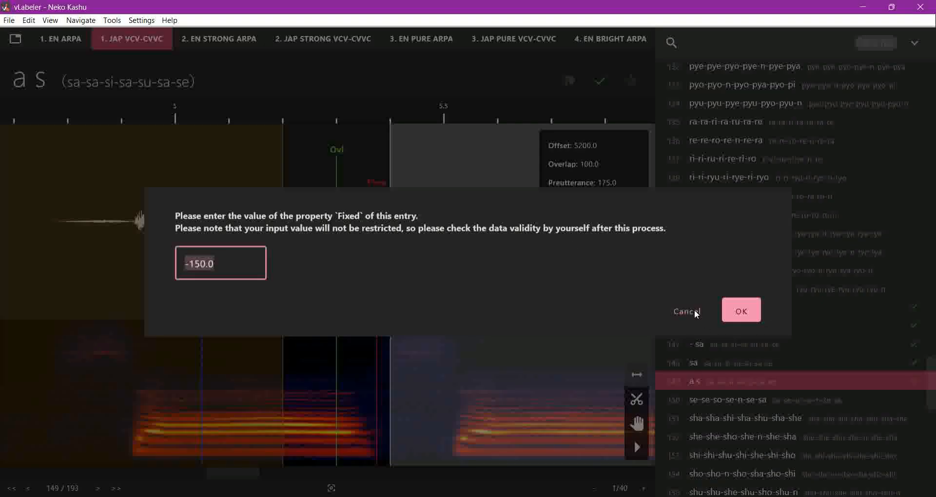
mouse_move(369, 240)
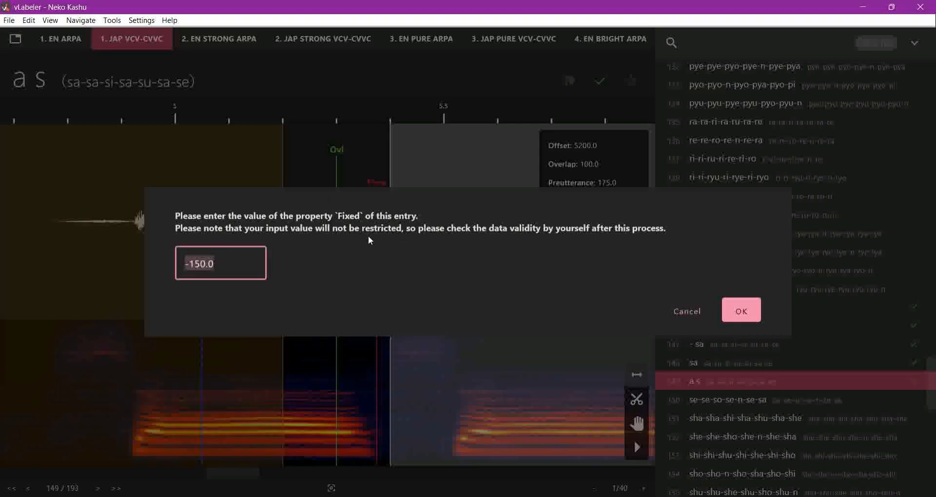
mouse_move(214, 229)
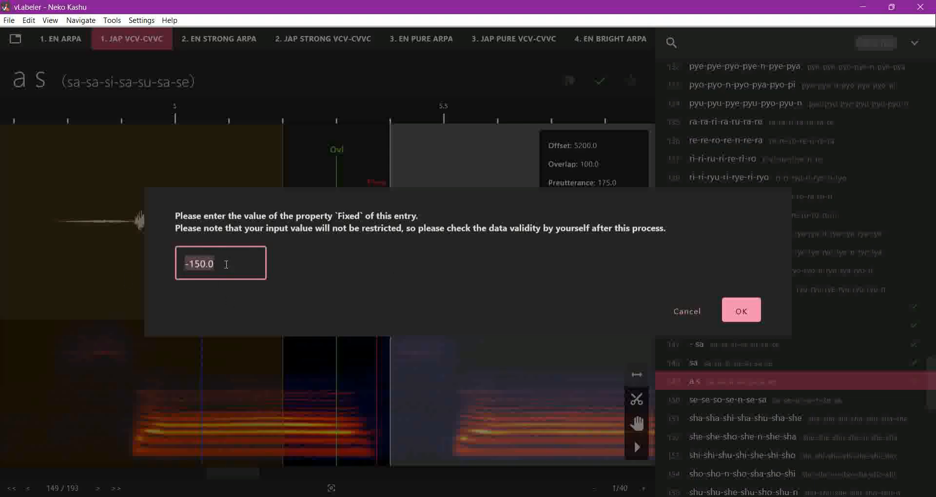
mouse_move(247, 278)
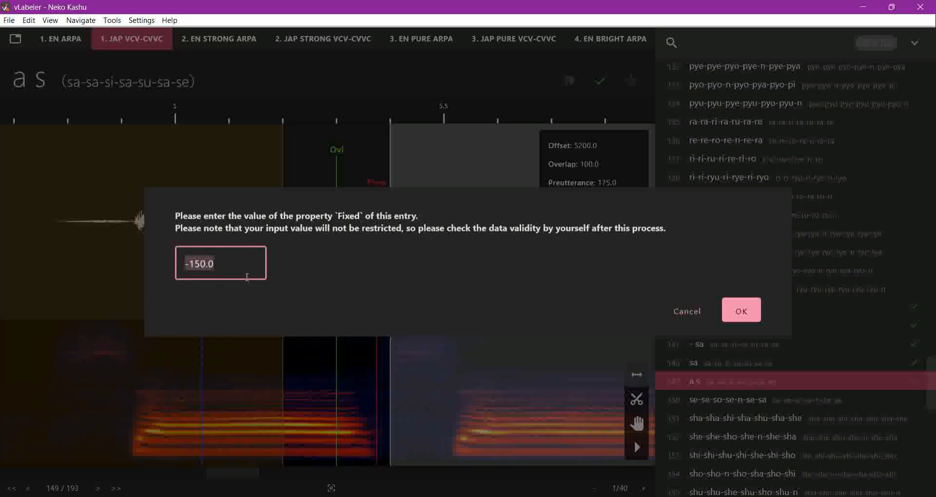
Step: Set the 'a s' entry's Fixed to 200 and Cutoff to -300
click(741, 311)
text(-)
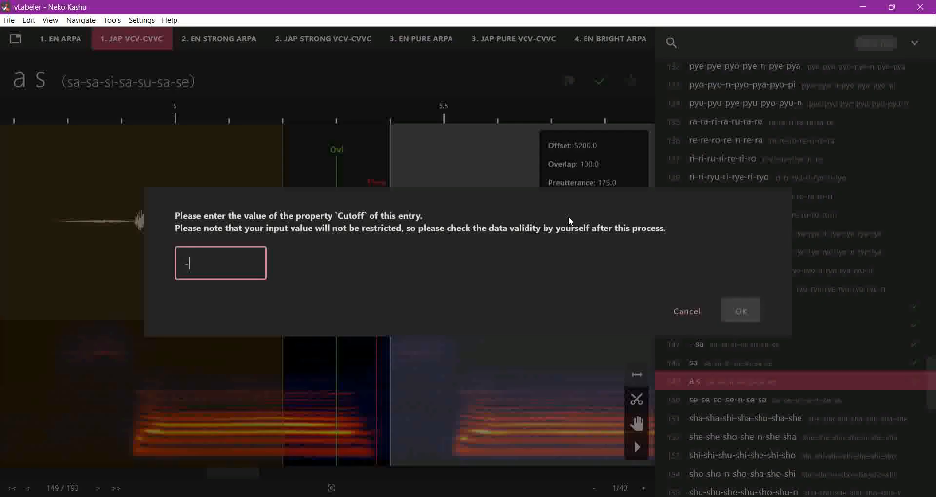
text(3000)
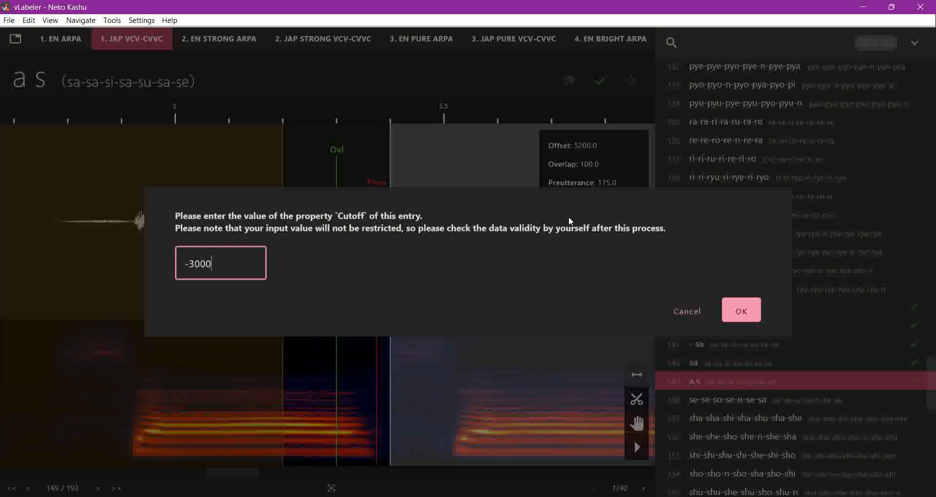
click(740, 310)
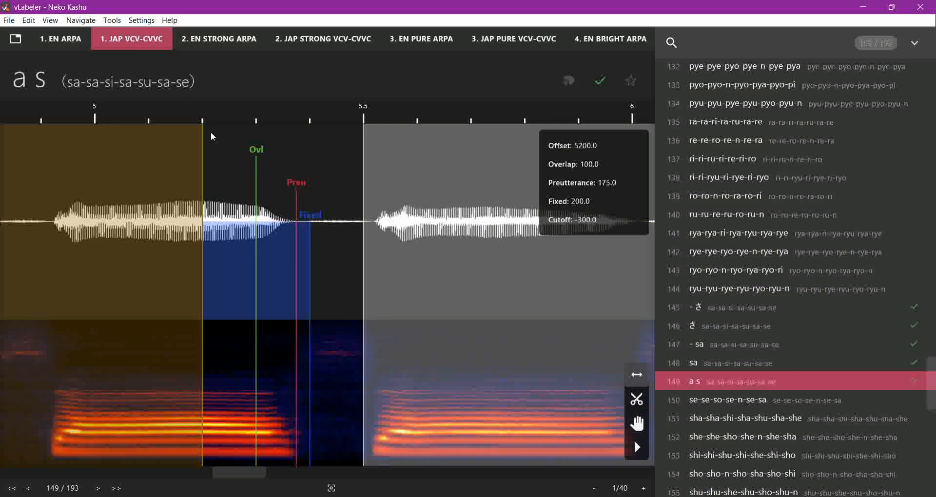
mouse_move(256, 284)
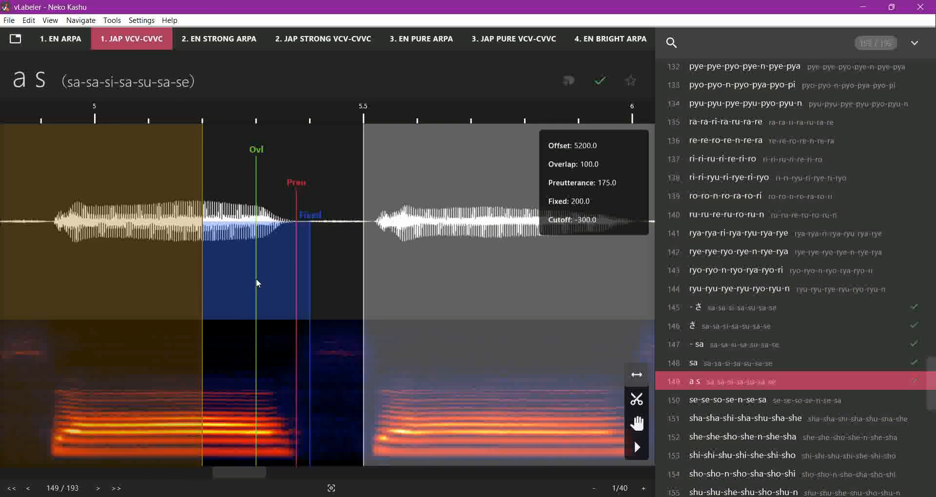
mouse_move(214, 122)
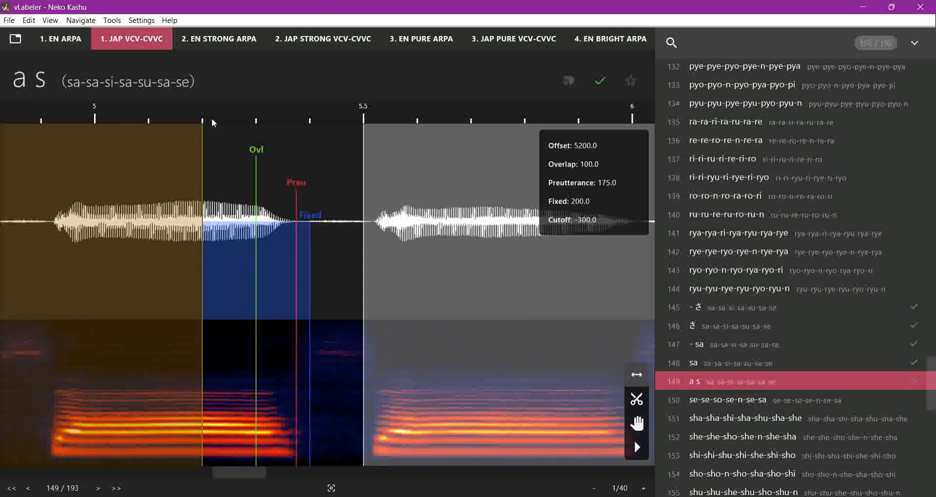
mouse_move(232, 379)
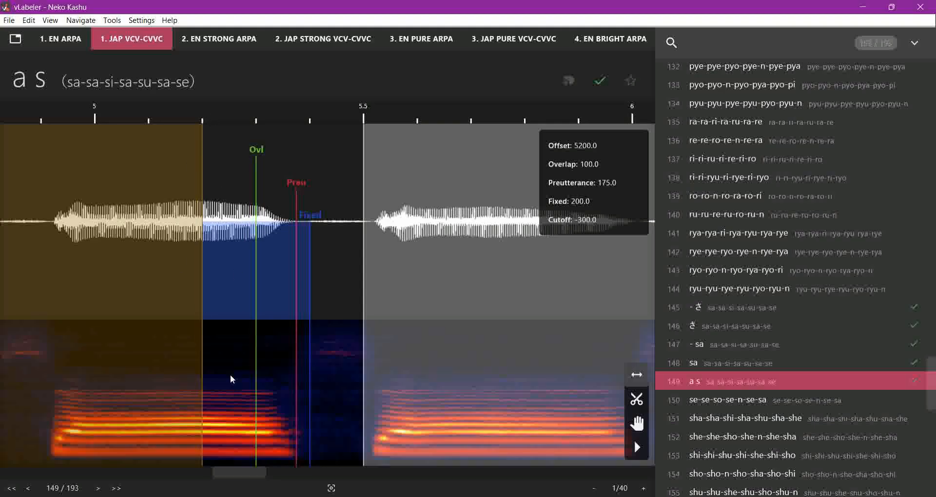
mouse_move(276, 235)
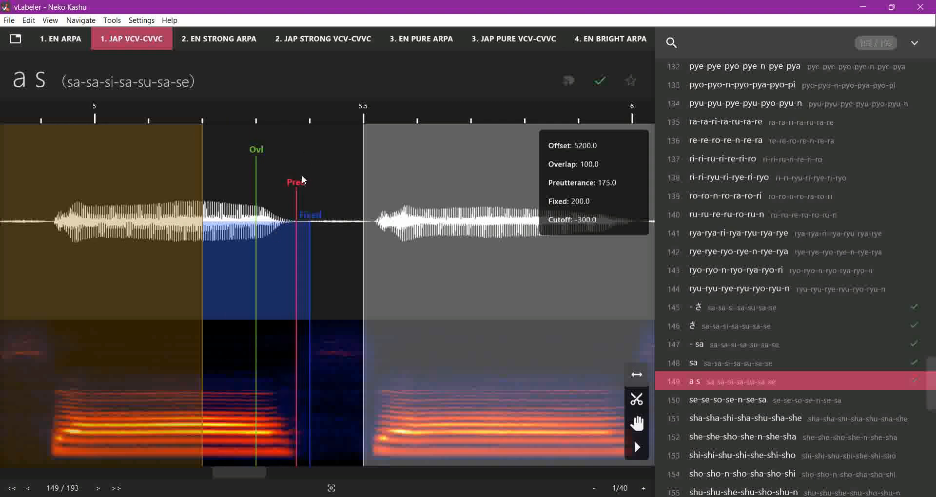
mouse_move(321, 240)
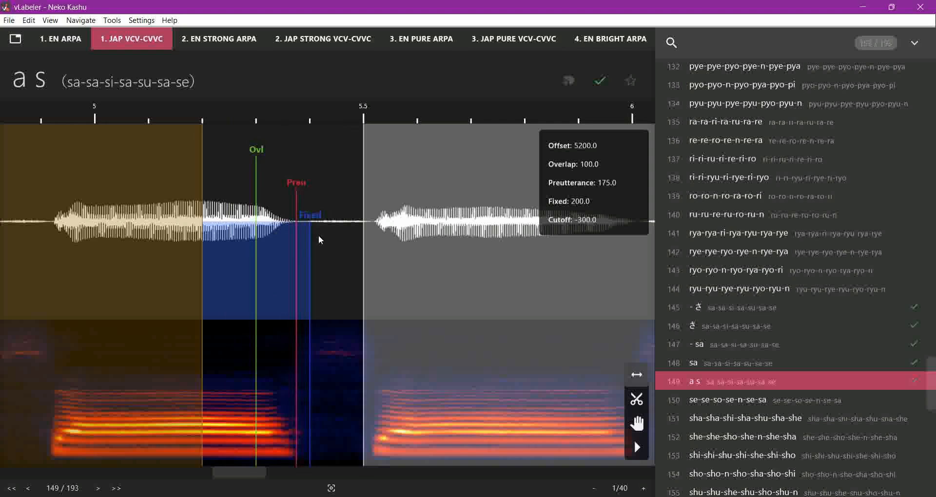
mouse_move(352, 198)
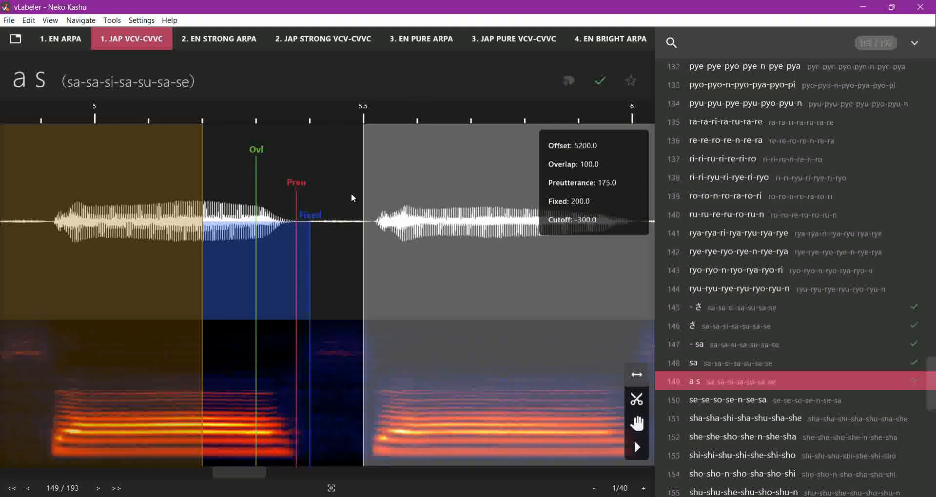
scroll(up, 3)
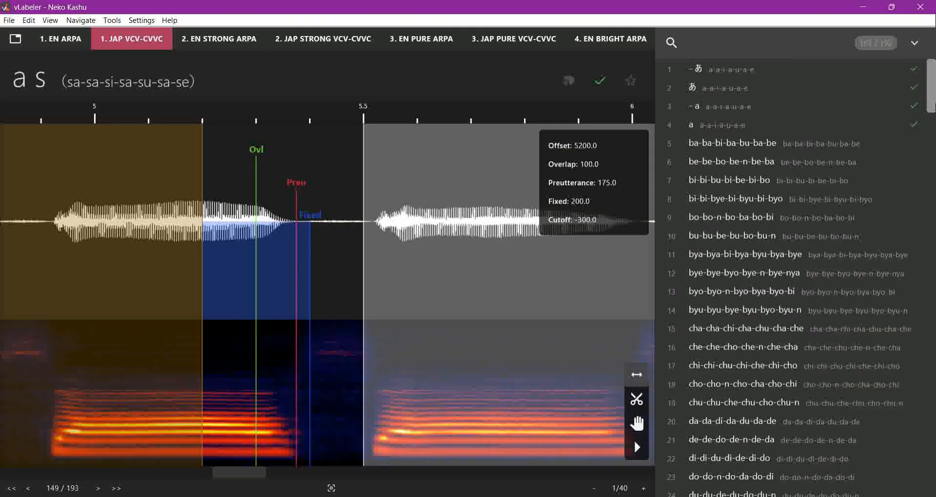
scroll(down, 3)
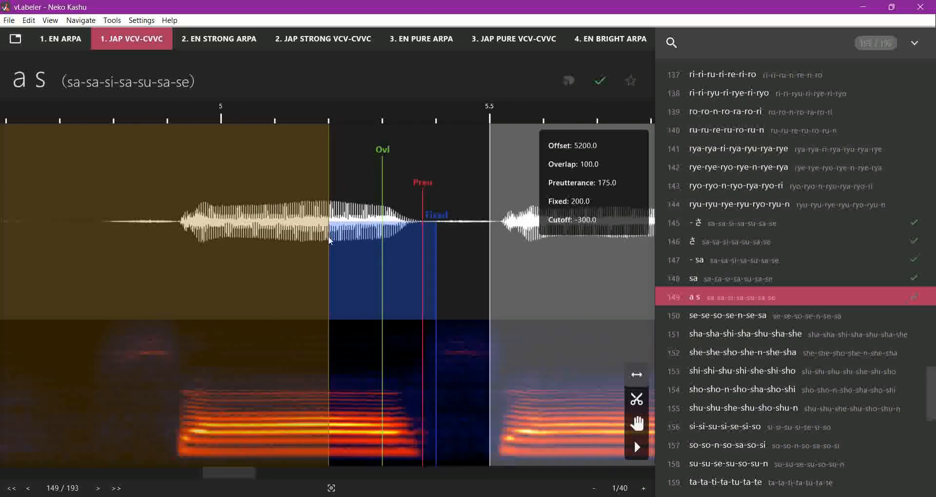
mouse_move(272, 284)
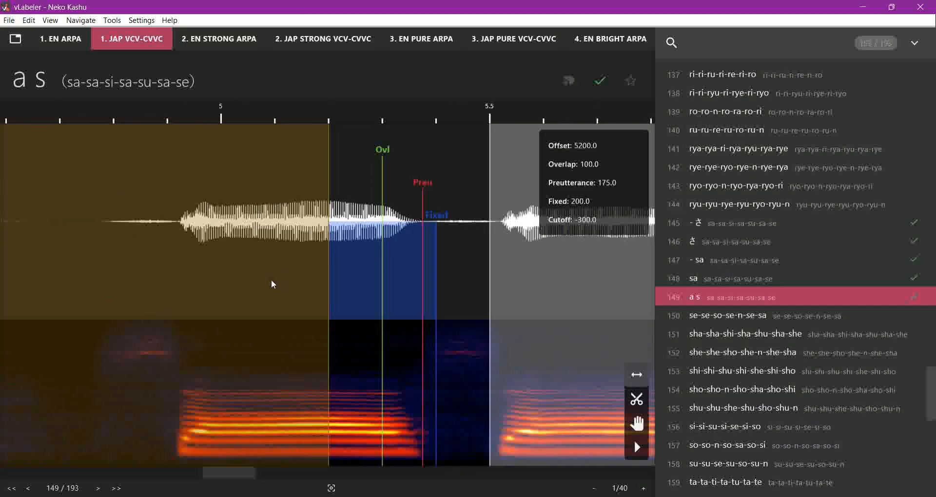
mouse_move(228, 472)
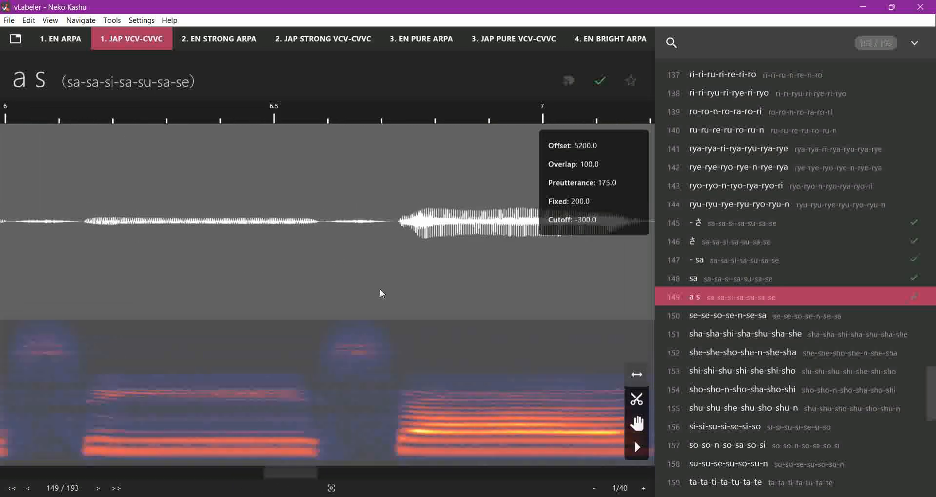
scroll(right, 3)
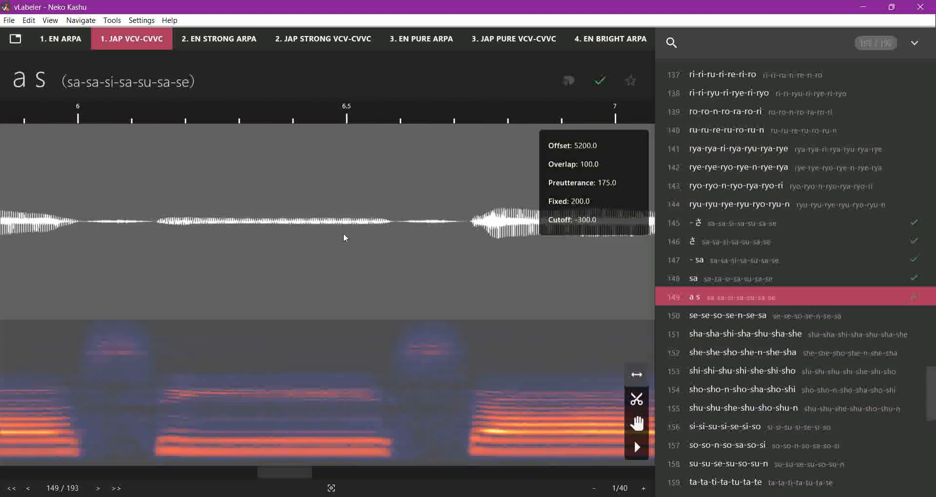
mouse_move(274, 261)
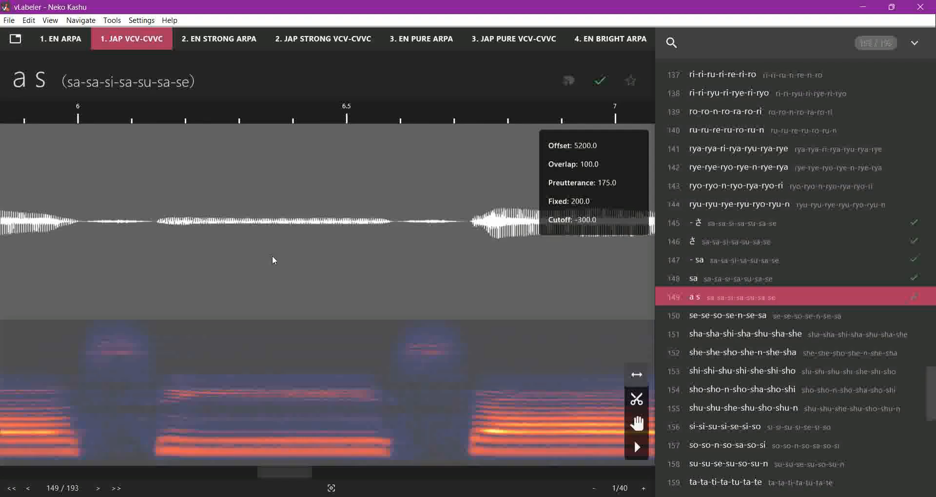
mouse_move(460, 174)
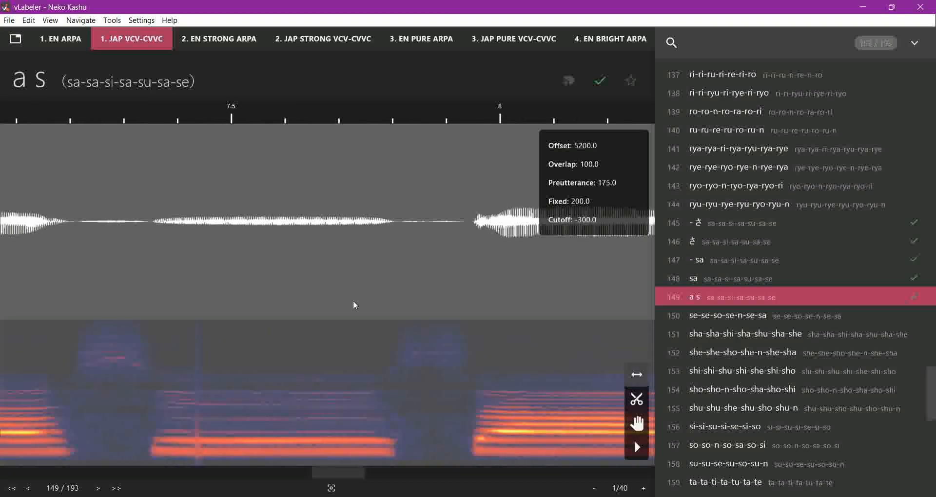
scroll(right, 3)
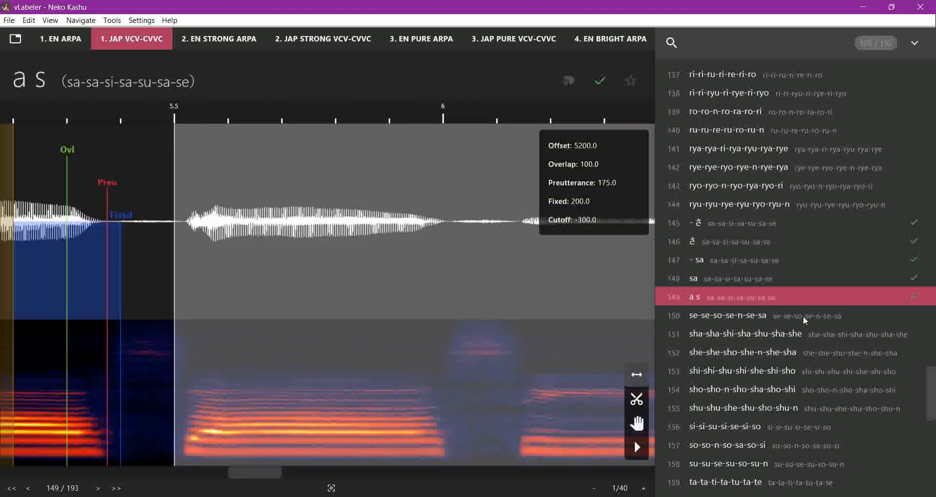
scroll(up, 3)
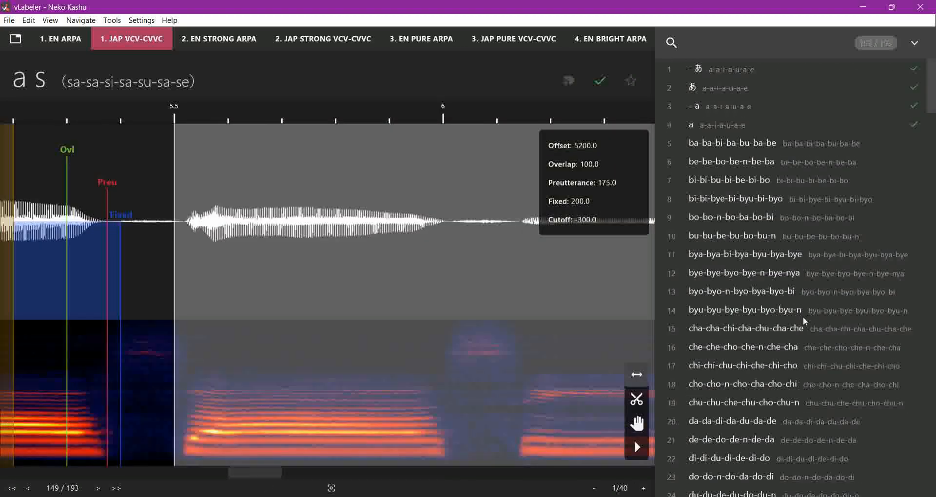
Step: Switch to the 1. EN ARPA label set and scroll down to the eh uw entry
click(61, 38)
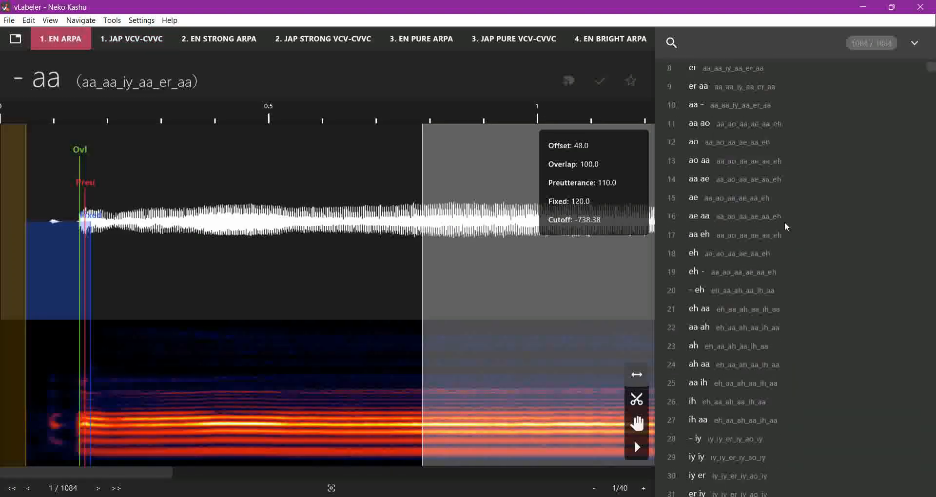
scroll(down, 3)
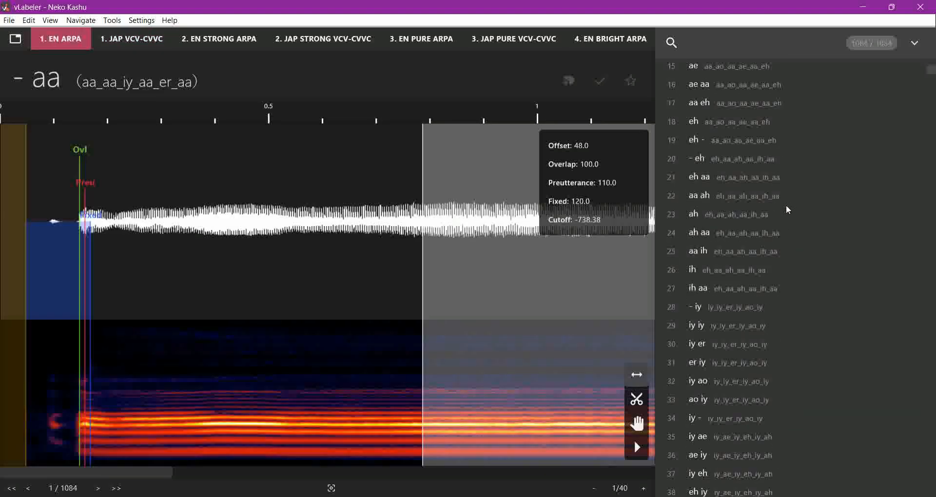
scroll(down, 3)
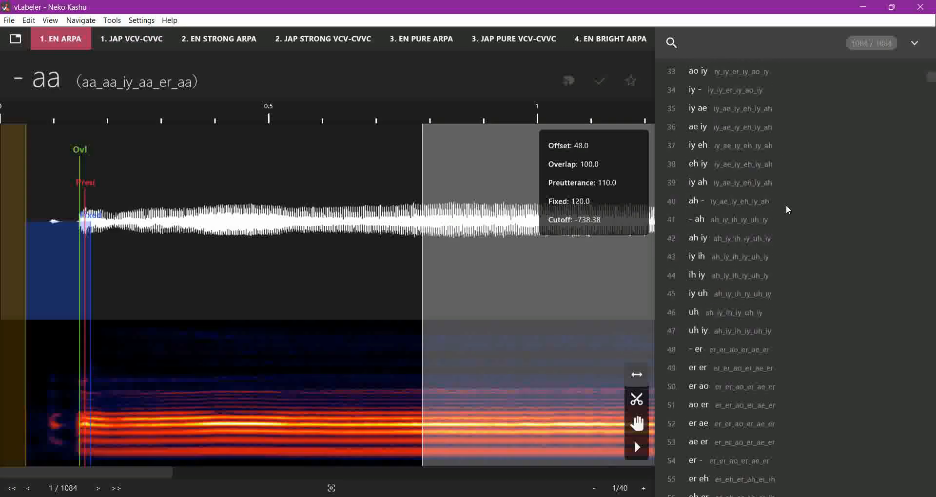
scroll(down, 3)
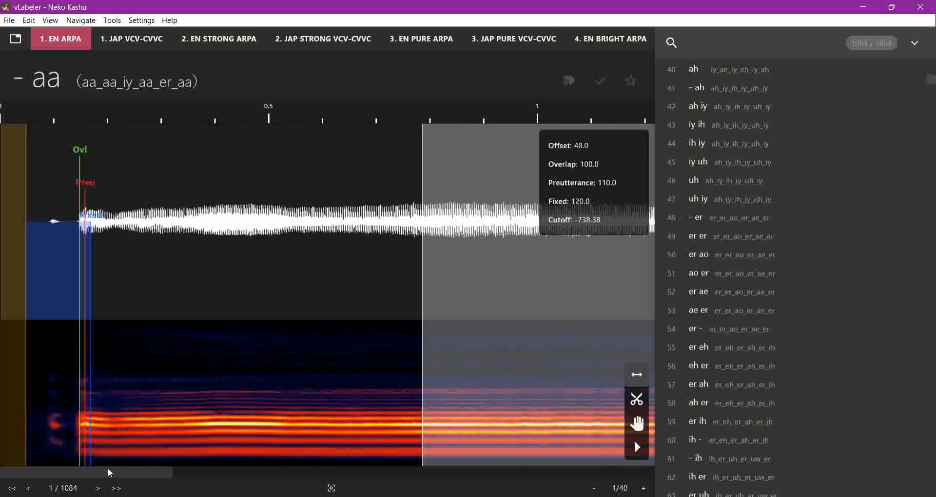
mouse_move(313, 220)
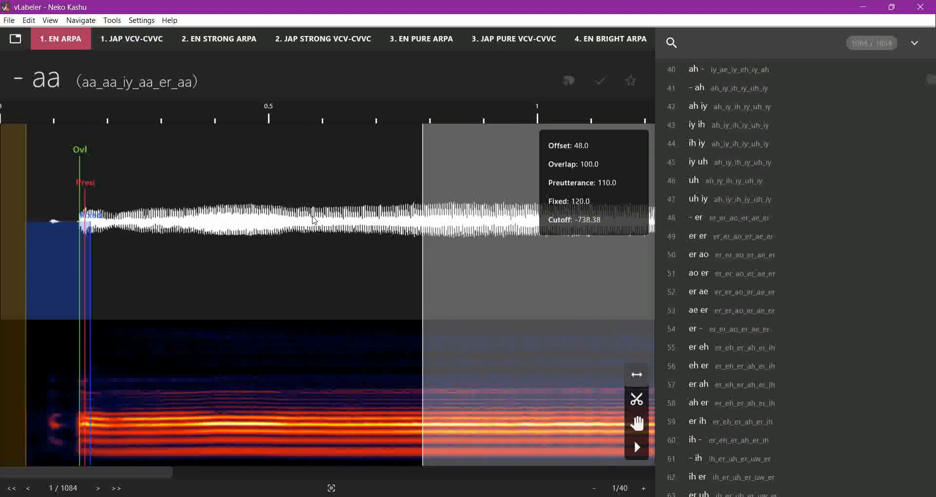
mouse_move(872, 277)
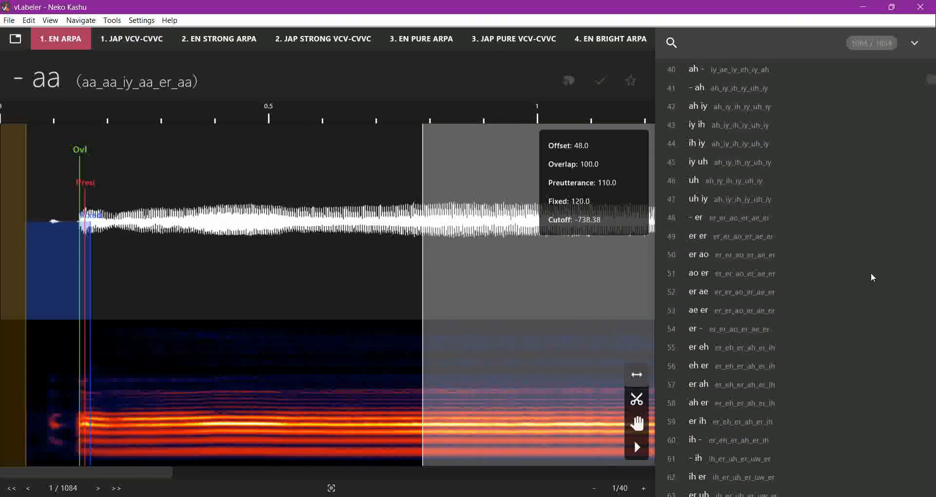
scroll(down, 3)
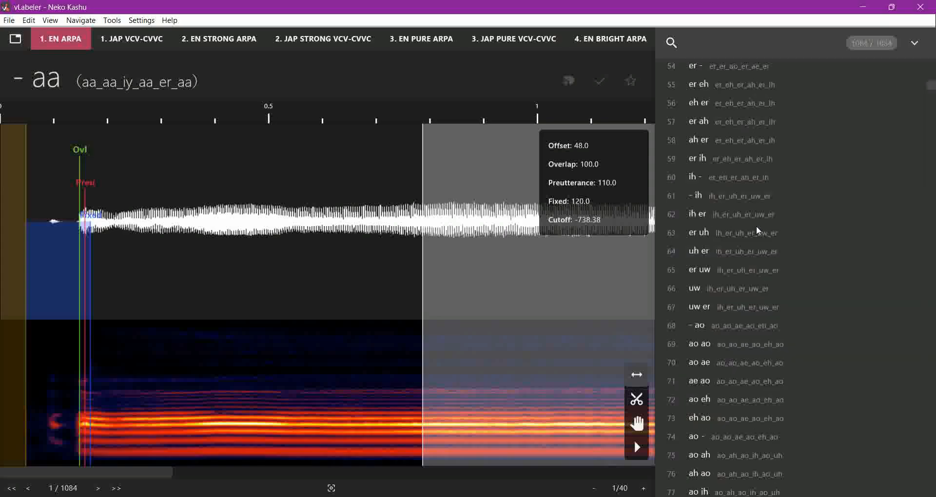
scroll(down, 3)
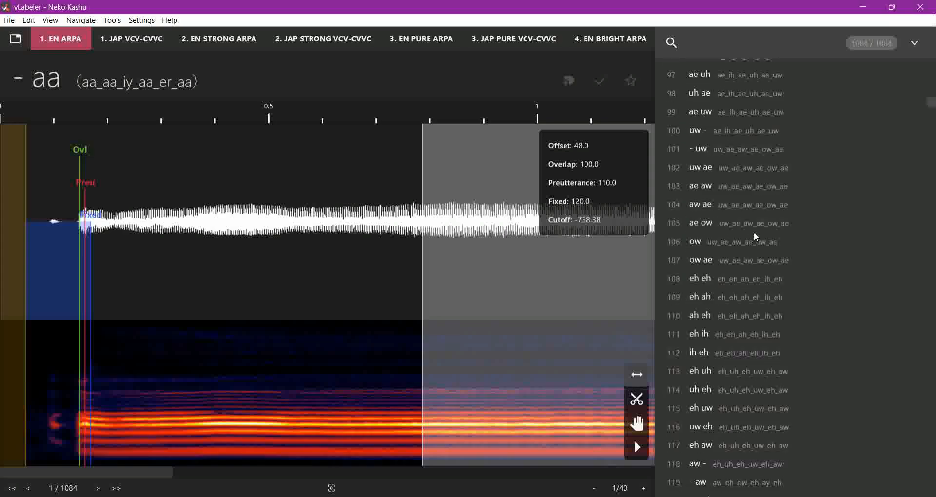
scroll(down, 3)
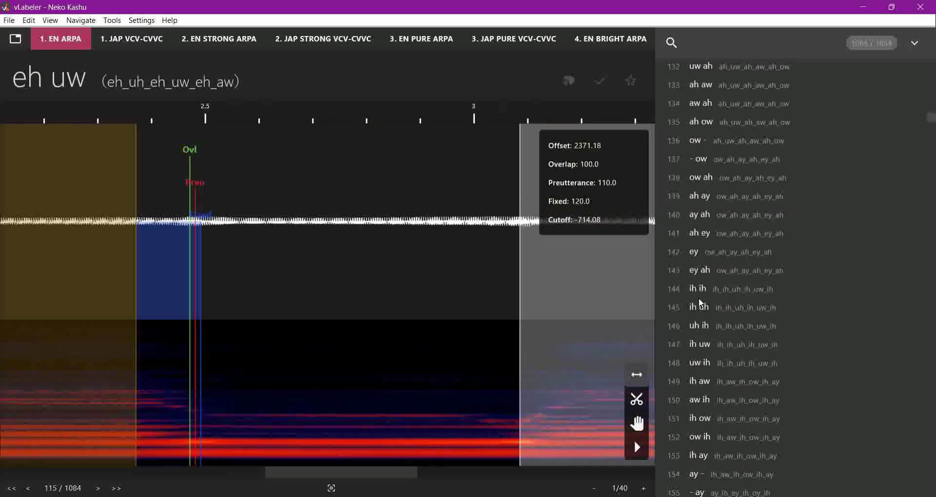
scroll(down, 3)
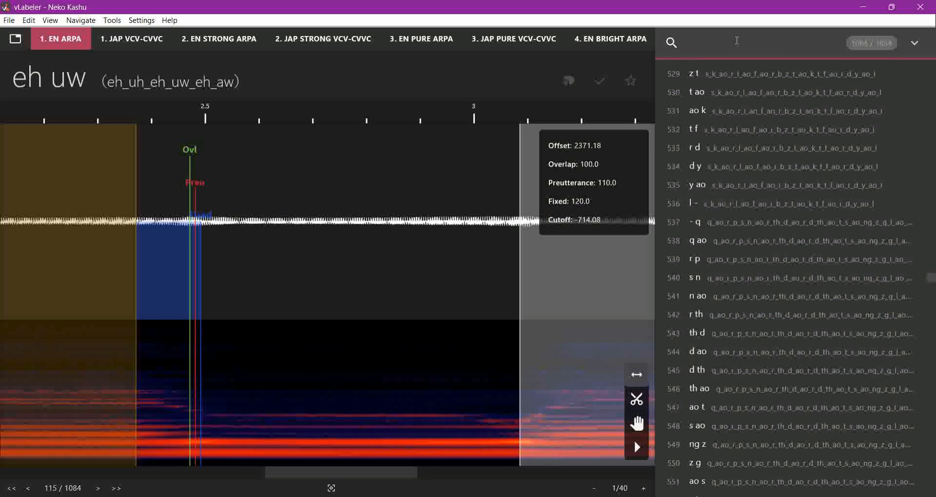
Step: Filter the EN ARPA entries by 'uw' and select the y uw entry
text(uw)
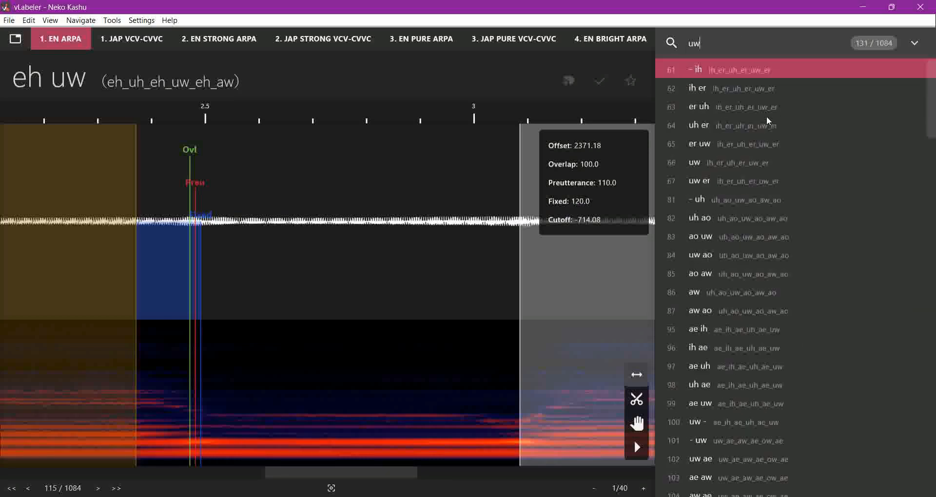
scroll(down, 3)
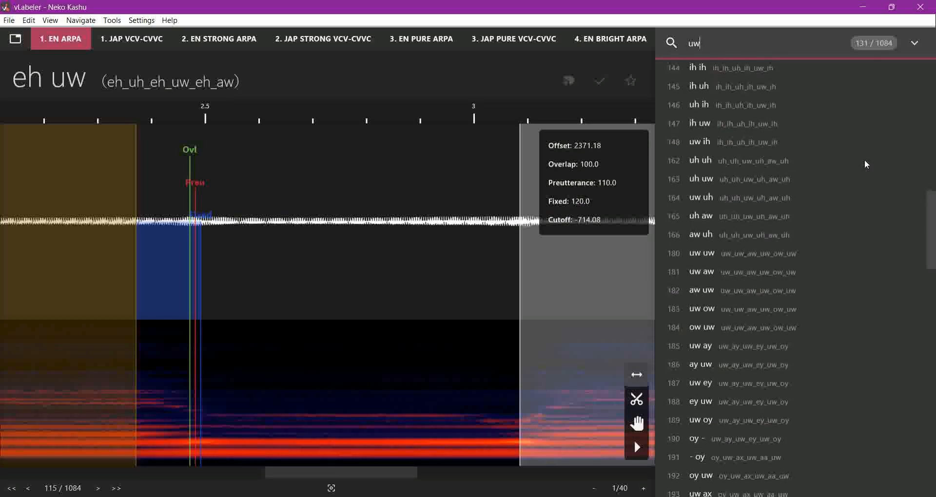
scroll(down, 3)
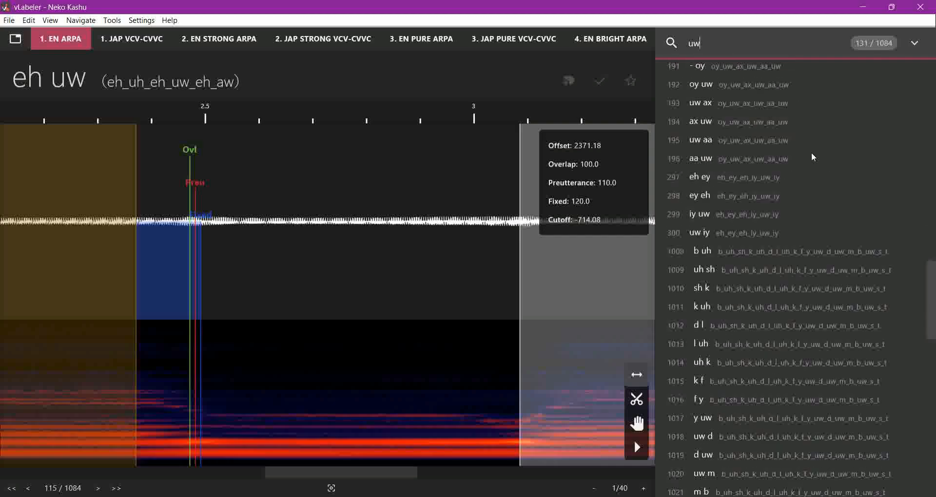
mouse_move(754, 169)
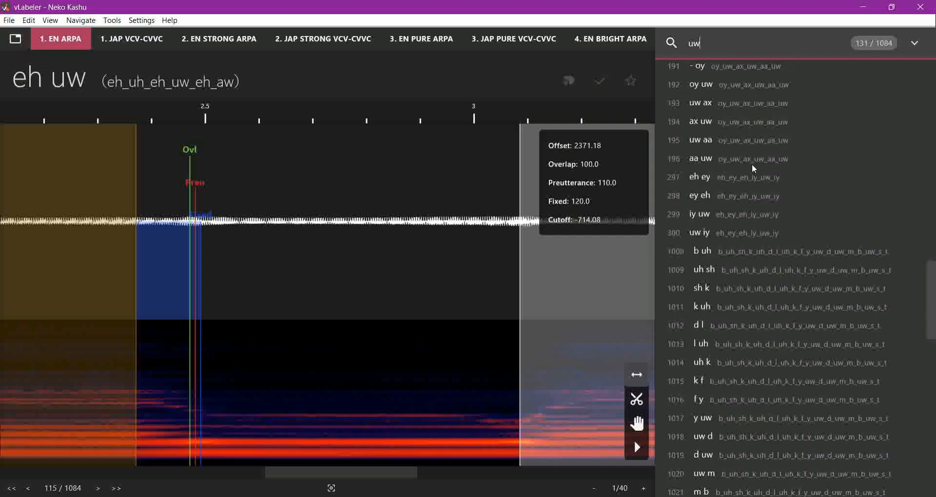
click(700, 159)
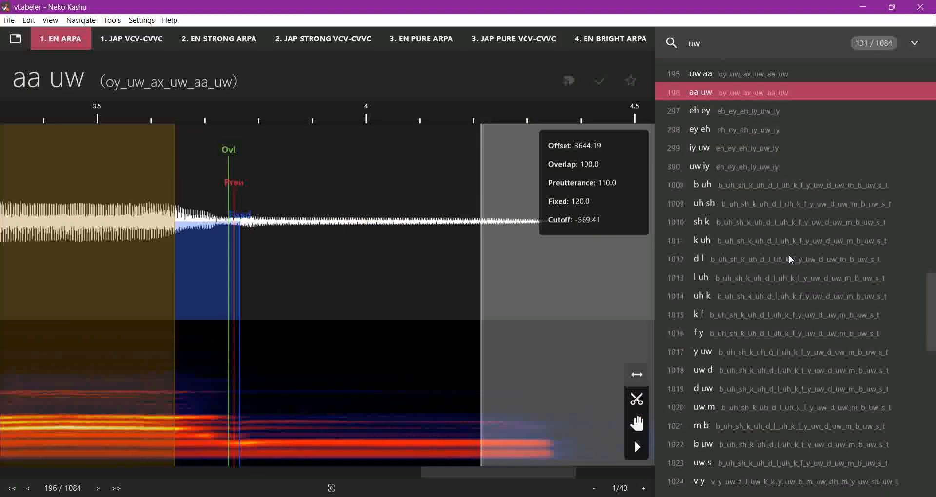
scroll(down, 3)
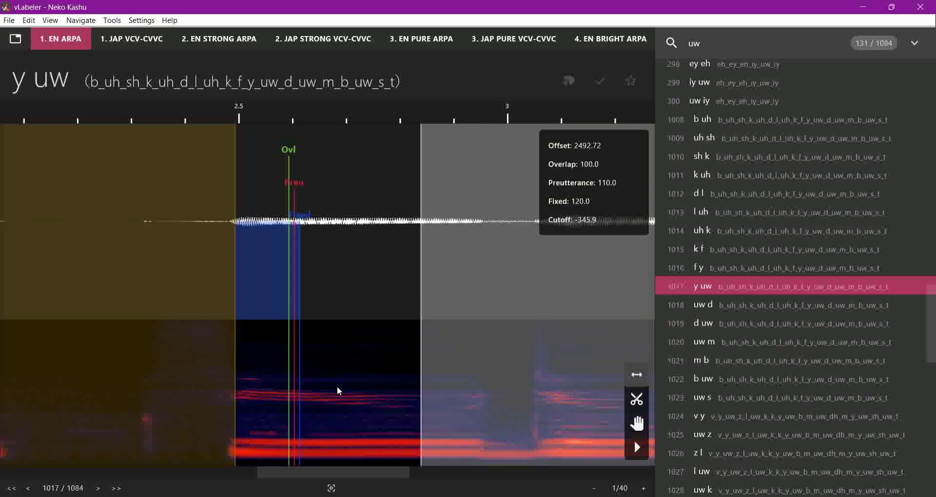
mouse_move(310, 480)
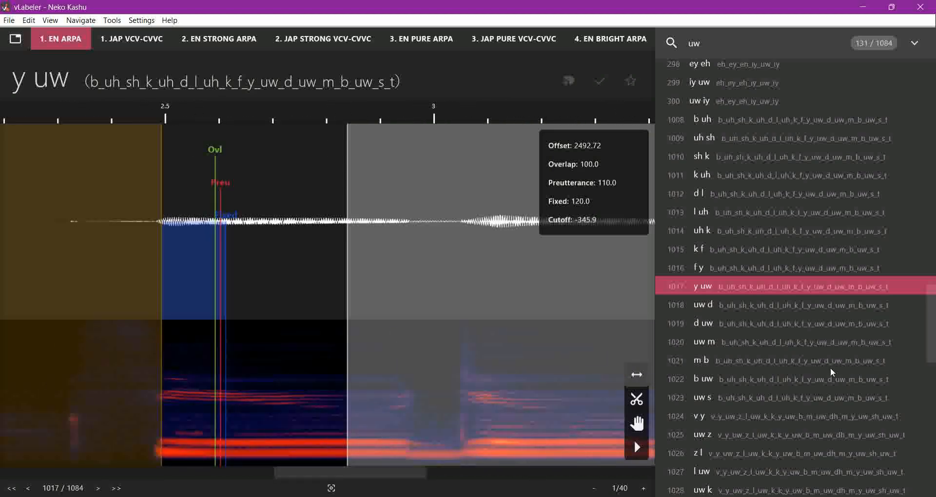
mouse_move(249, 299)
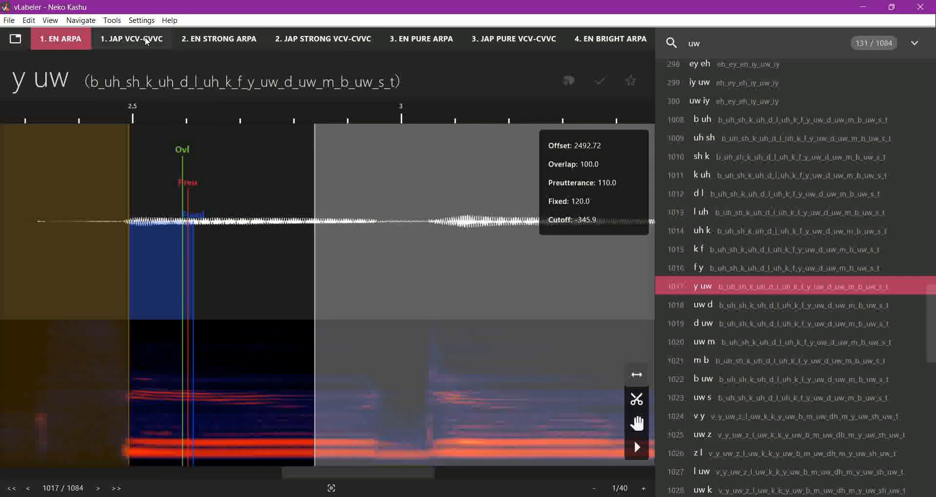
Step: Return to the 1. JAP VCV-CVVC labels and scroll to the '- さ' entry
click(132, 39)
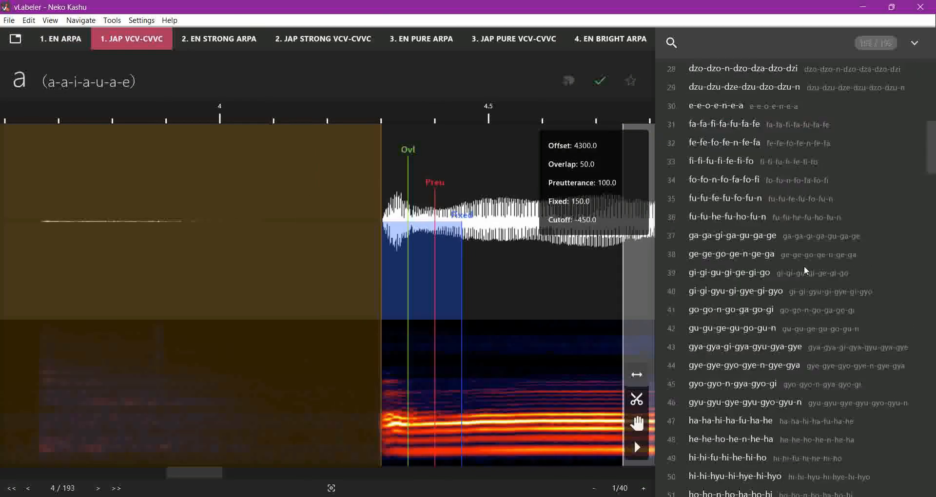
scroll(down, 3)
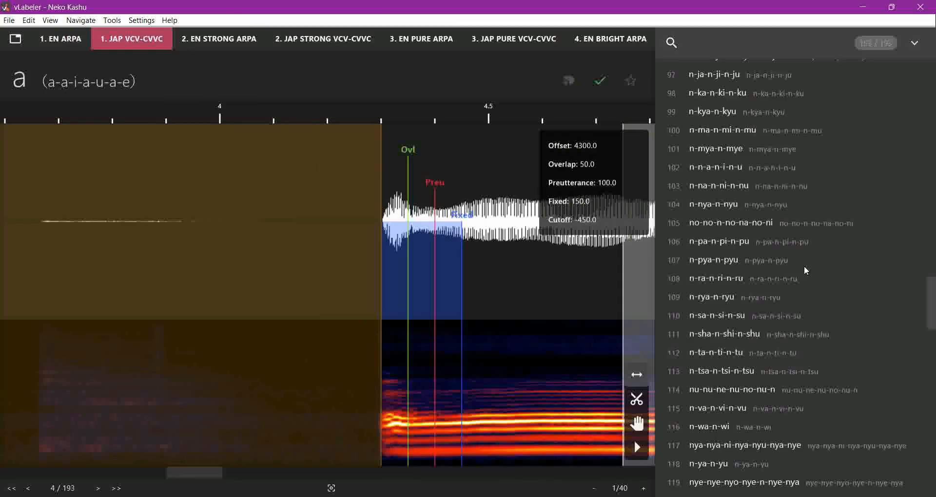
scroll(down, 3)
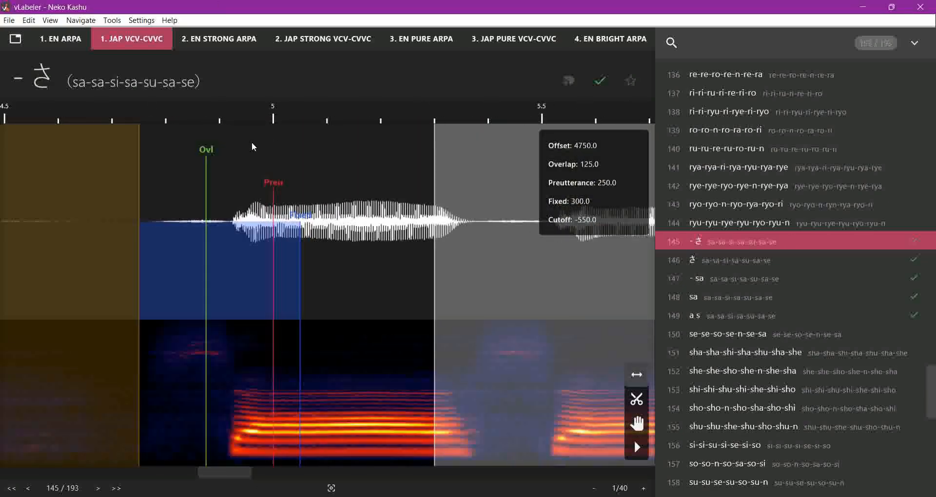
mouse_move(322, 38)
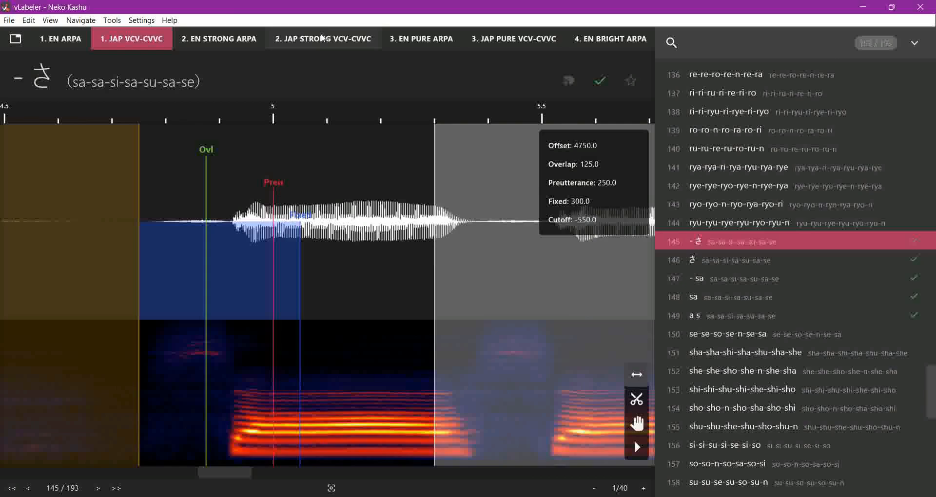
Step: In the 2. JAP STRONG VCV-CVVC labels, rename entry 1 to '- あ↑'
click(323, 38)
text(- ↑)
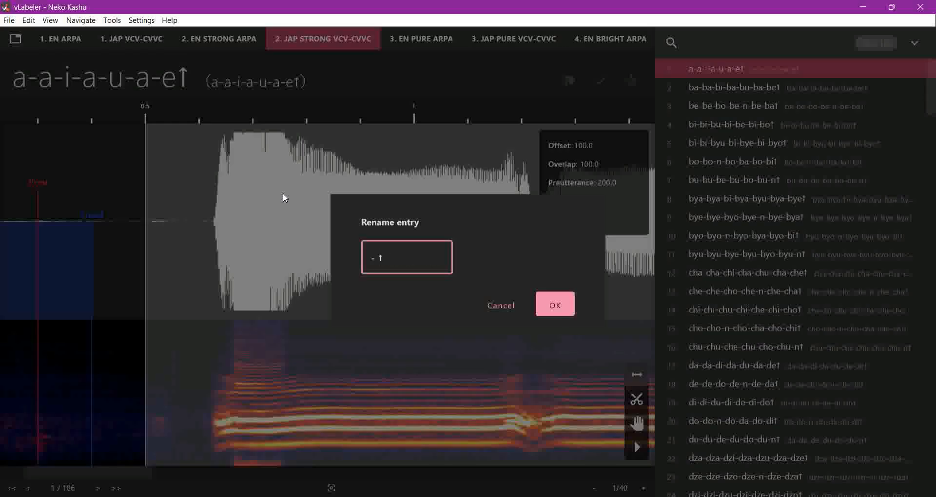
mouse_move(379, 296)
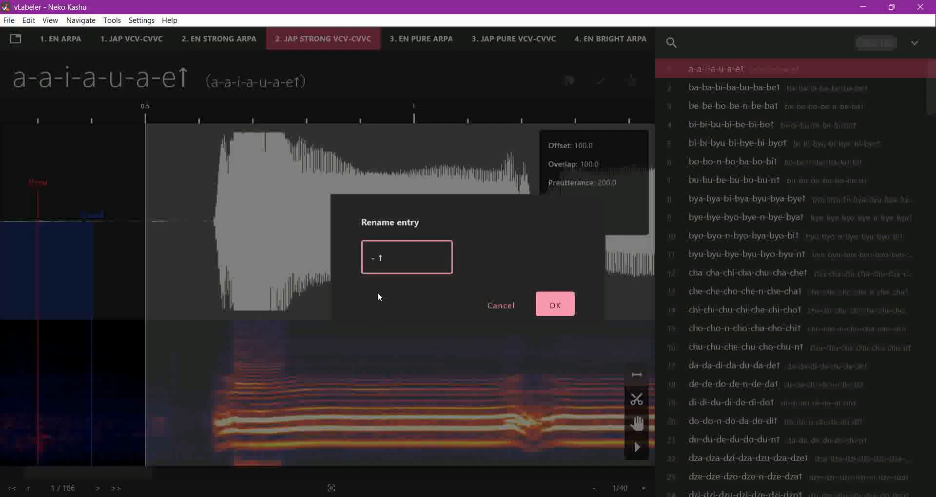
mouse_move(340, 278)
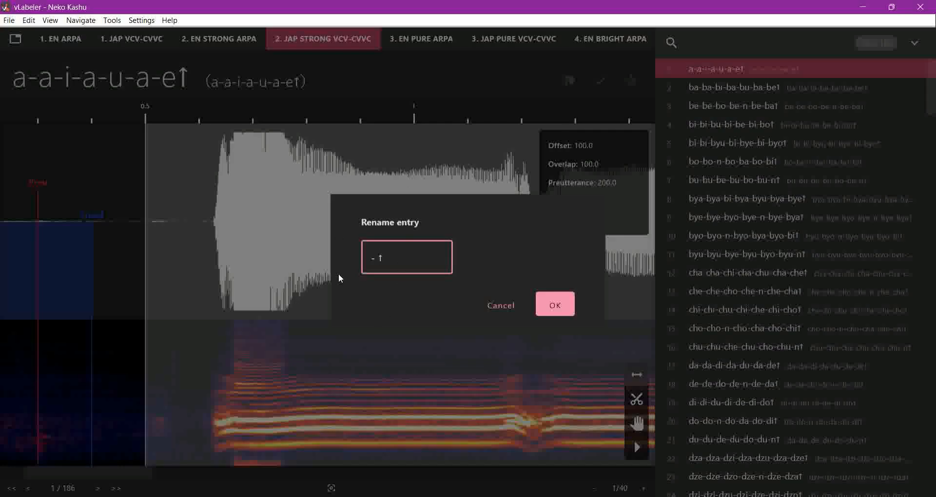
text(あ)
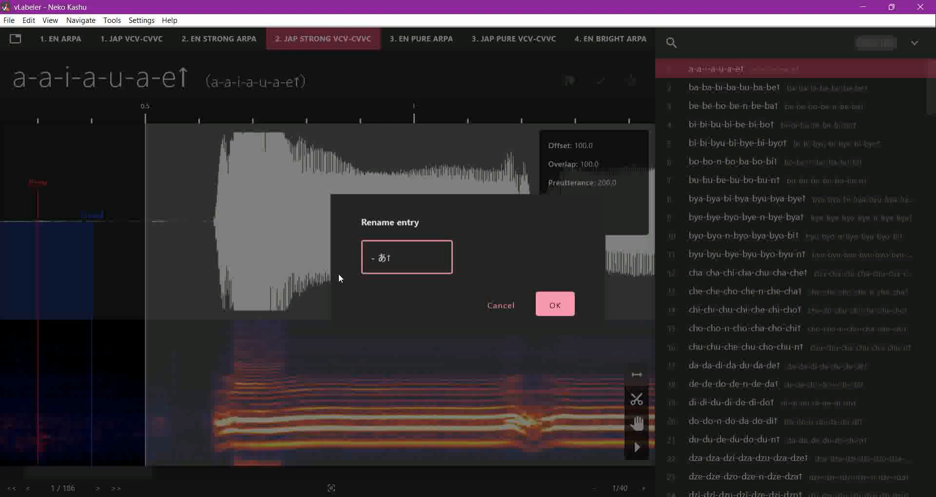
mouse_move(590, 302)
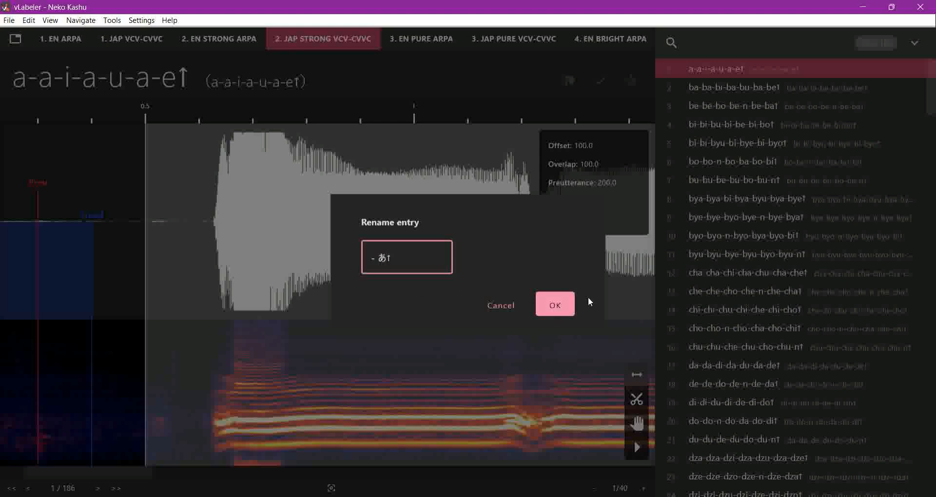
click(554, 305)
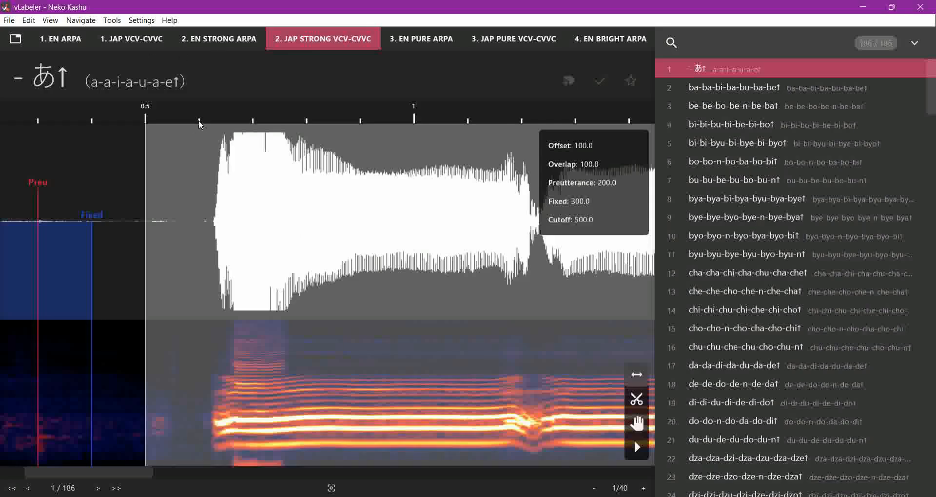
Step: Set the '- あ↑' entry's offset to 625 (via 600) and raise its preutterance to 175
click(575, 146)
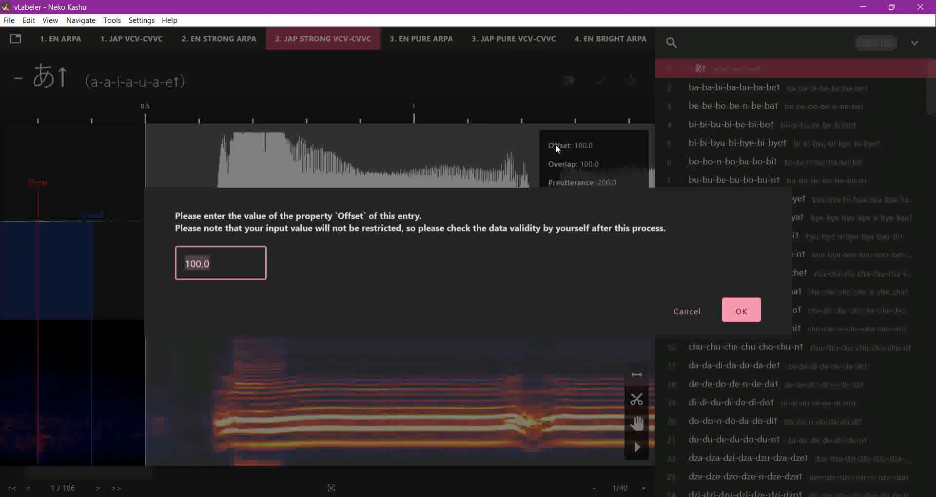
mouse_move(431, 169)
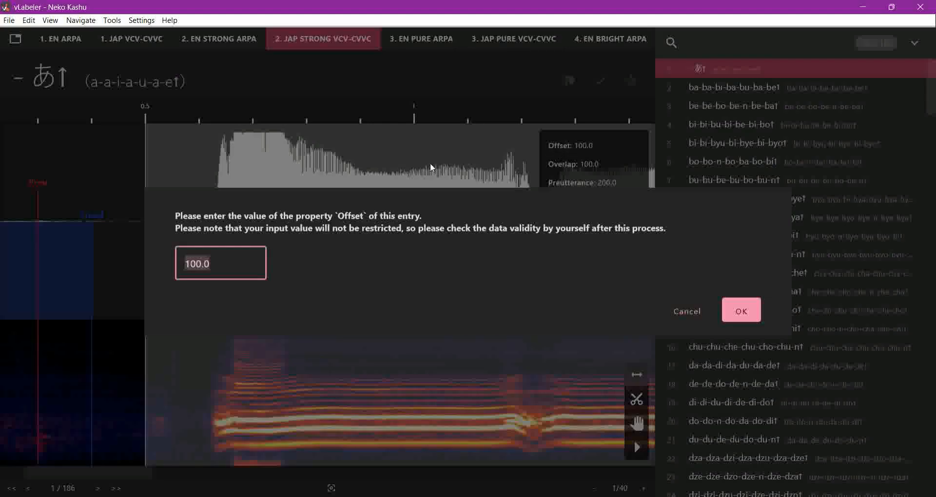
text(600)
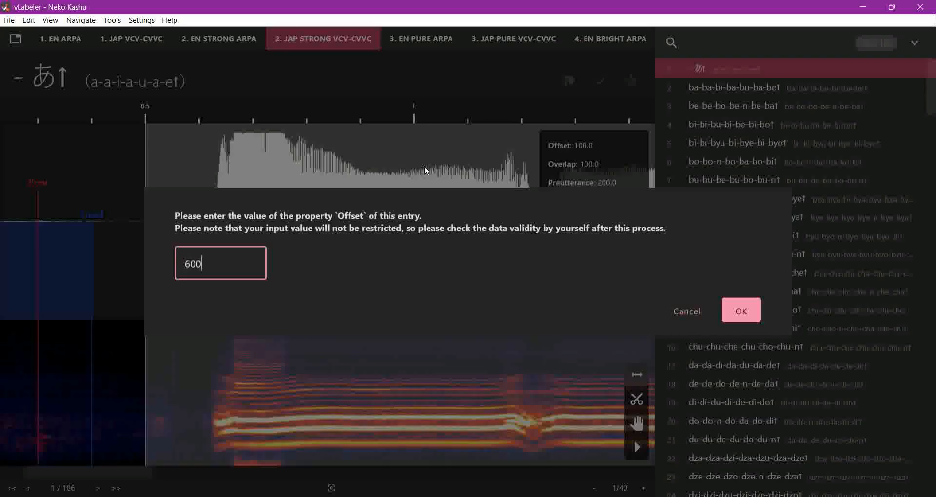
click(741, 310)
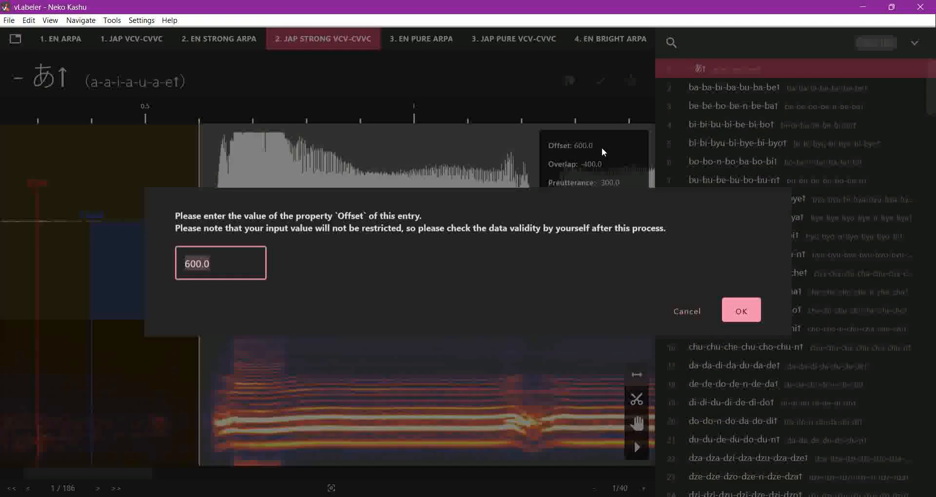
click(740, 311)
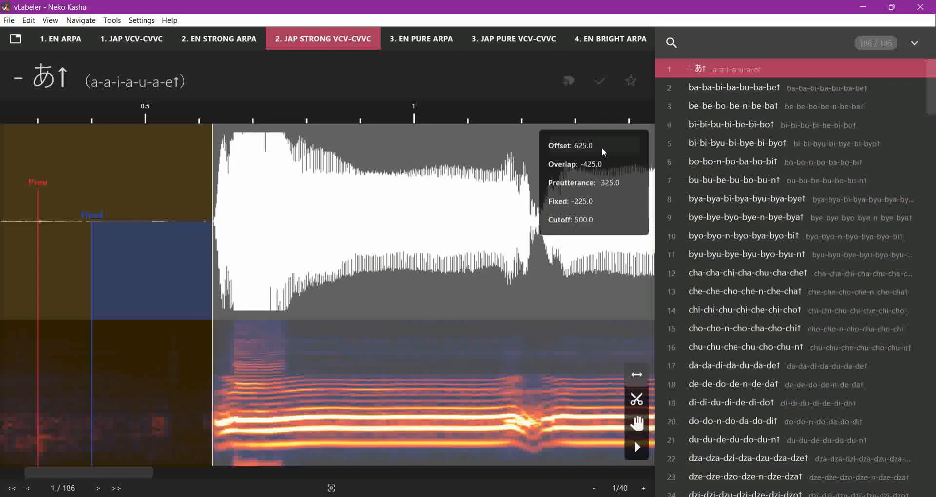
mouse_move(311, 130)
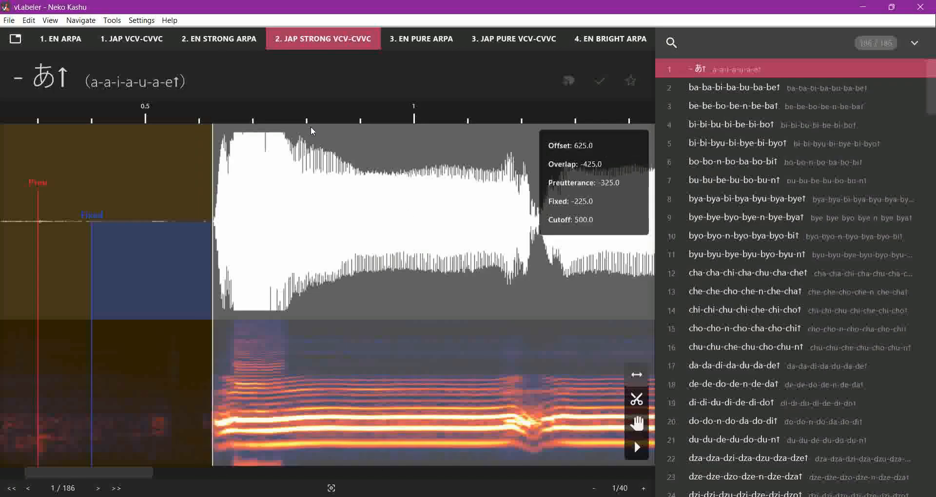
mouse_move(605, 184)
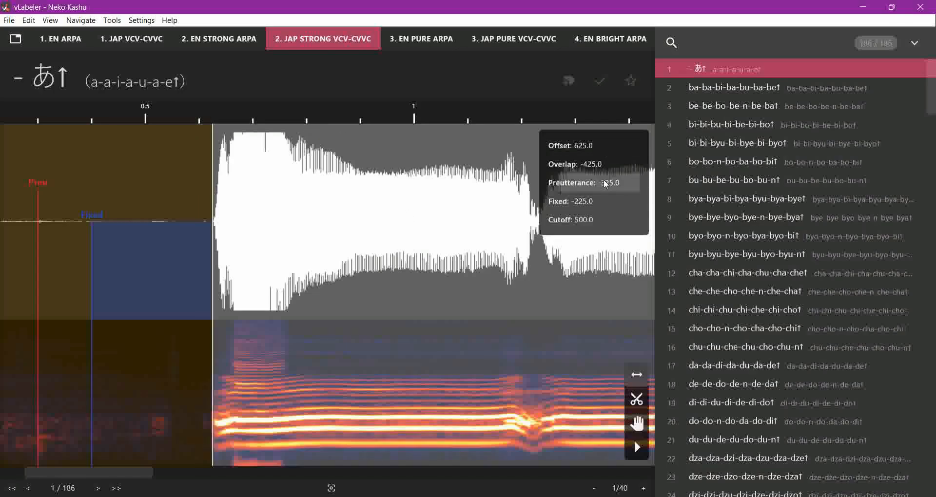
drag(39, 182, 306, 182)
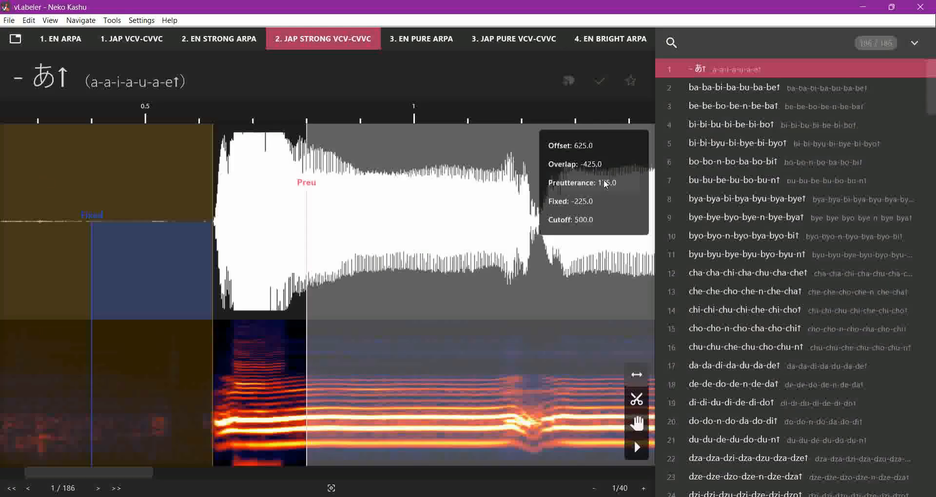
mouse_move(201, 176)
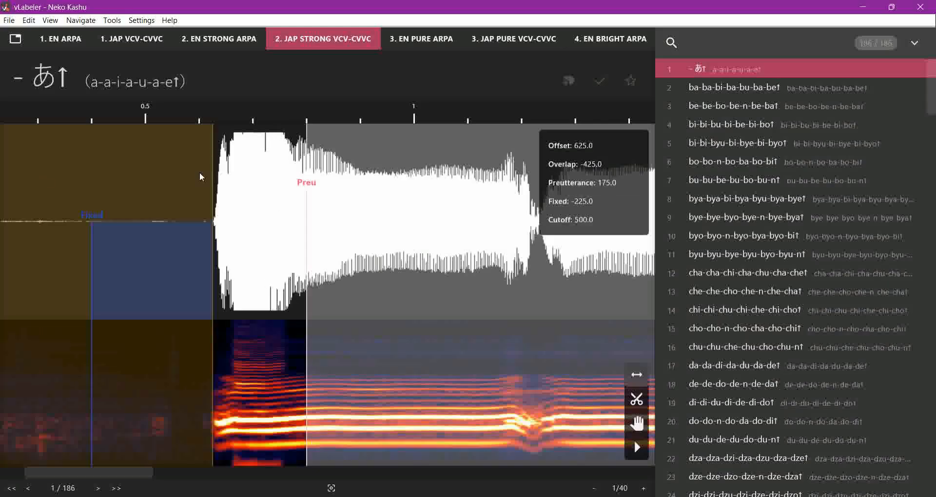
mouse_move(119, 474)
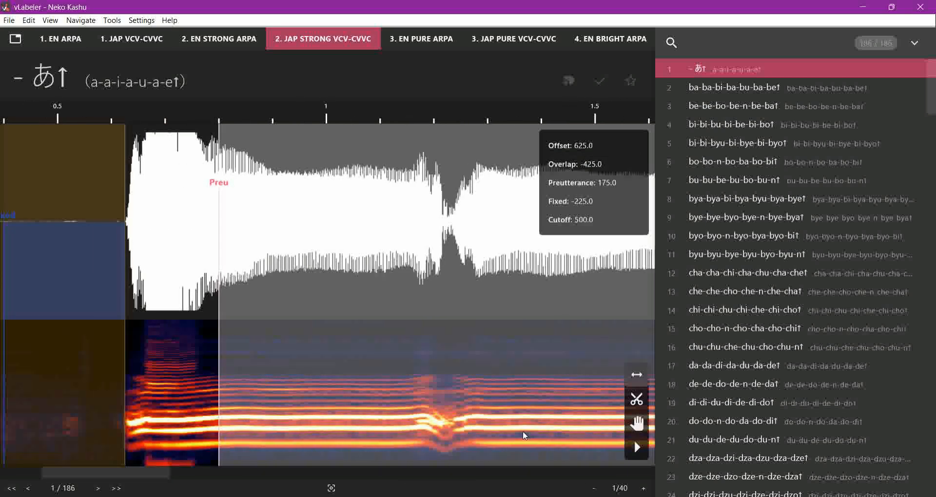
Step: Launch Calculator and halve 175 to get 87.5 for the overlap value
key(Super)
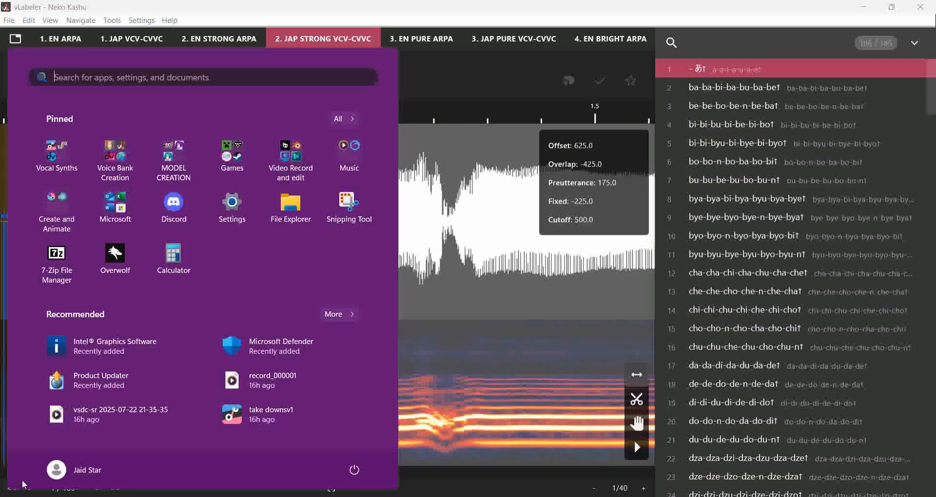
click(174, 254)
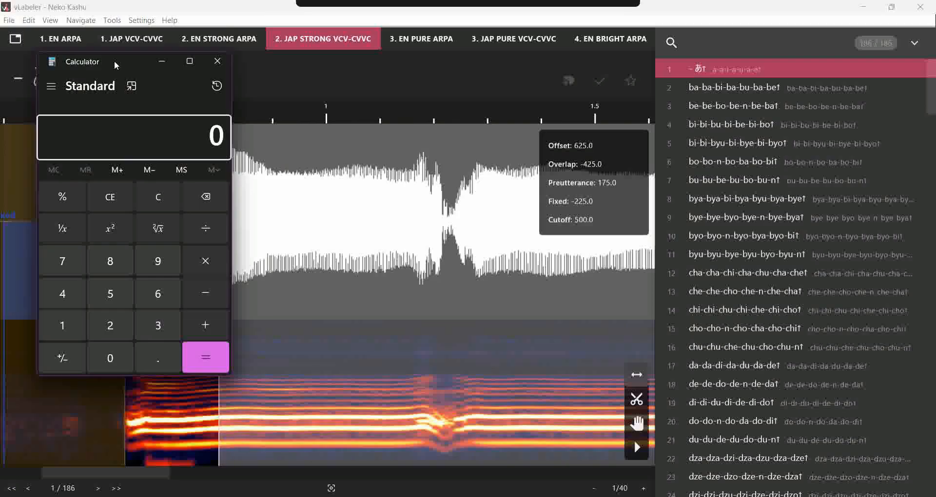
mouse_move(61, 326)
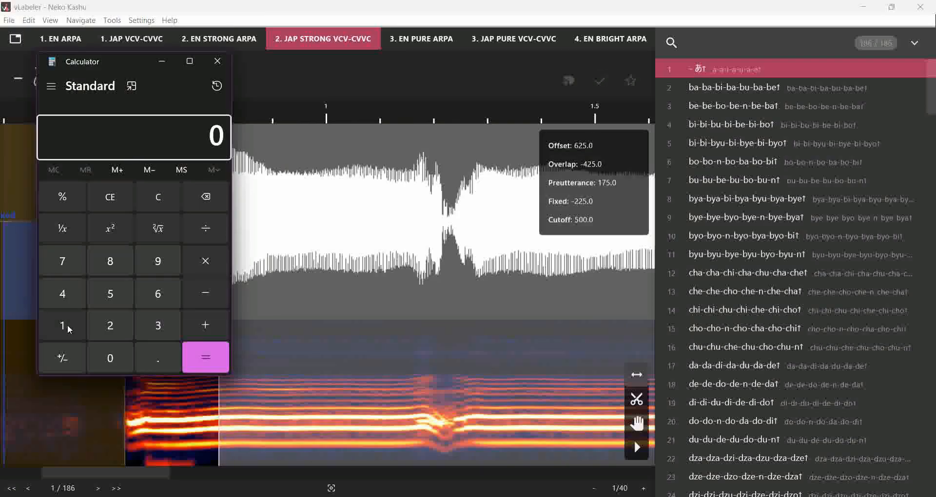
click(205, 228)
text(2.)
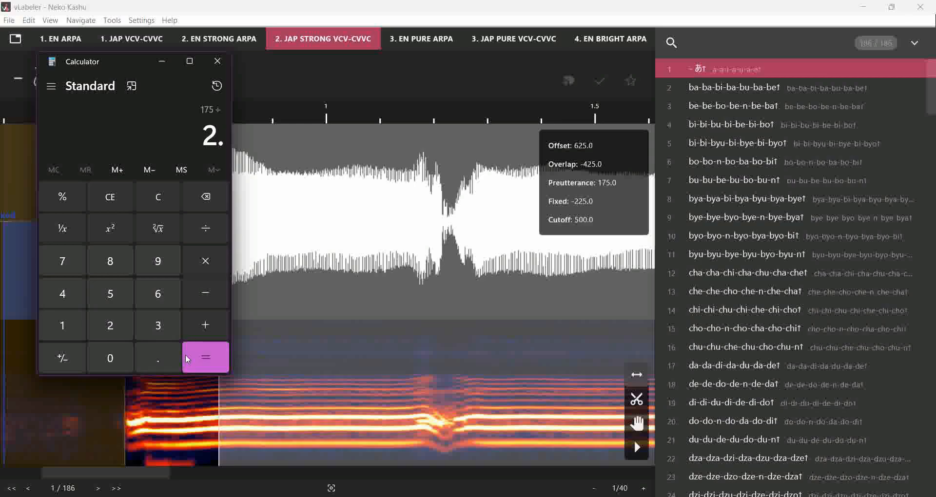
click(205, 358)
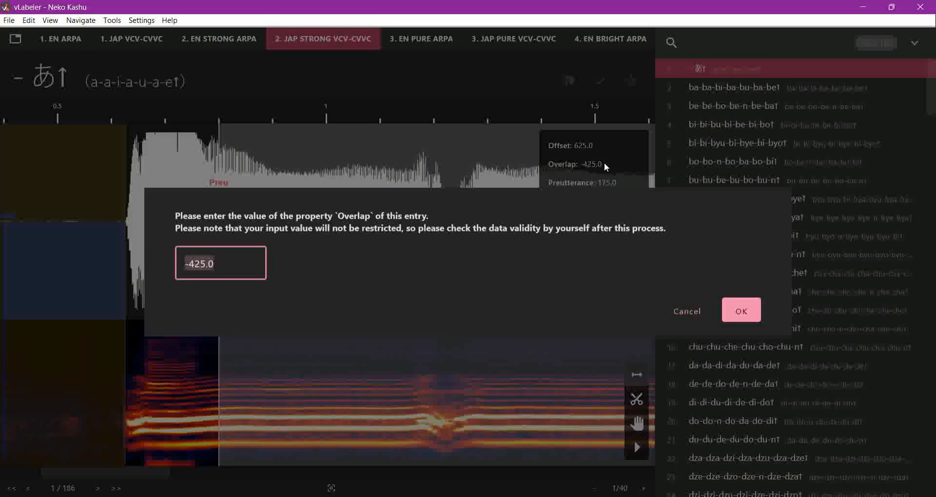
Step: Give the '- あ↑' entry an overlap of 87.5 and a fixed value of 225
click(740, 310)
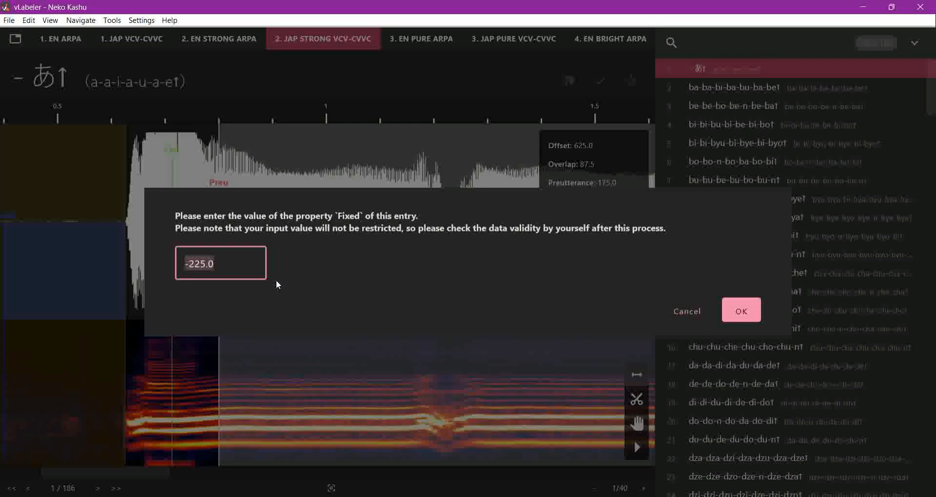
text(225)
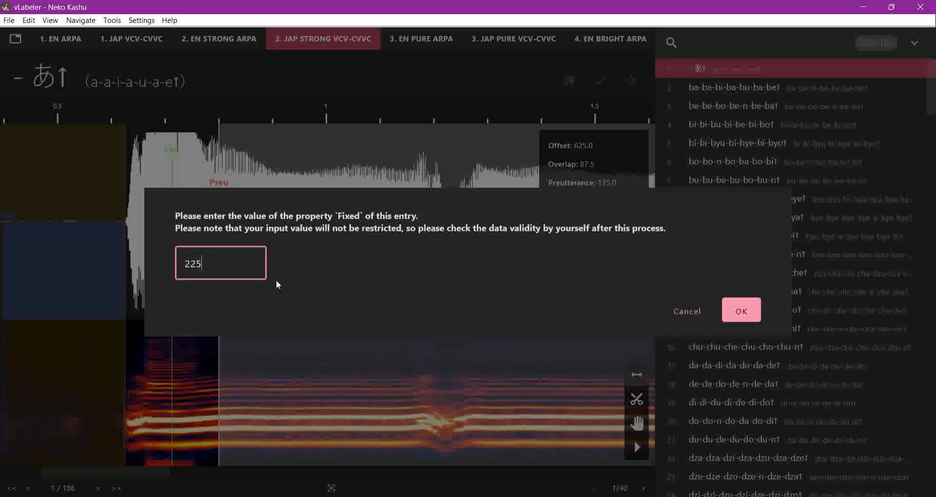
click(740, 310)
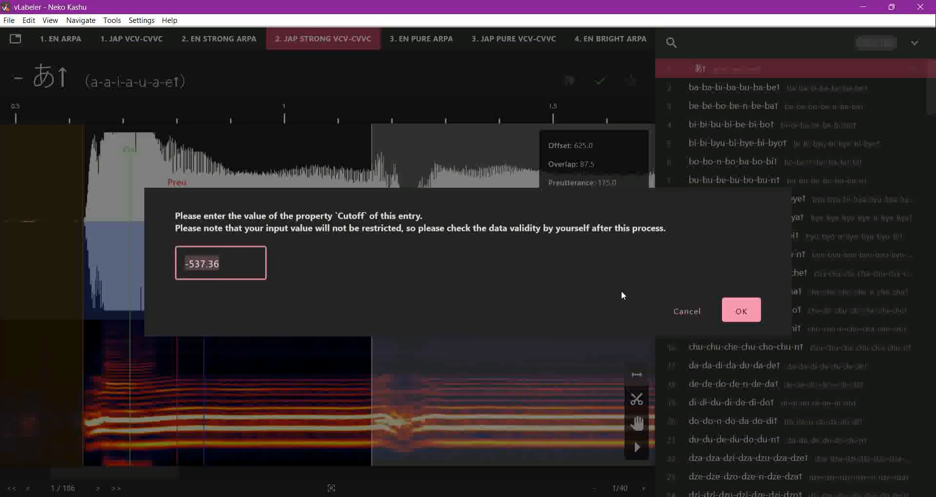
Step: Set the entry's cutoff to -537.36 after trying -550
click(741, 310)
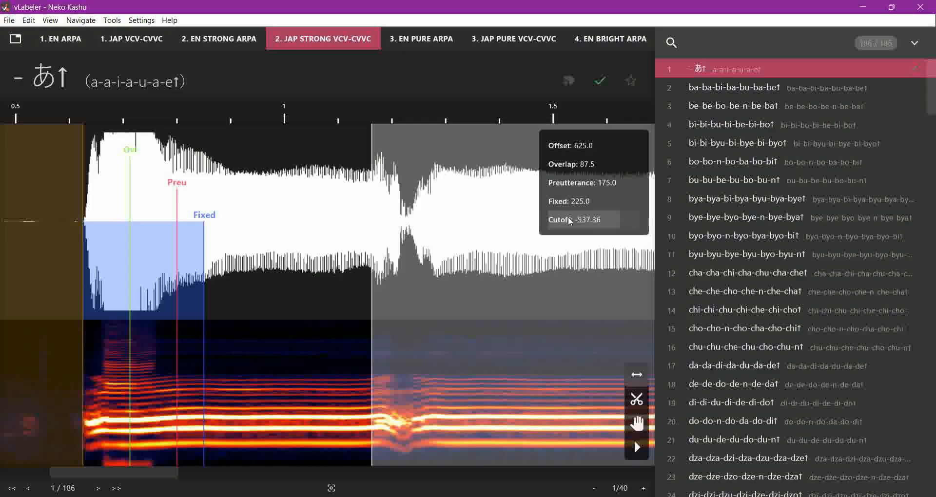
click(584, 220)
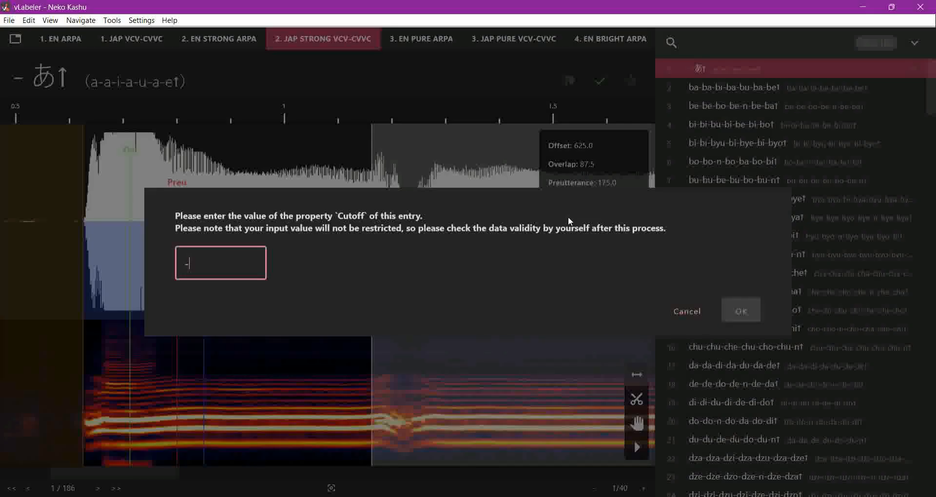
click(740, 311)
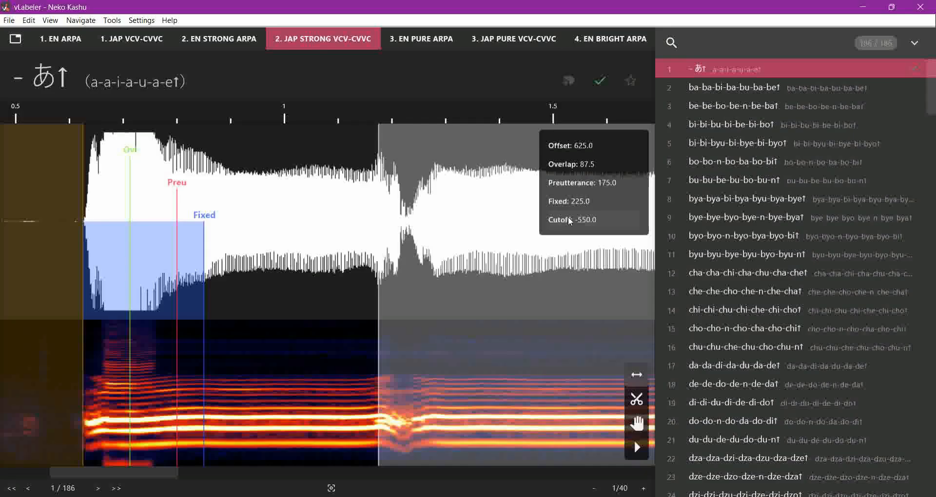
click(568, 219)
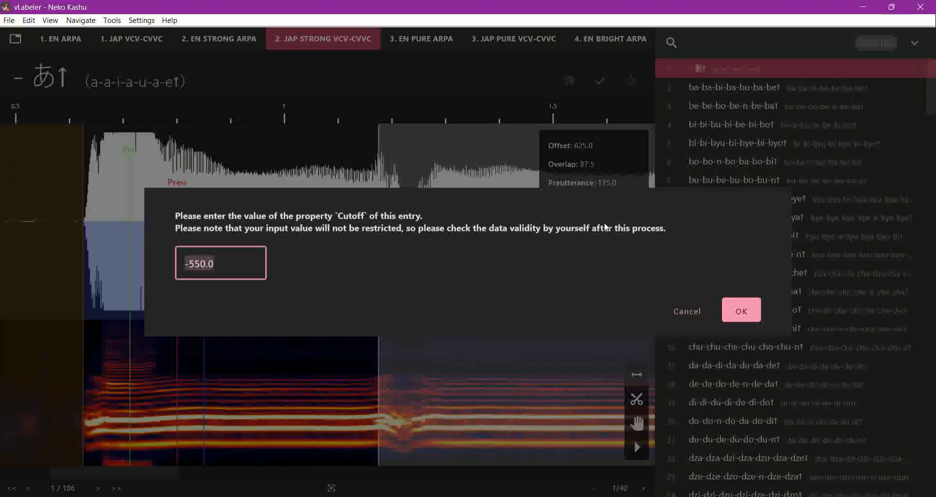
click(740, 310)
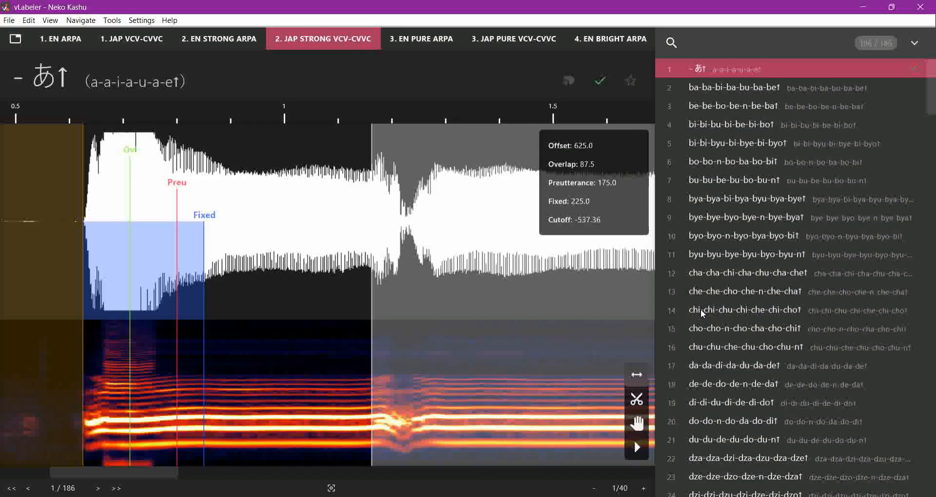
mouse_move(349, 350)
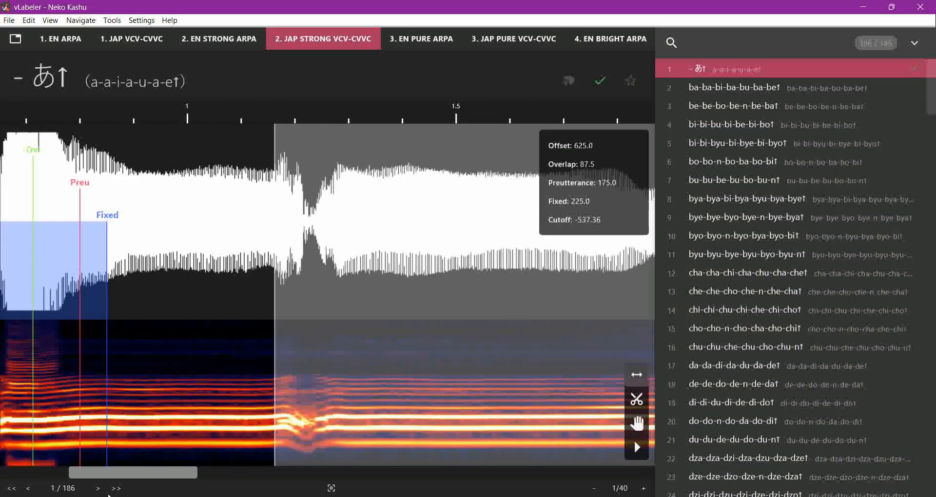
Step: Duplicate '- あ↑' three times as 'あ↑', '- a↑' and 'a↑' in the STRONG tab
click(28, 20)
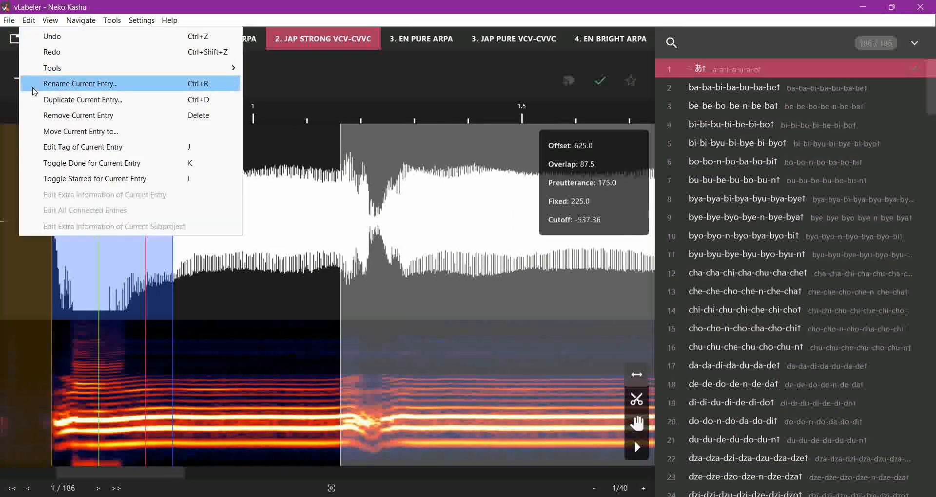
click(81, 83)
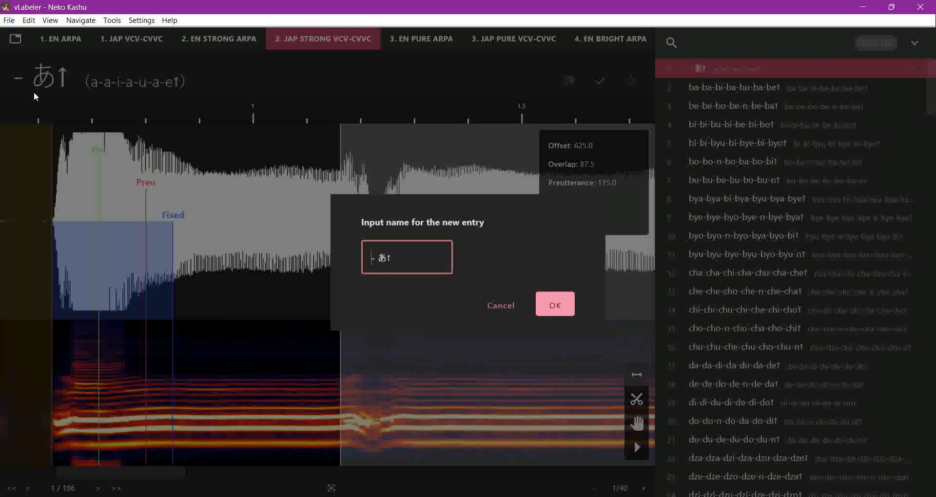
click(554, 305)
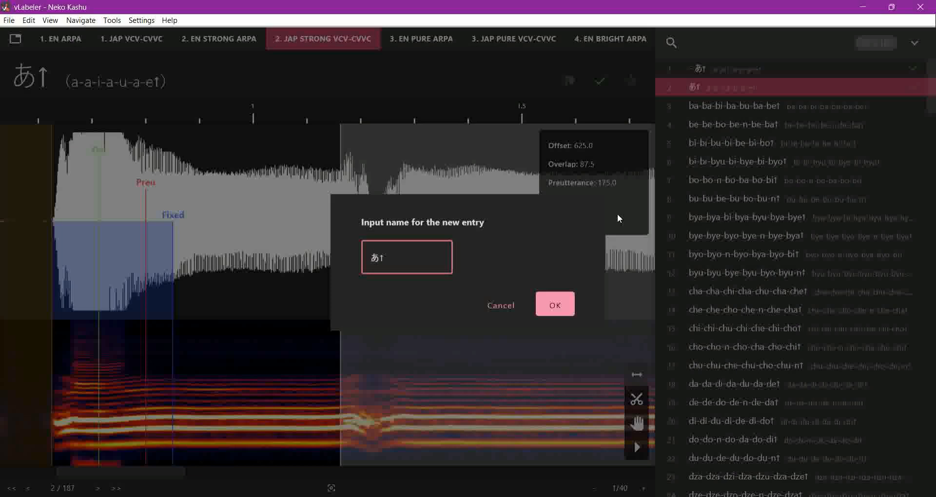
text(i)
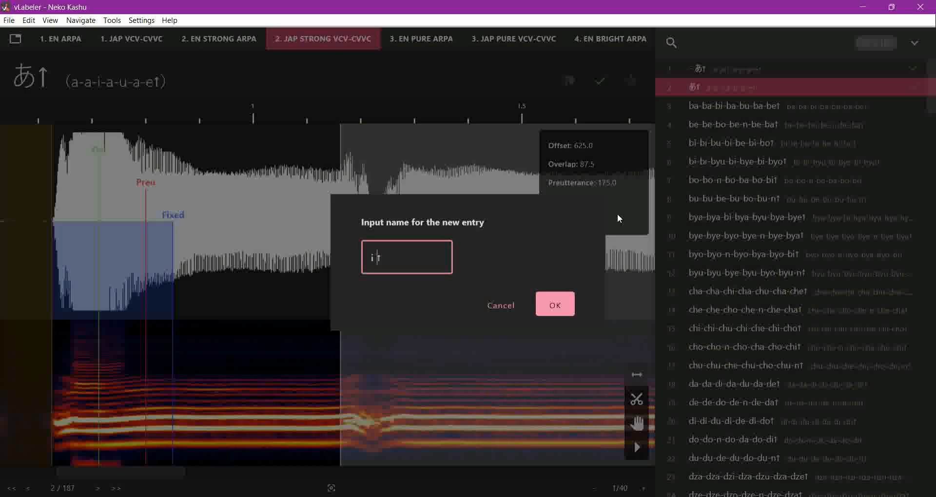
text(-)
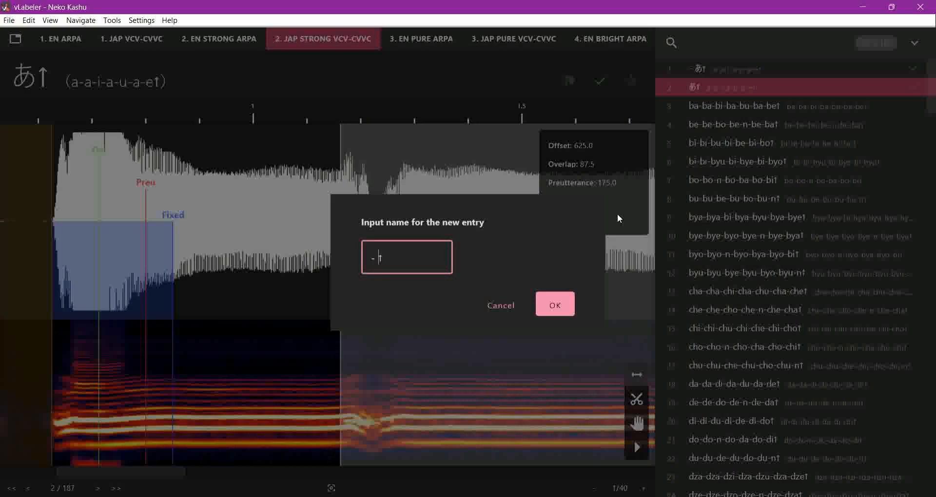
click(554, 304)
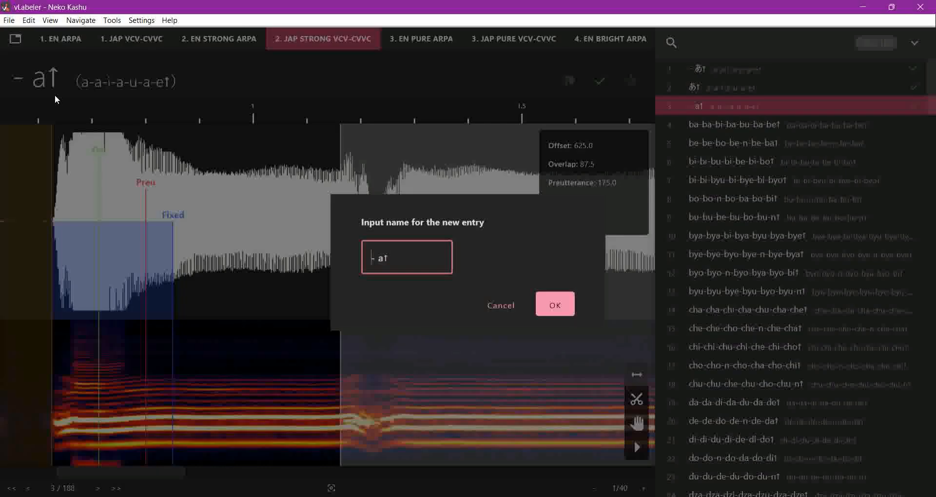
click(554, 304)
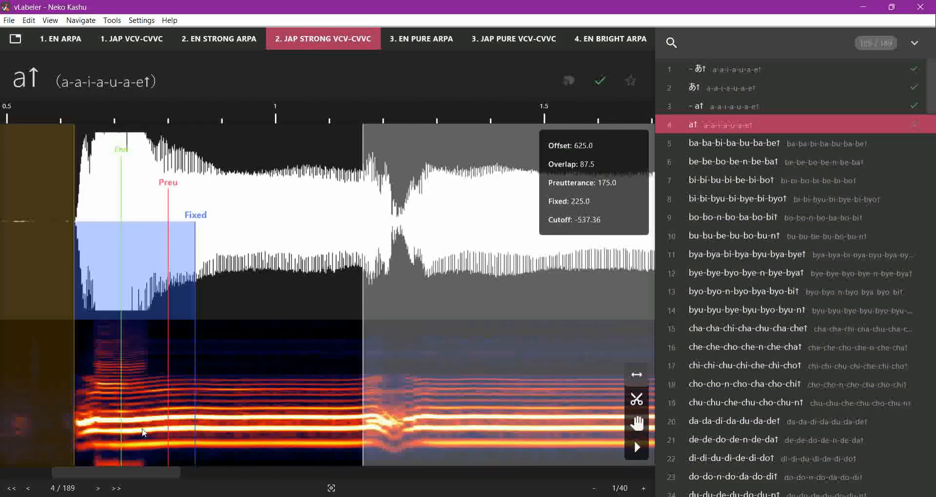
mouse_move(177, 362)
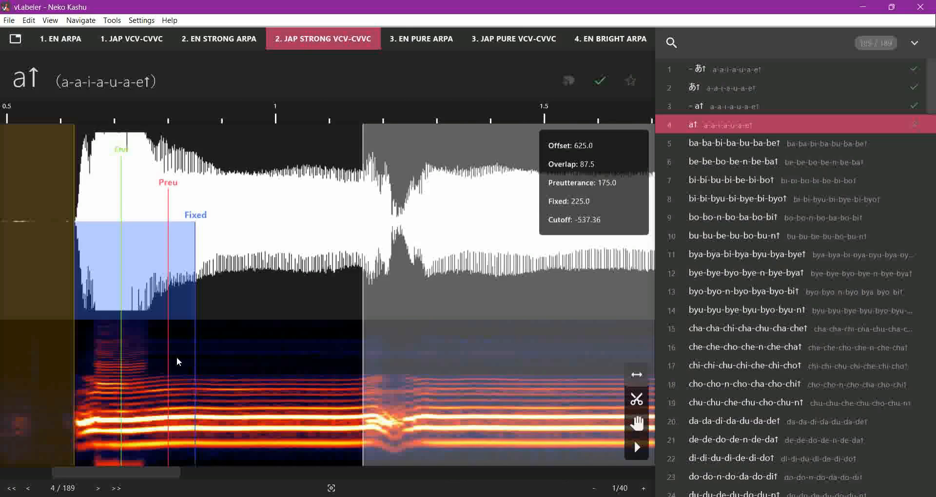
scroll(right, 3)
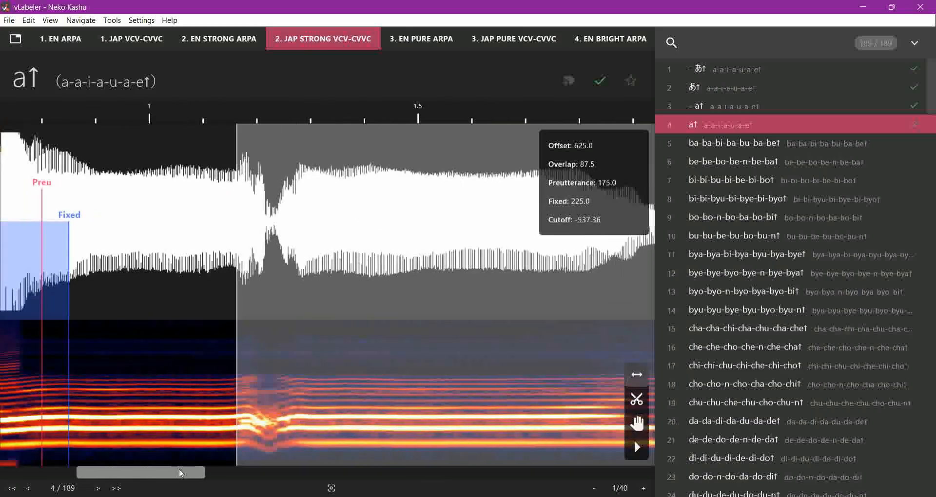
click(132, 38)
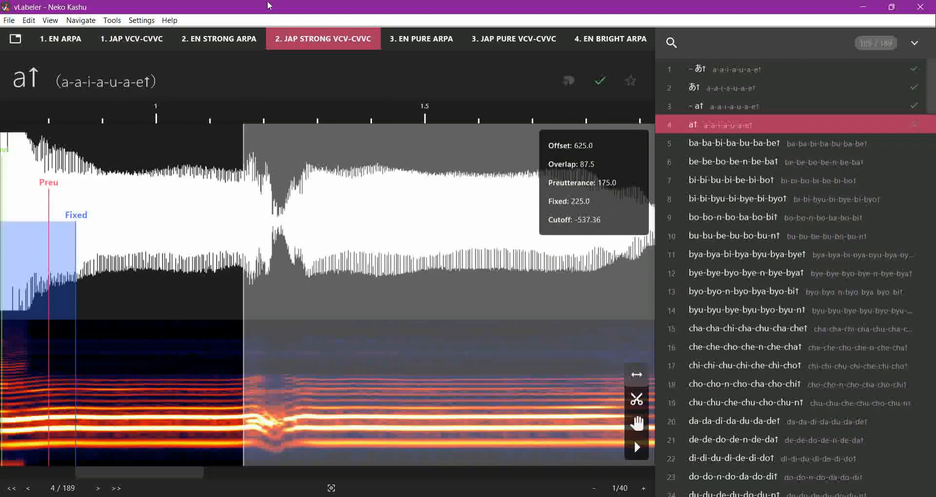
Step: Give the first PURE entry offset 1200, cutoff -500, preutterance 100, overlap 50 and fixed 150
click(514, 38)
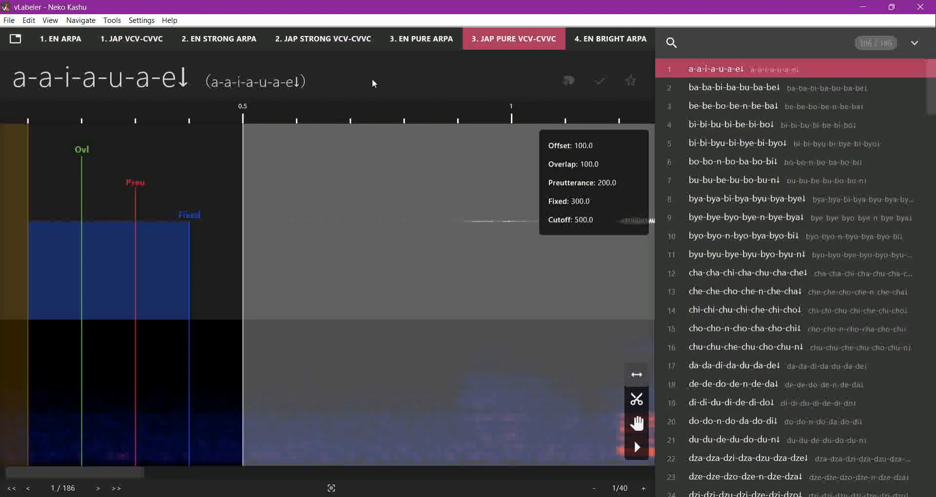
mouse_move(120, 349)
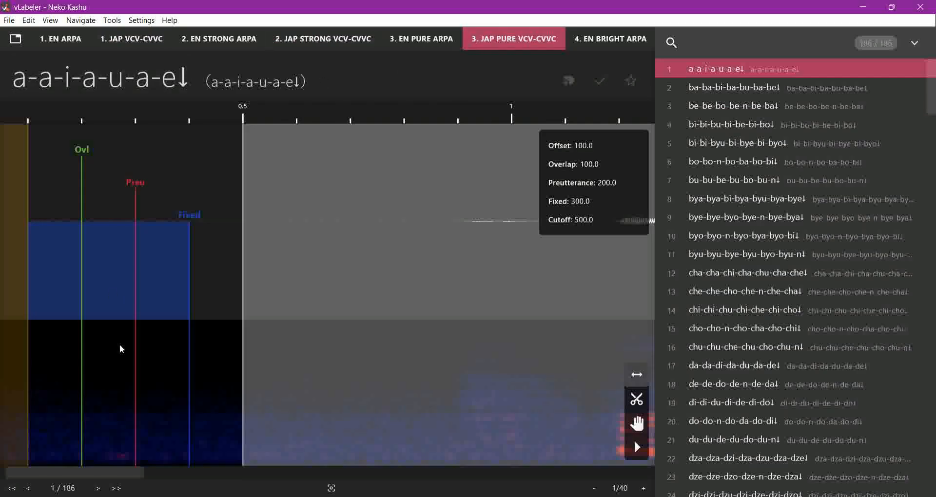
scroll(right, 3)
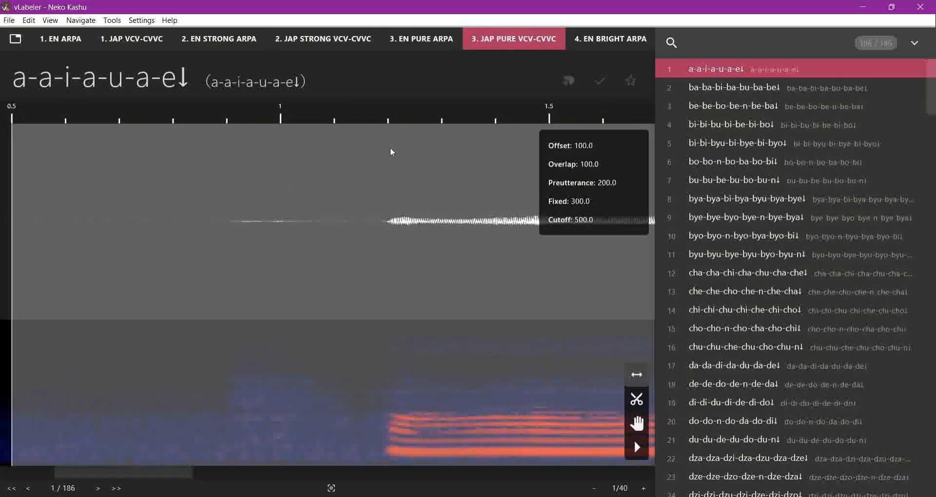
mouse_move(393, 126)
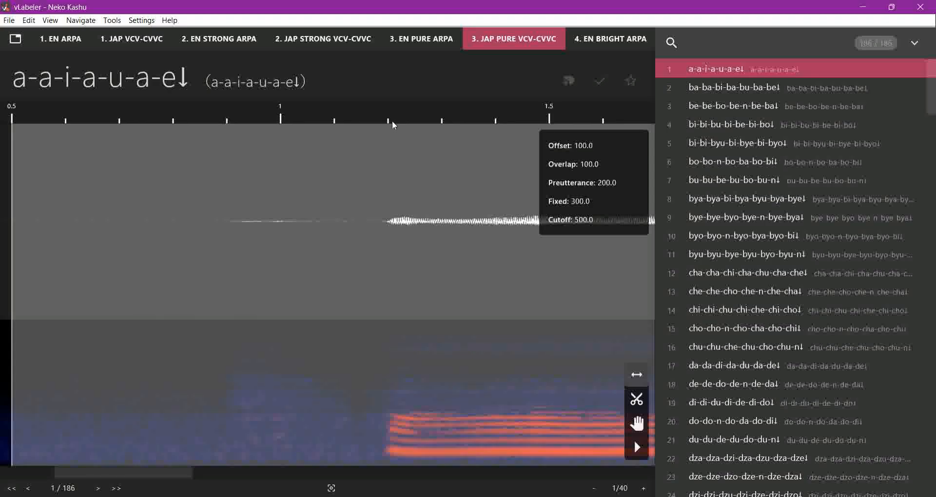
mouse_move(387, 132)
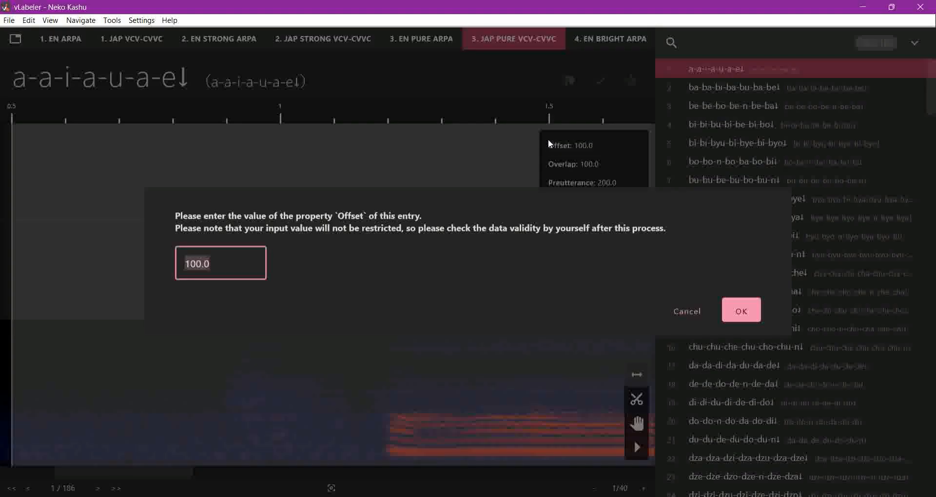
click(740, 310)
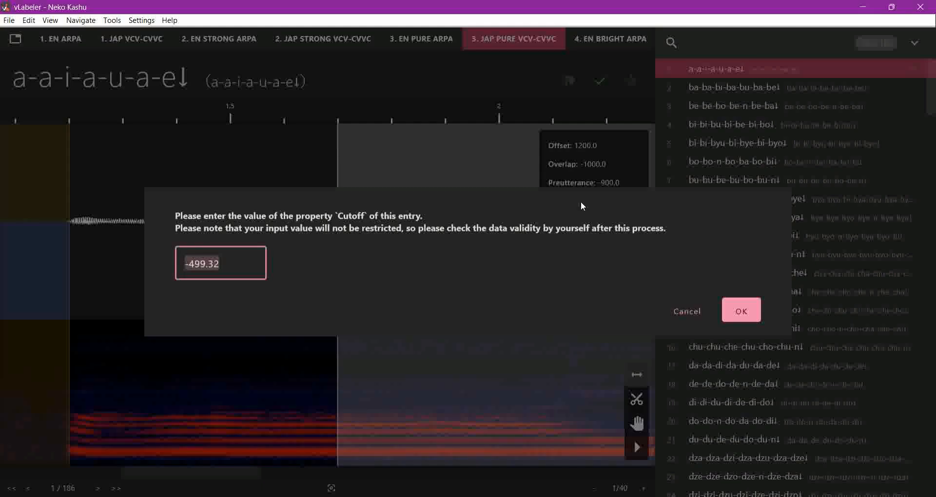
click(740, 310)
text(1)
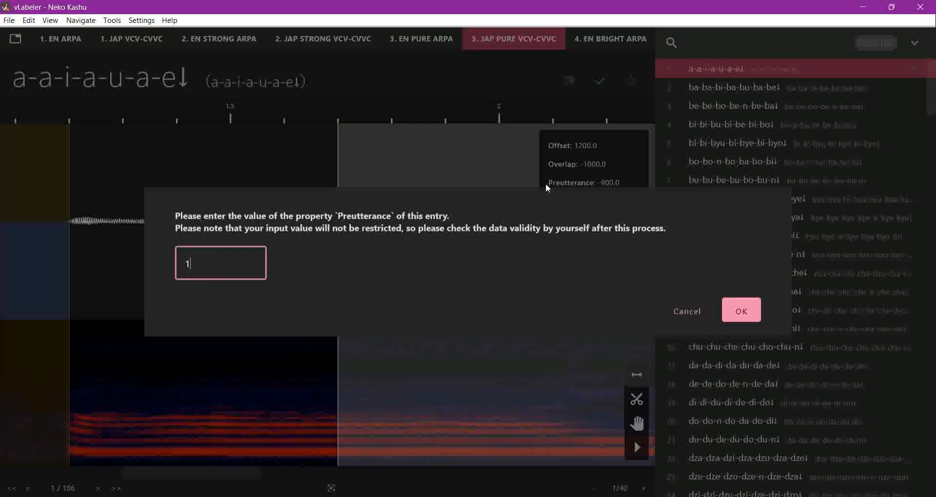
click(740, 310)
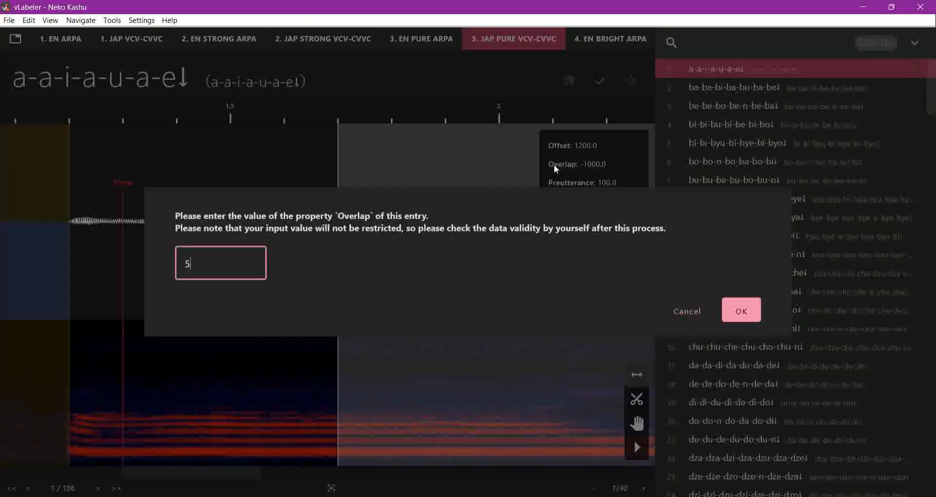
click(741, 310)
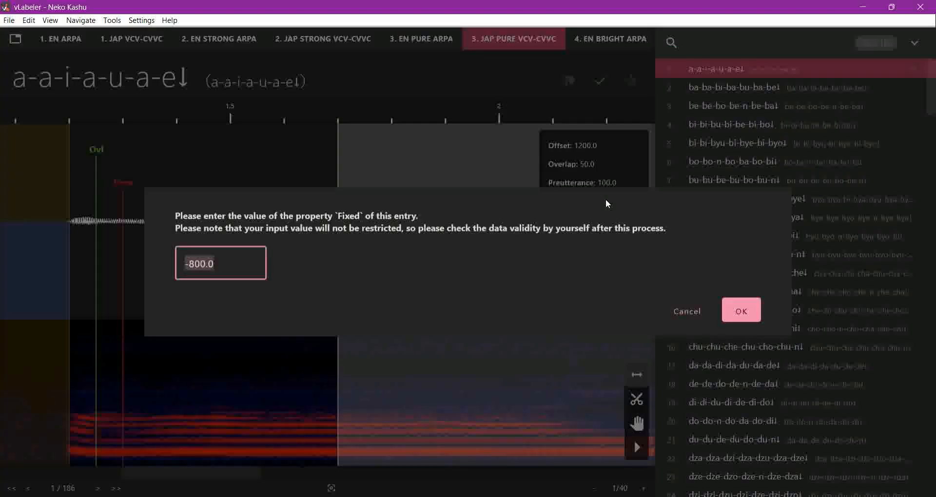
click(741, 311)
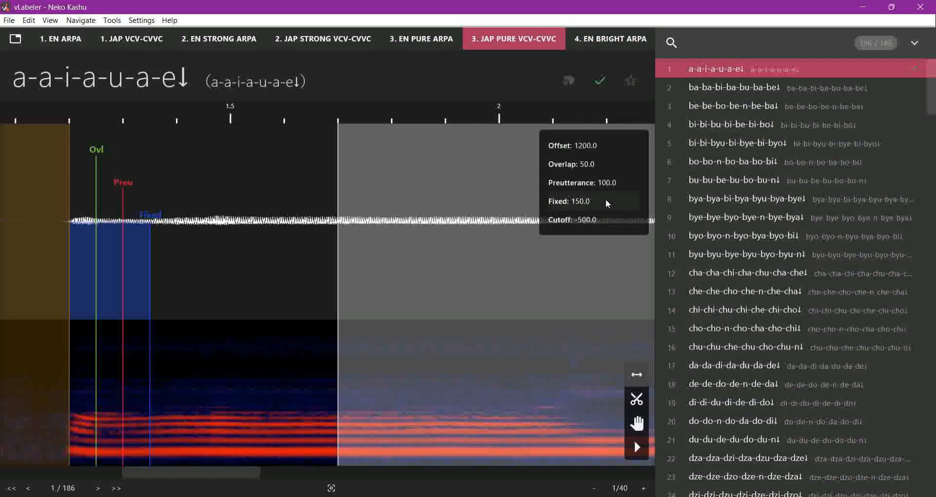
Step: Rename the first PURE entry to '- あ↓'
double_click(99, 81)
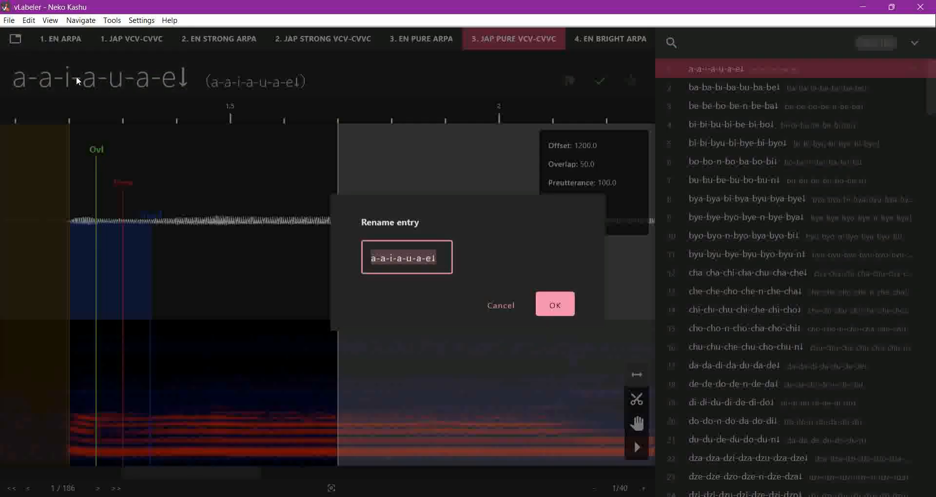
text(a-e↓)
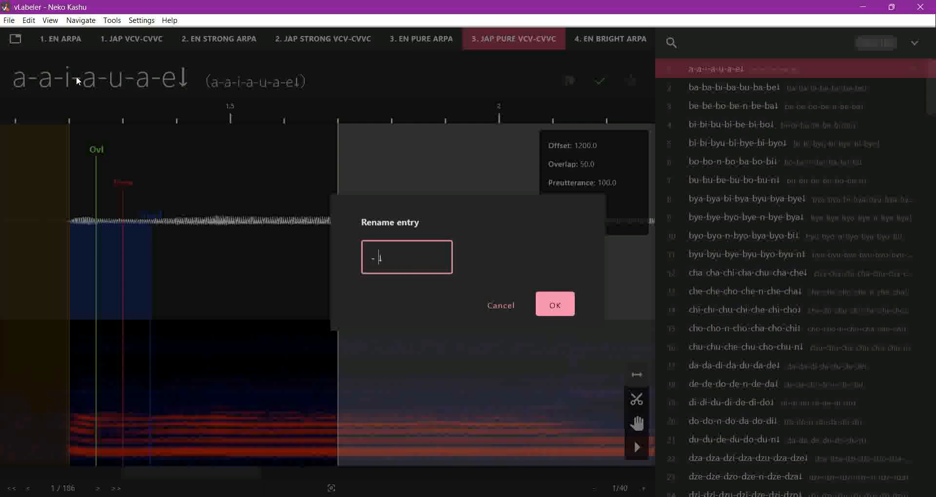
click(554, 304)
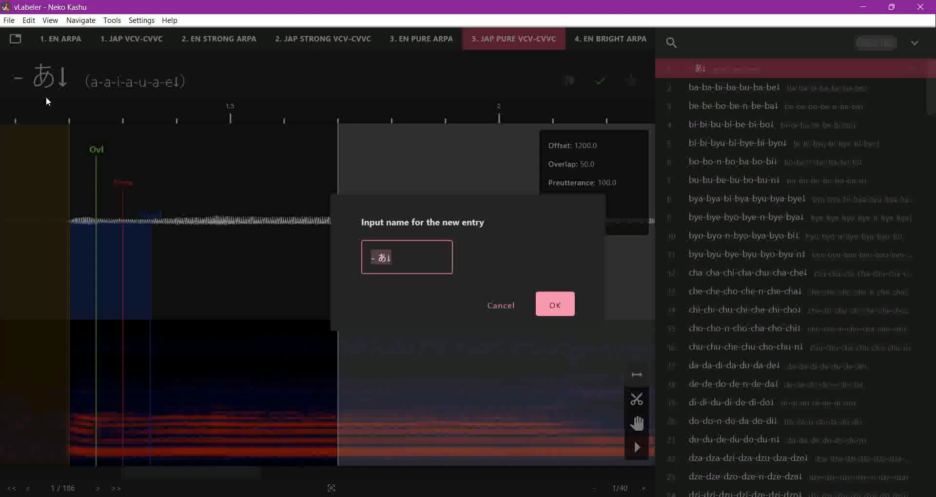
Step: Duplicate '- あ↓' as 'あ↓', '- a↓' and 'a↓'
click(554, 305)
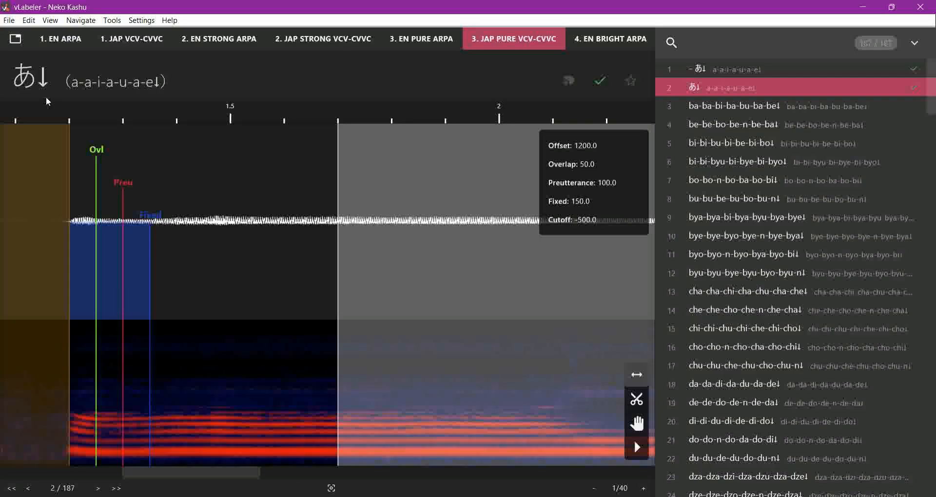
click(28, 19)
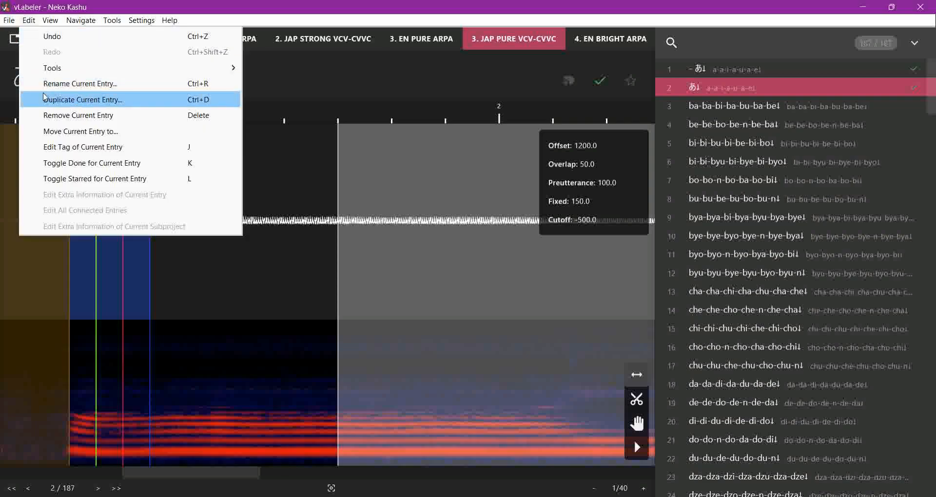
click(84, 99)
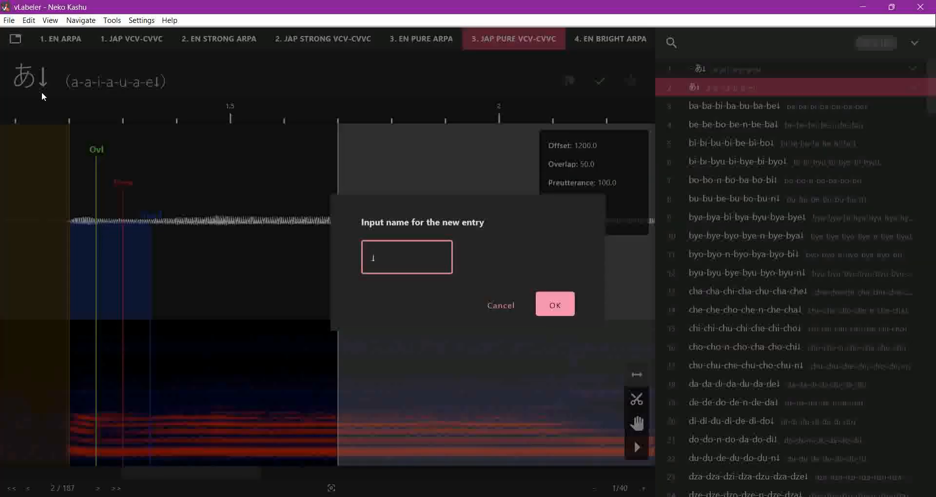
click(554, 305)
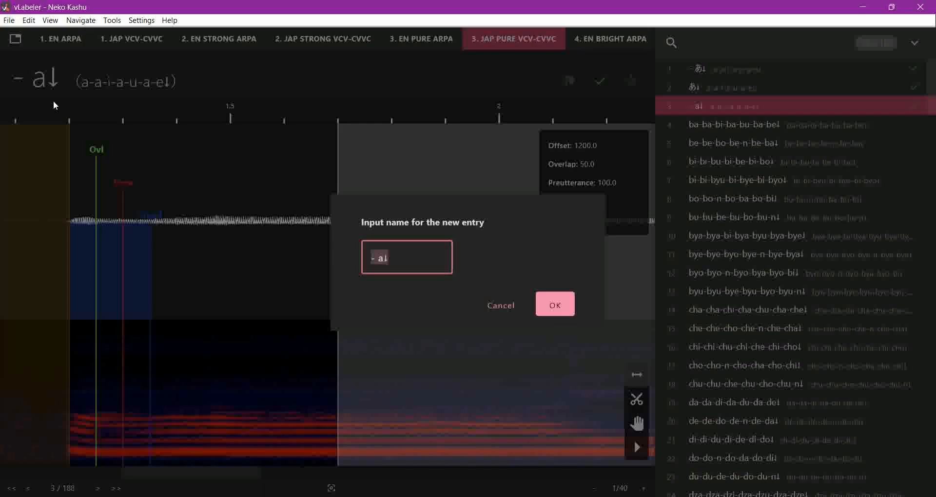
click(554, 305)
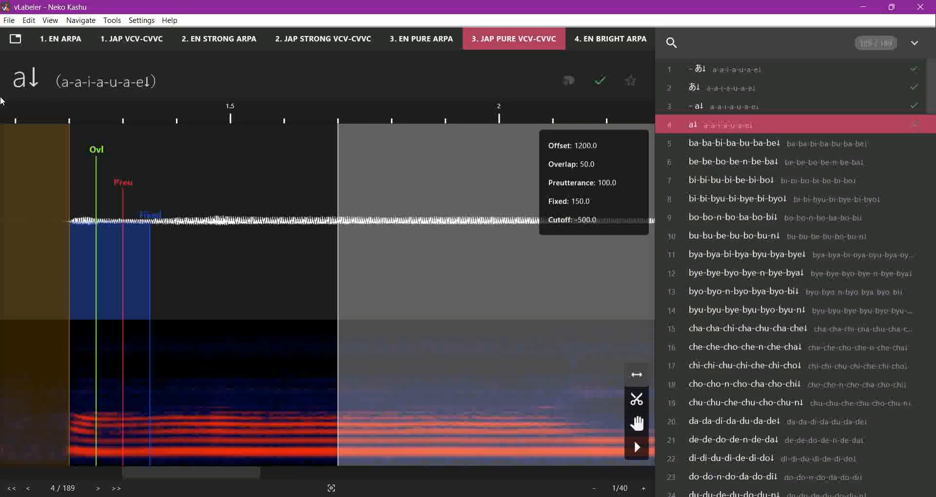
mouse_move(153, 211)
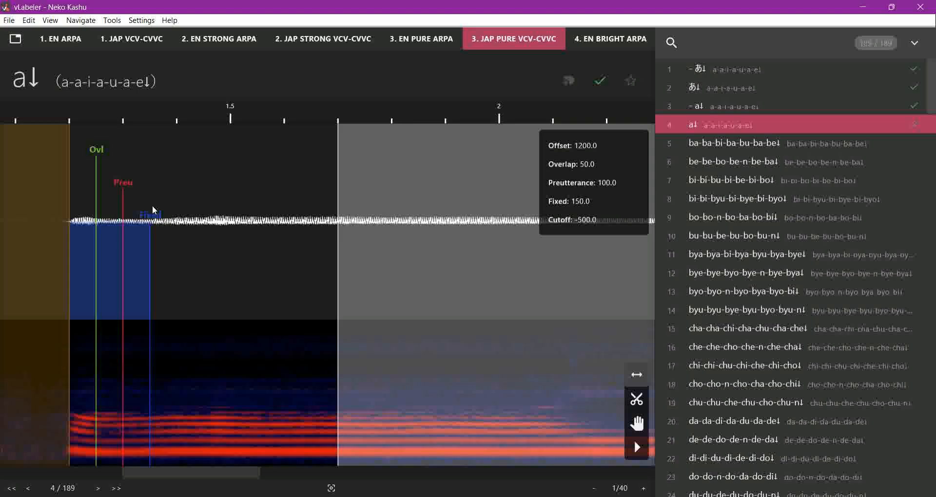